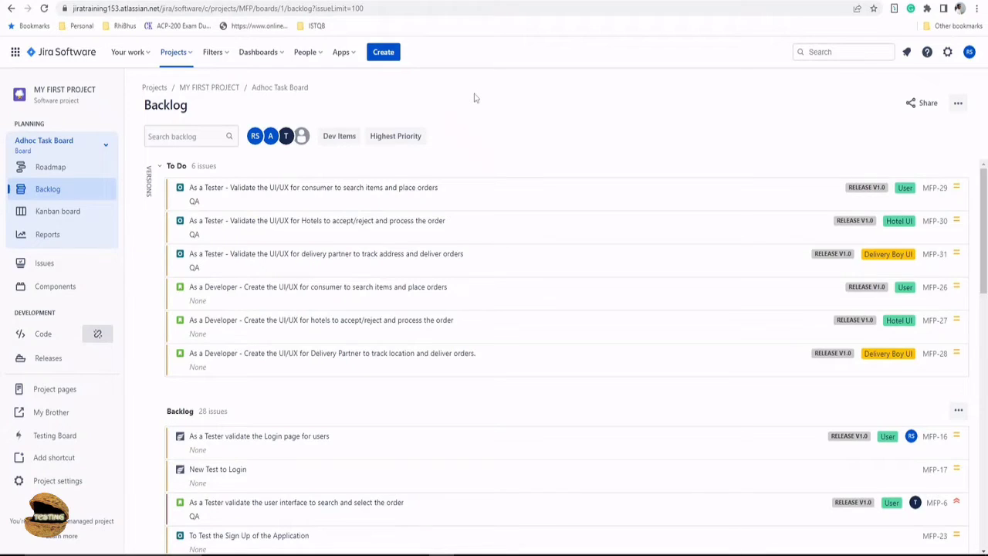
pyautogui.moveTo(473, 102)
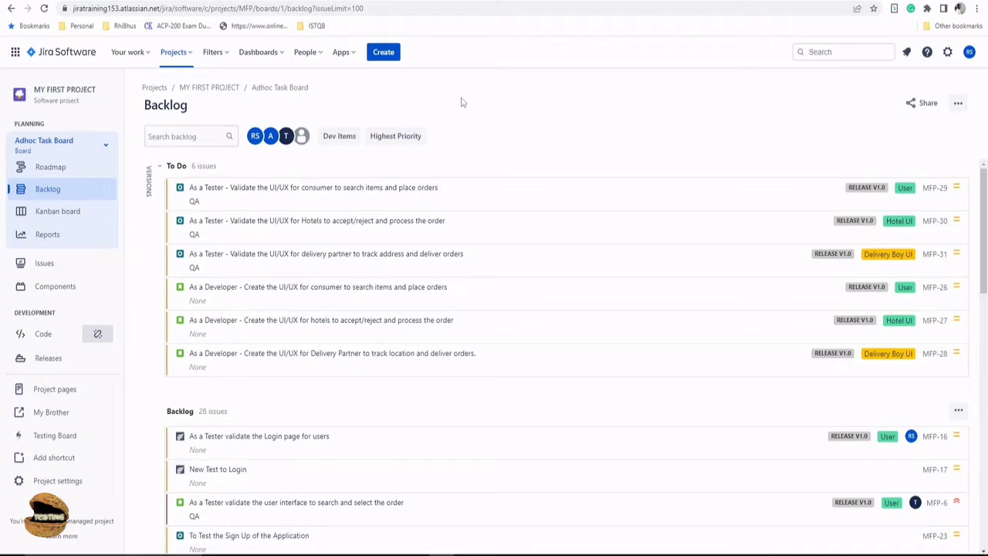
pyautogui.moveTo(459, 102)
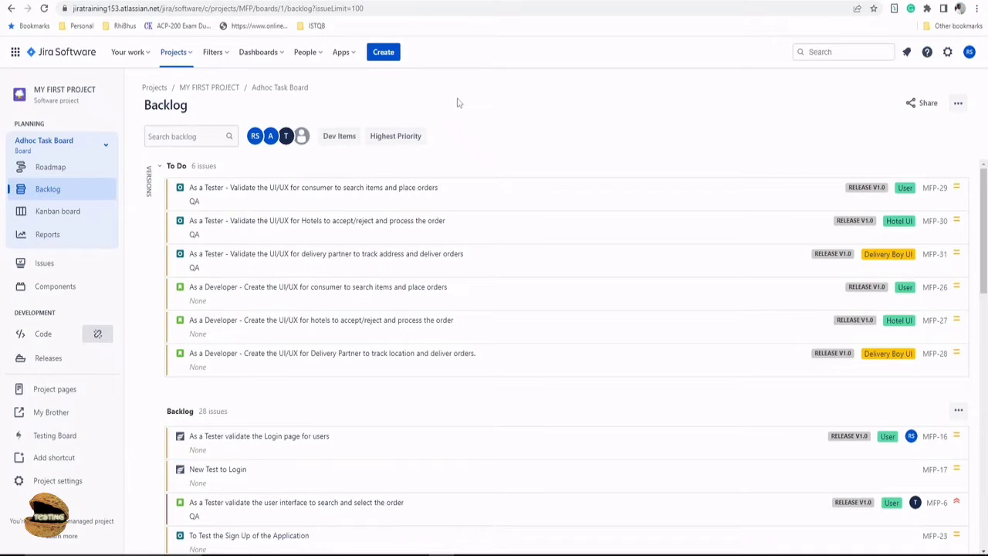
pyautogui.moveTo(445, 108)
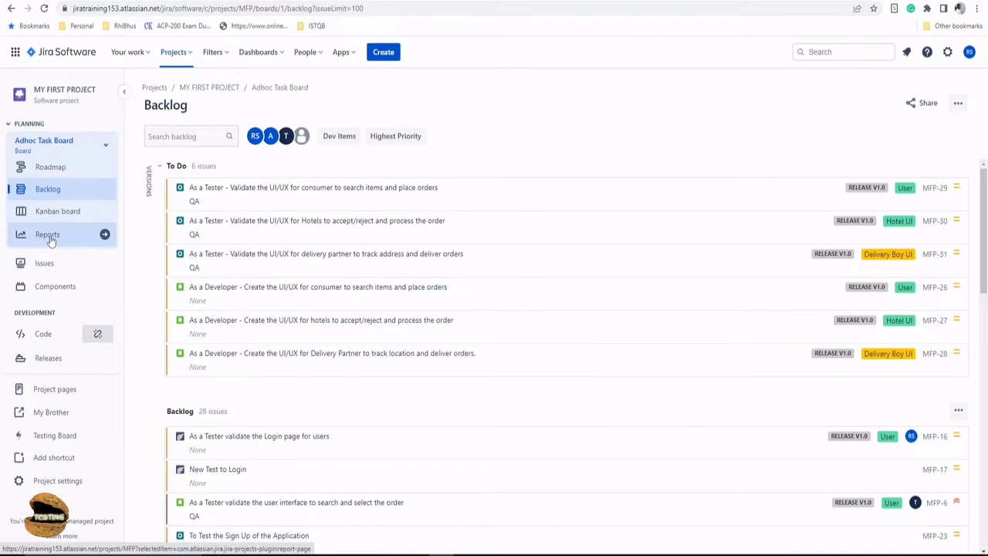
# - Show MY FIRST PROJECT's reports overview and list the recent projects
pyautogui.click(46, 234)
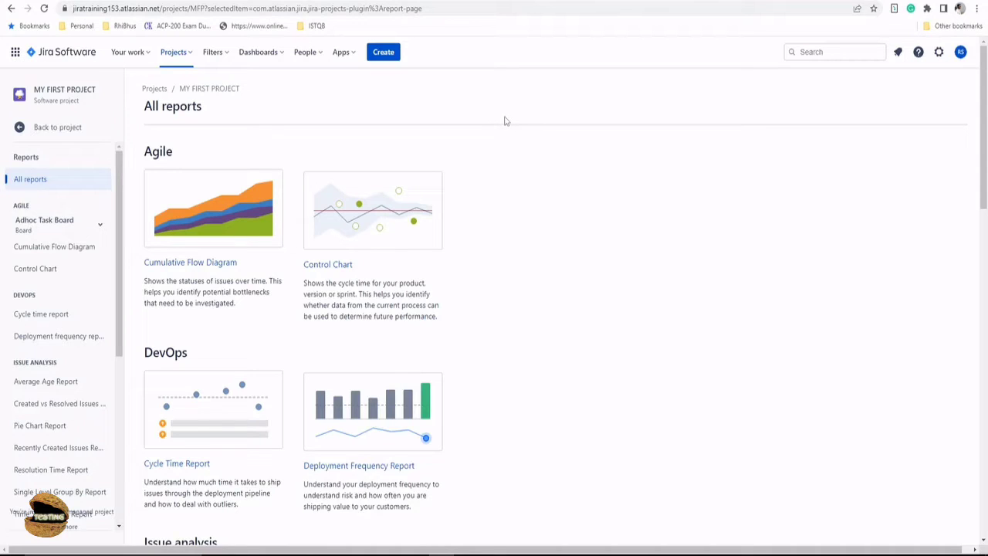
pyautogui.moveTo(293, 153)
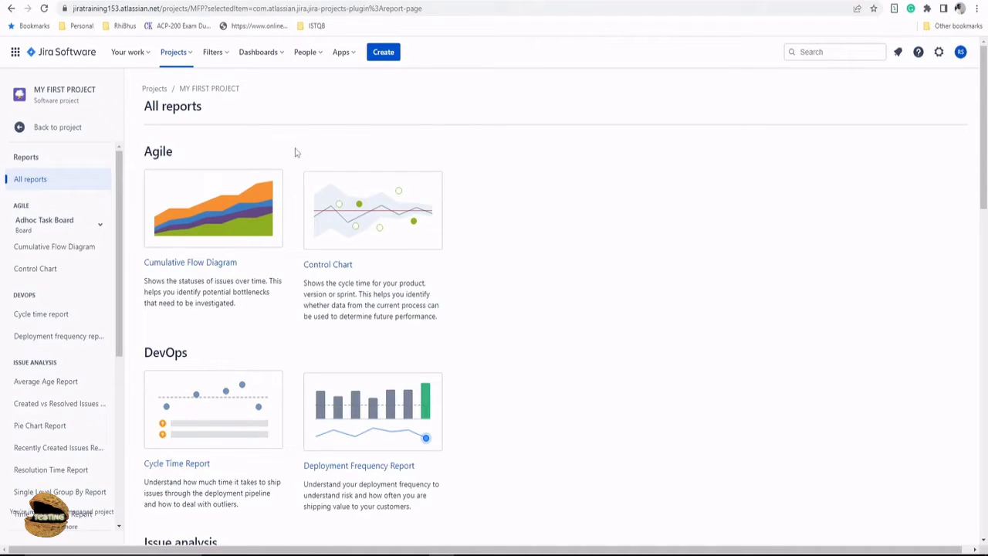
pyautogui.click(173, 53)
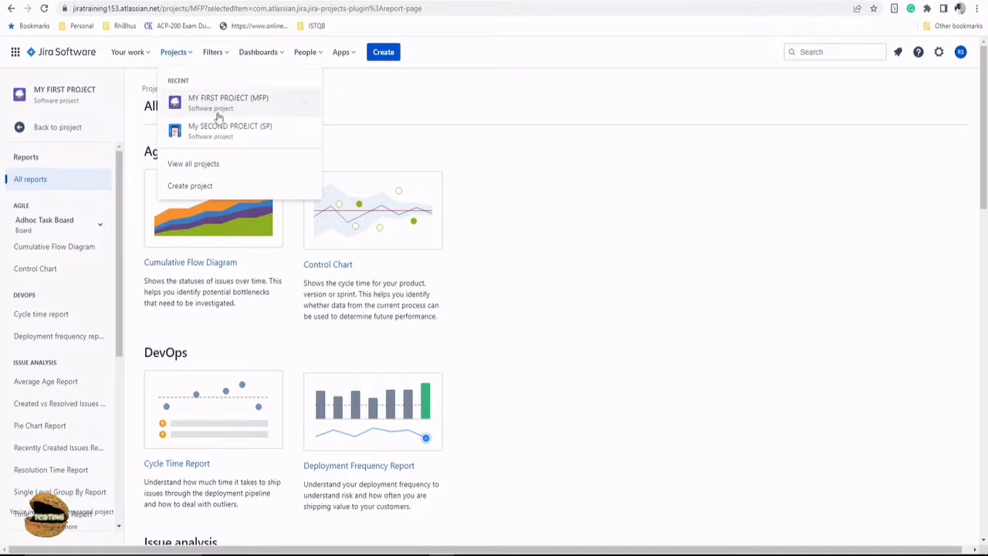
# - Start creating a new project to reach the Kanban, Scrum and Bug tracking templates
pyautogui.click(190, 185)
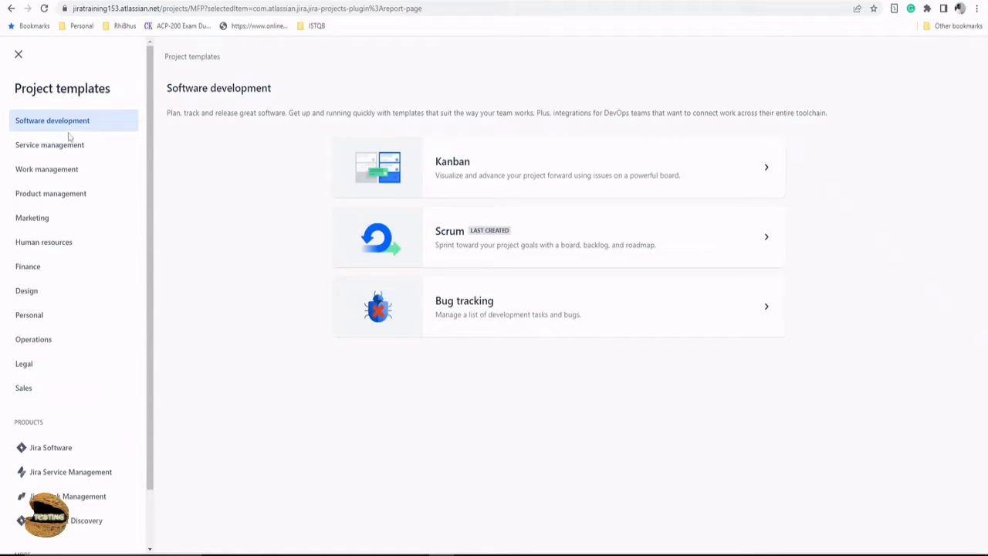
pyautogui.moveTo(43, 241)
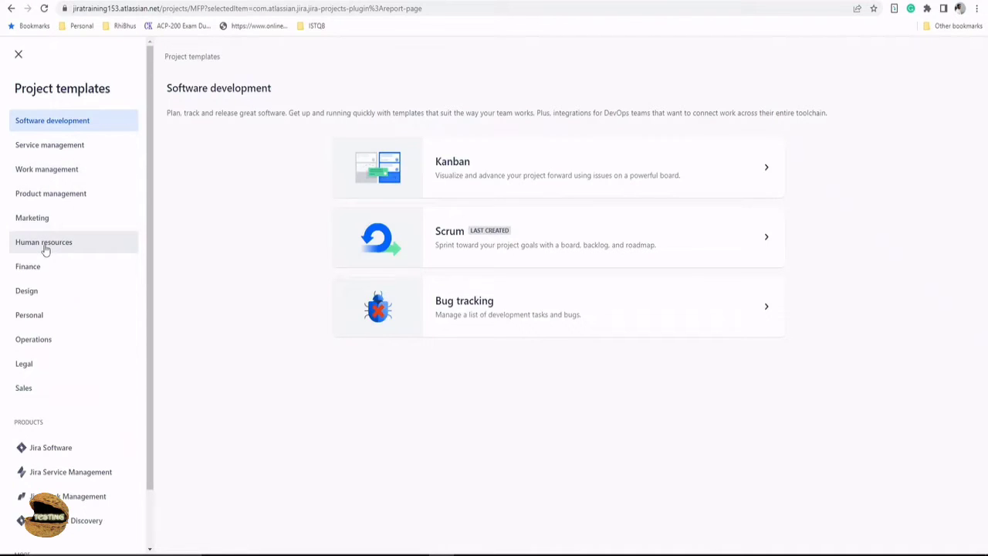
pyautogui.moveTo(260, 386)
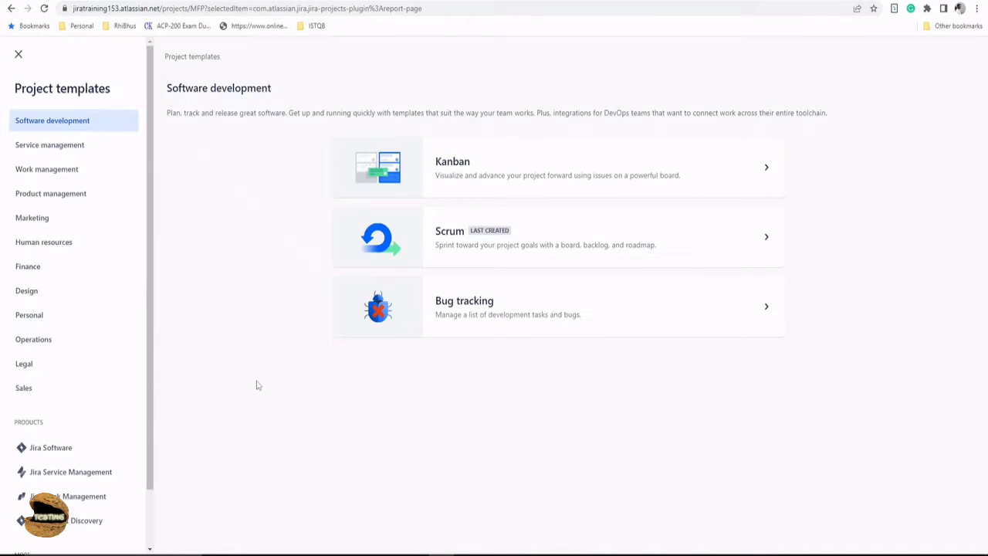
pyautogui.moveTo(85, 169)
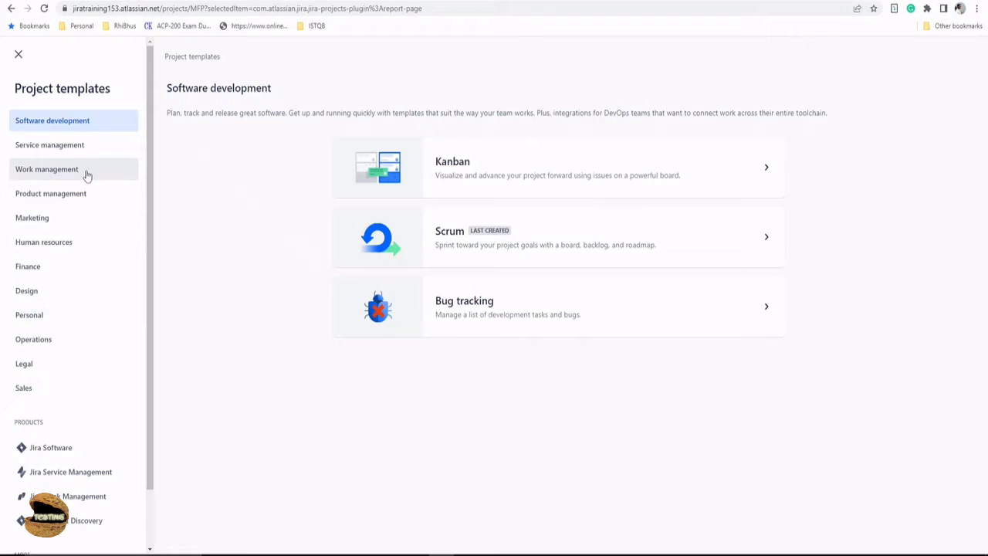
pyautogui.moveTo(49, 146)
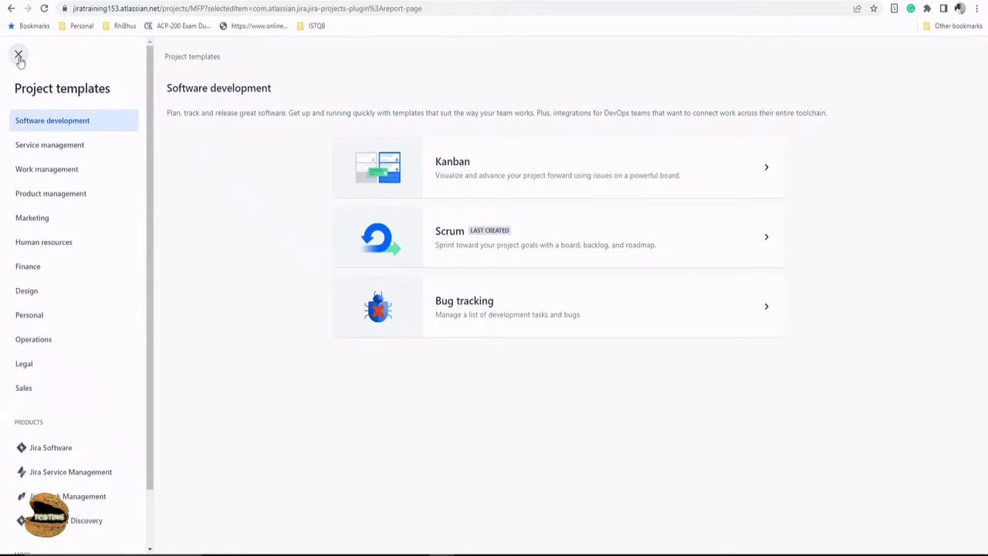
# - Dismiss the templates gallery and reach the Other section with the Xray test reports
pyautogui.click(18, 56)
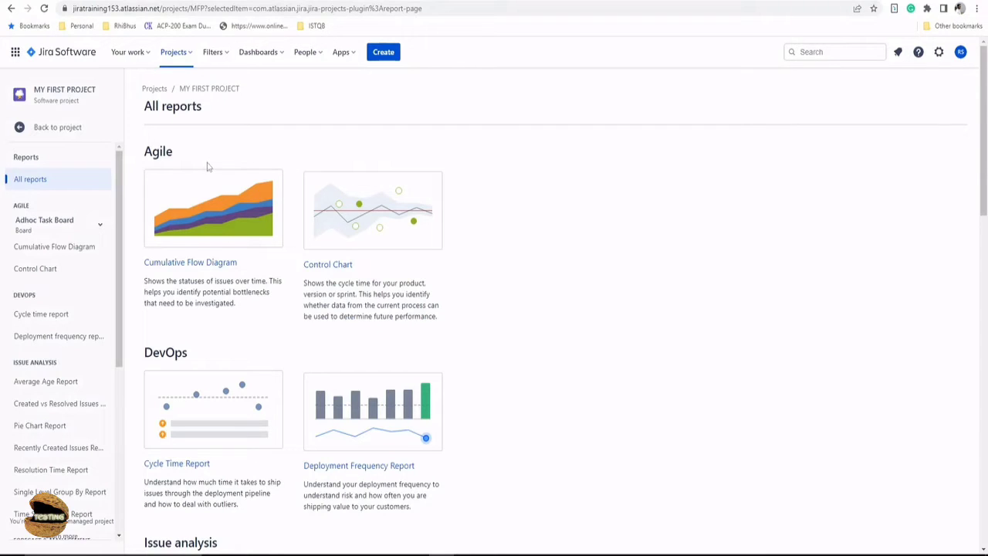
pyautogui.moveTo(297, 216)
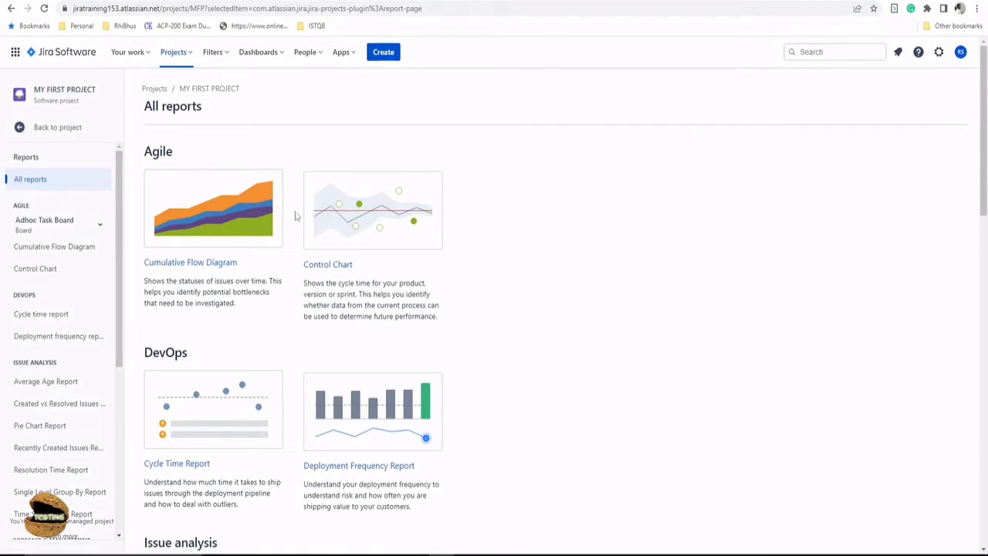
pyautogui.scroll(-3)
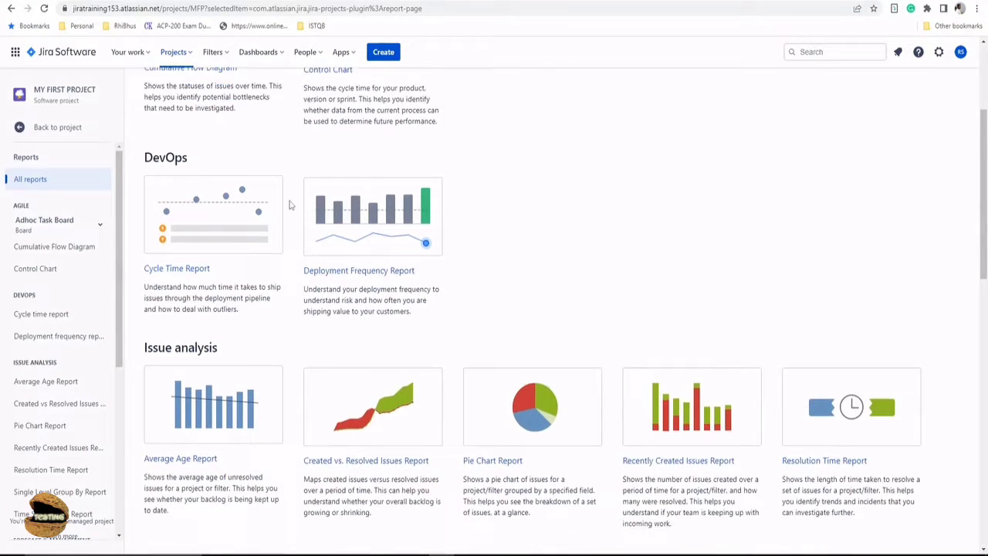
pyautogui.scroll(-3)
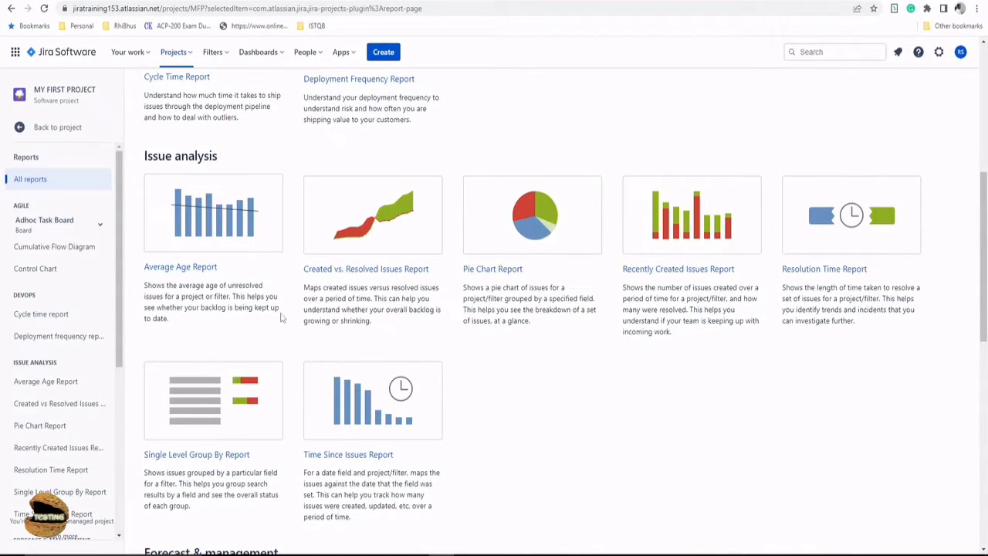
pyautogui.moveTo(281, 296)
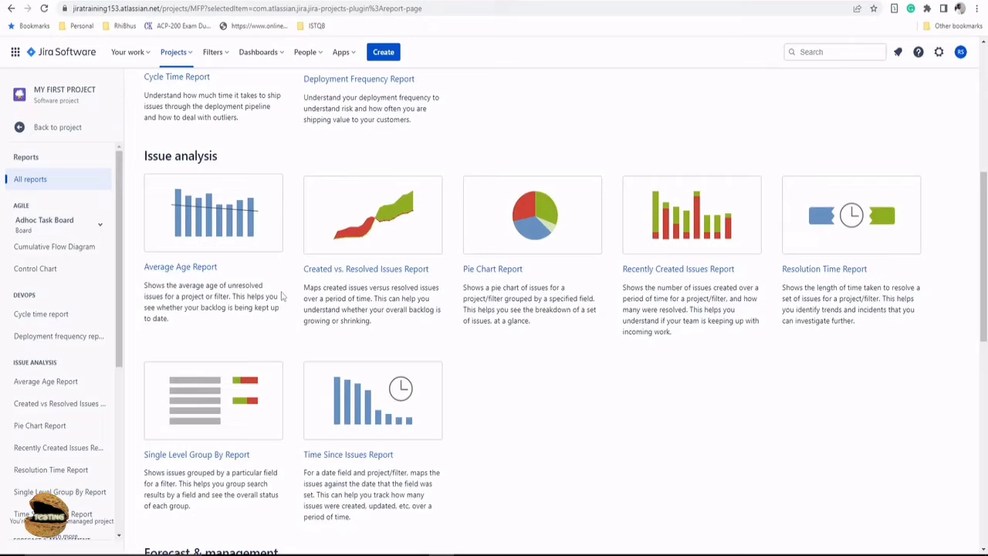
pyautogui.scroll(-3)
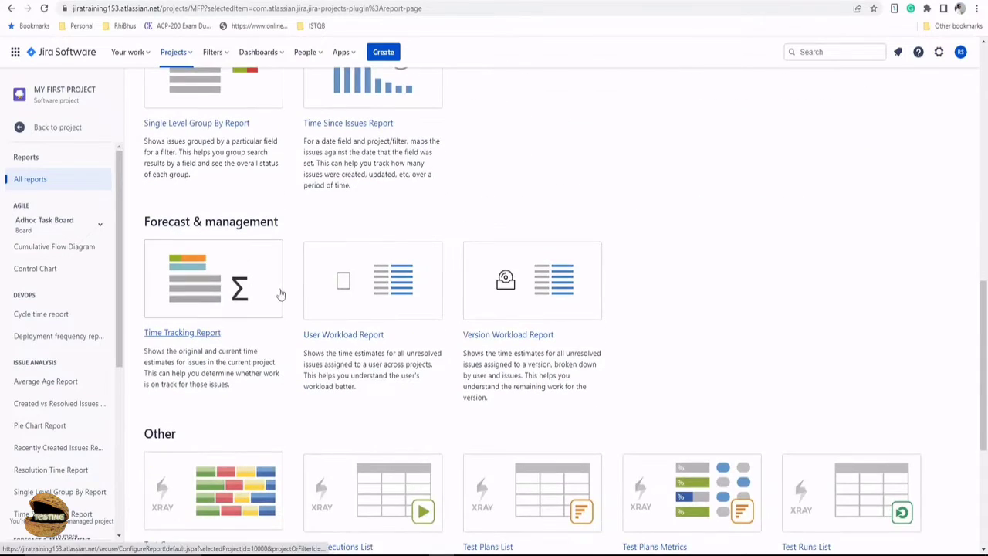
pyautogui.scroll(-3)
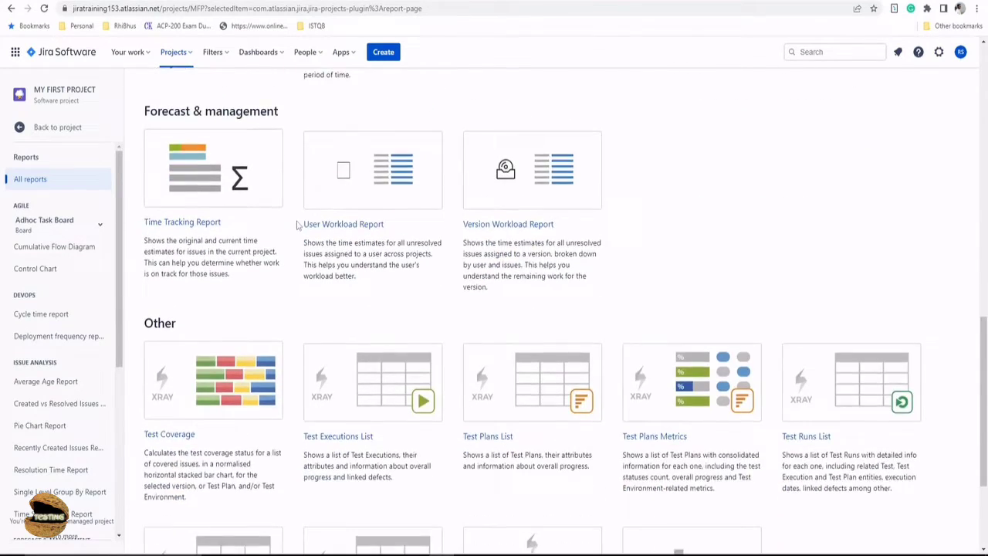
pyautogui.scroll(-3)
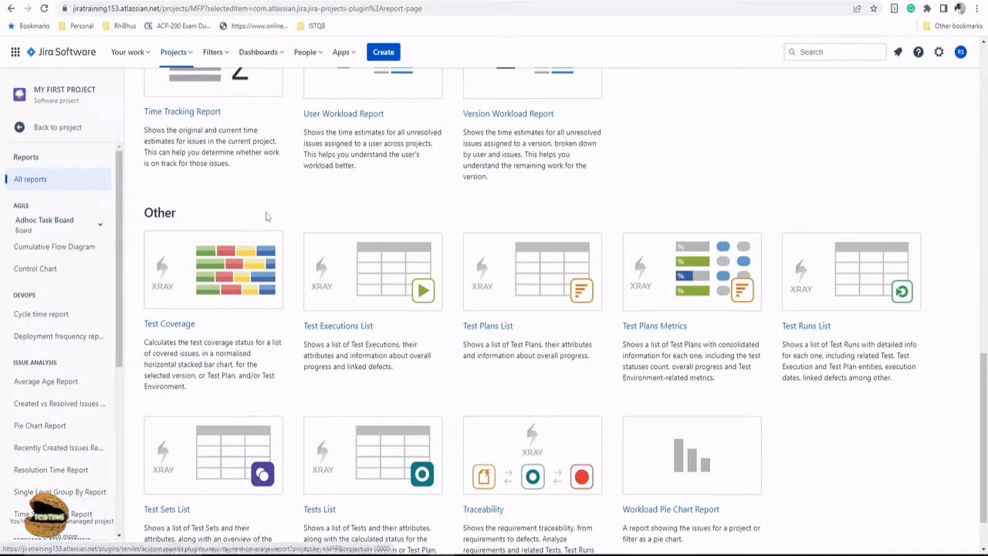
pyautogui.moveTo(278, 220)
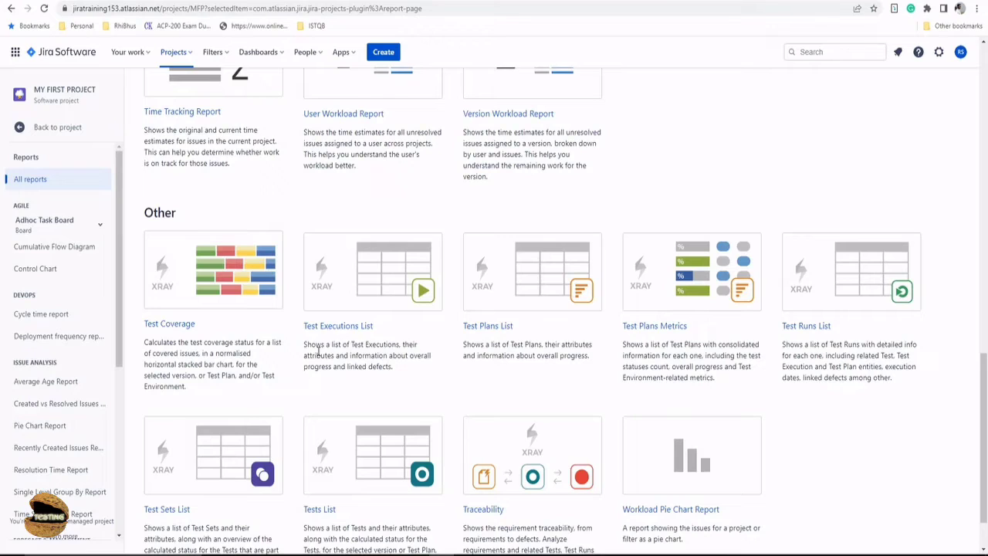
pyautogui.moveTo(451, 335)
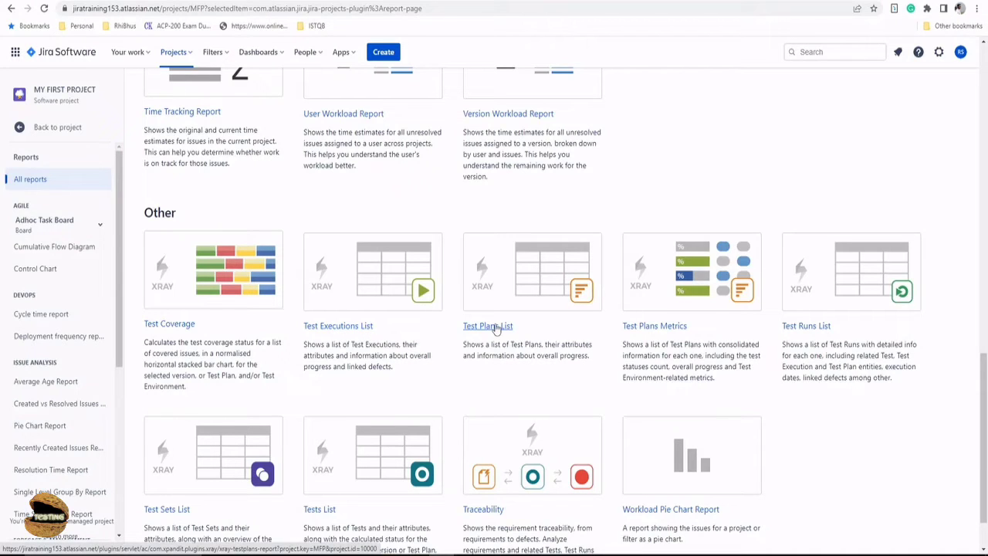
pyautogui.moveTo(449, 341)
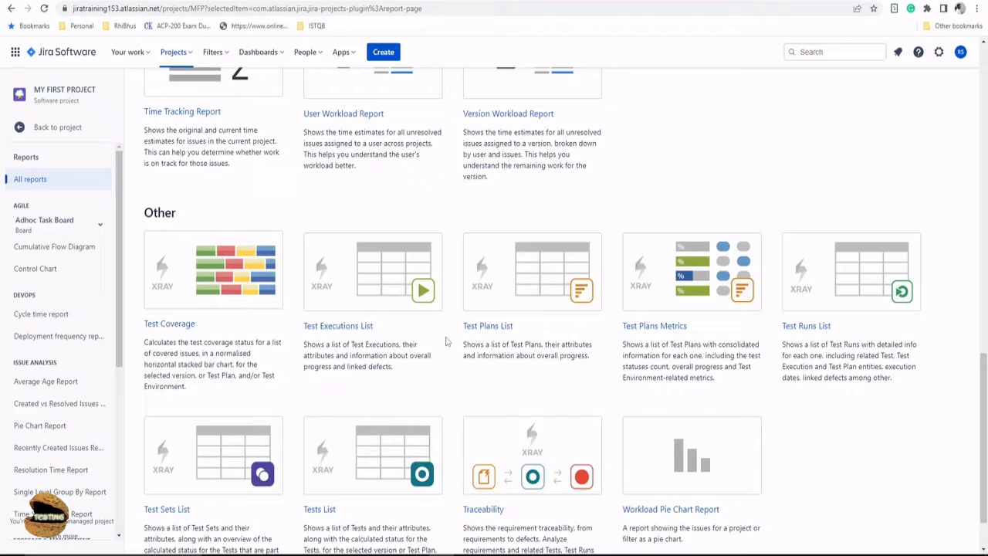
pyautogui.moveTo(337, 324)
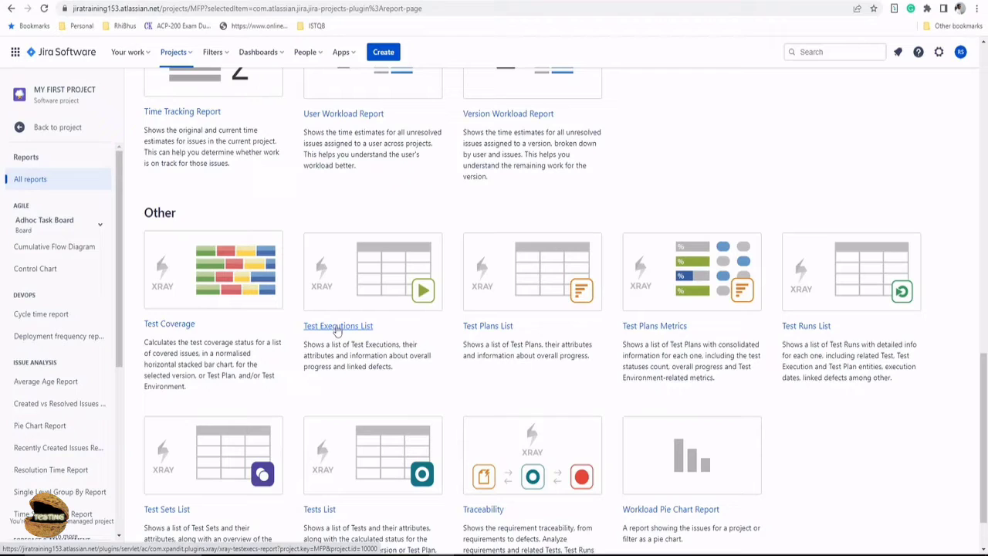
pyautogui.moveTo(343, 333)
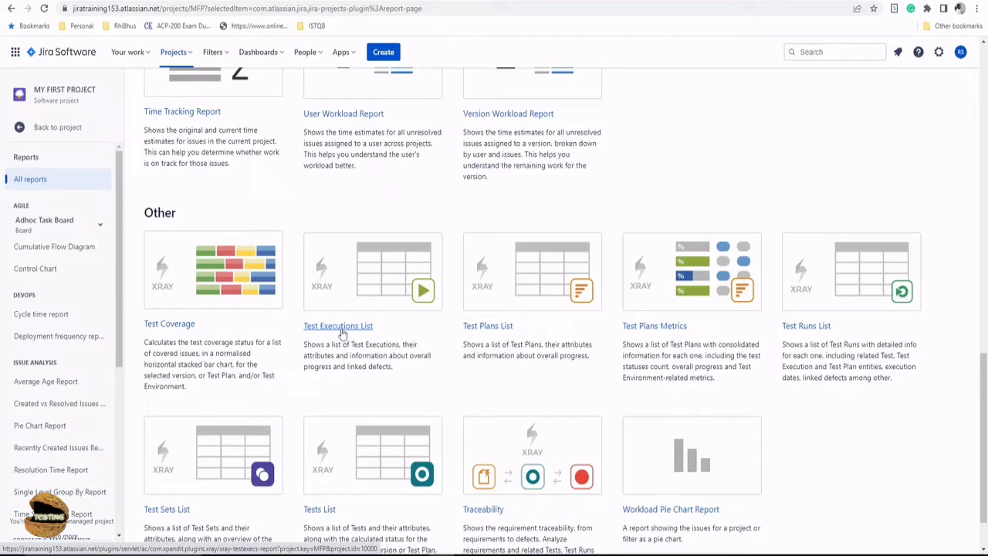
pyautogui.moveTo(343, 332)
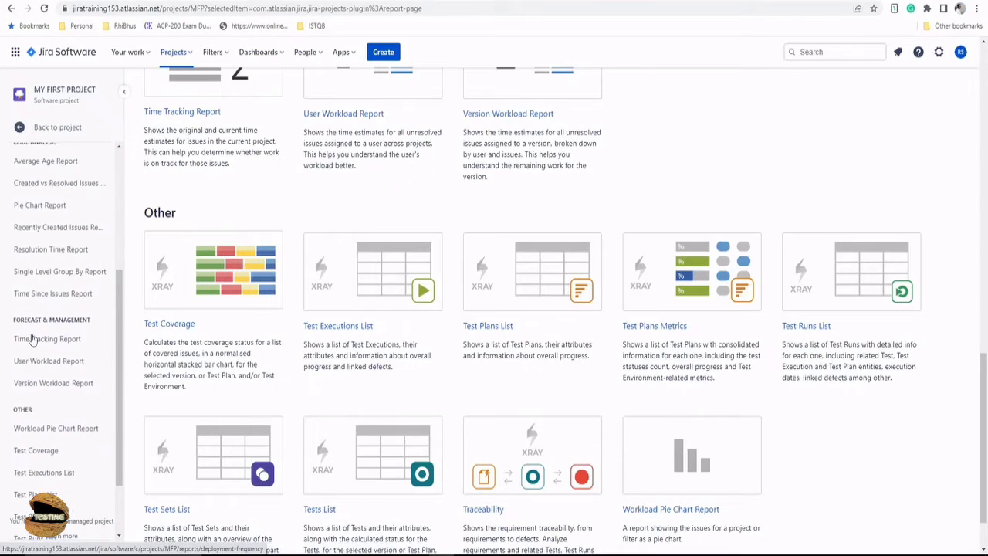
pyautogui.scroll(-3)
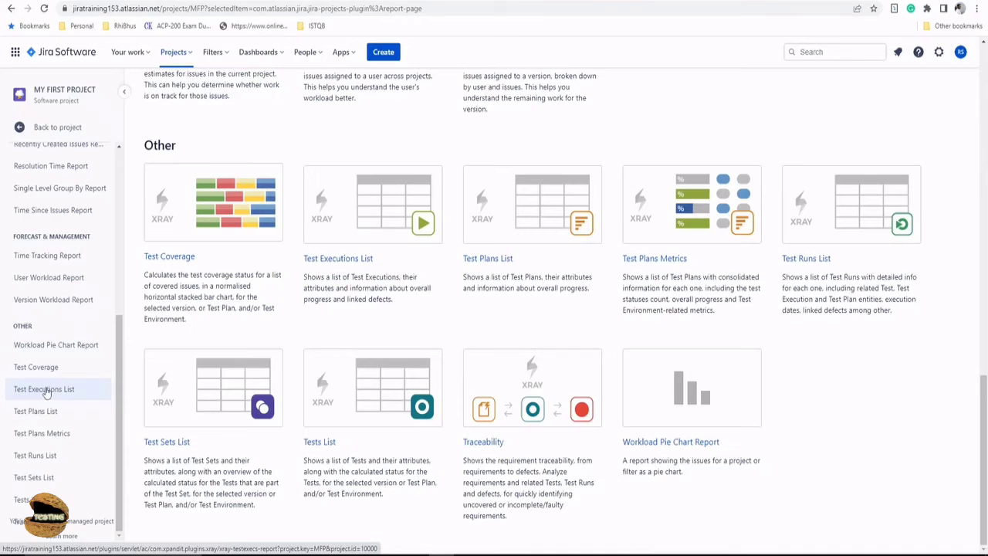
pyautogui.moveTo(337, 258)
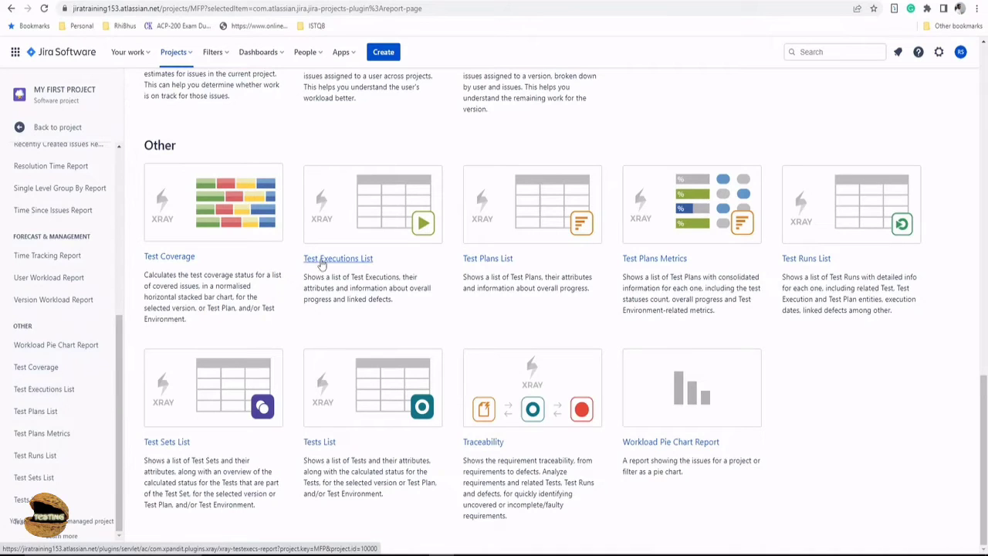
# - Launch the Test Executions List report for MY FIRST PROJECT
pyautogui.click(337, 258)
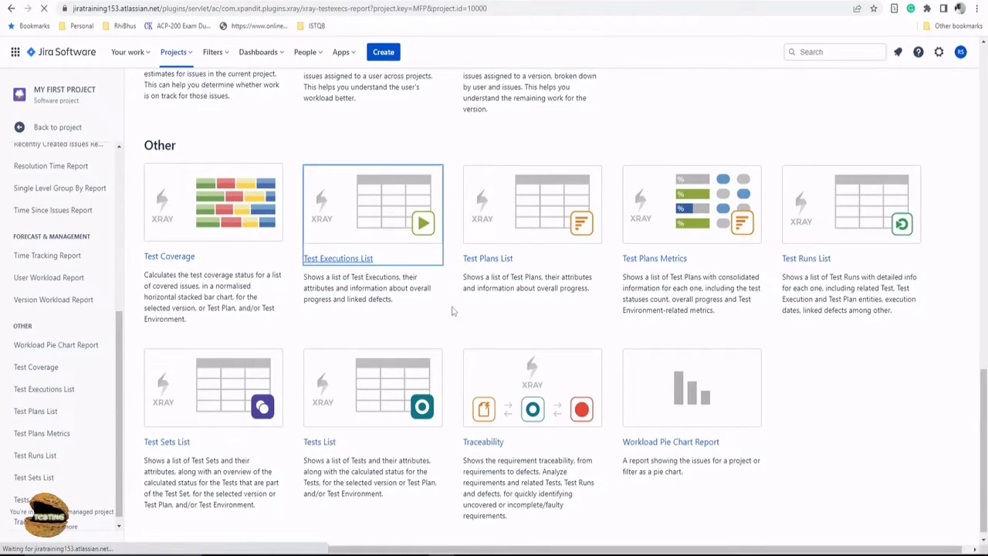
pyautogui.click(336, 258)
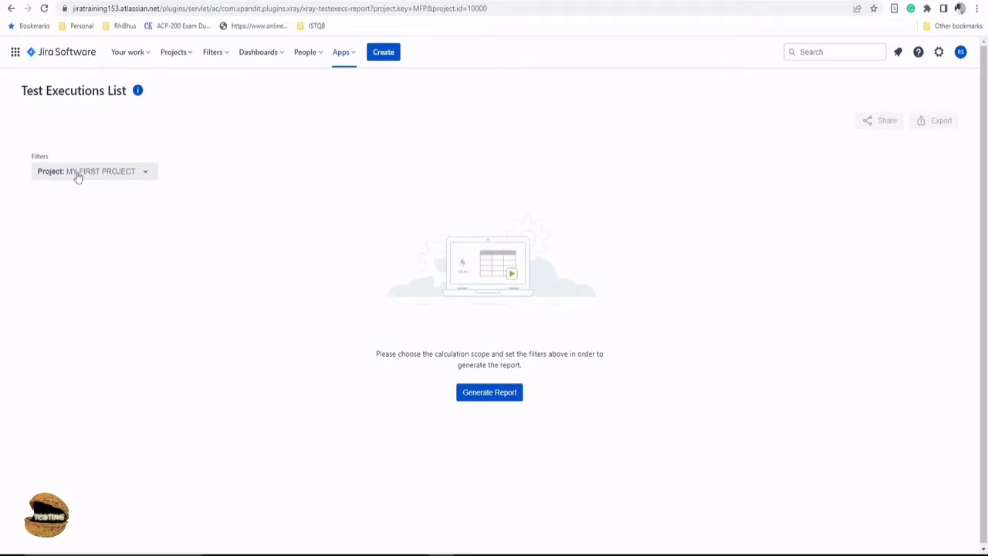
pyautogui.click(92, 170)
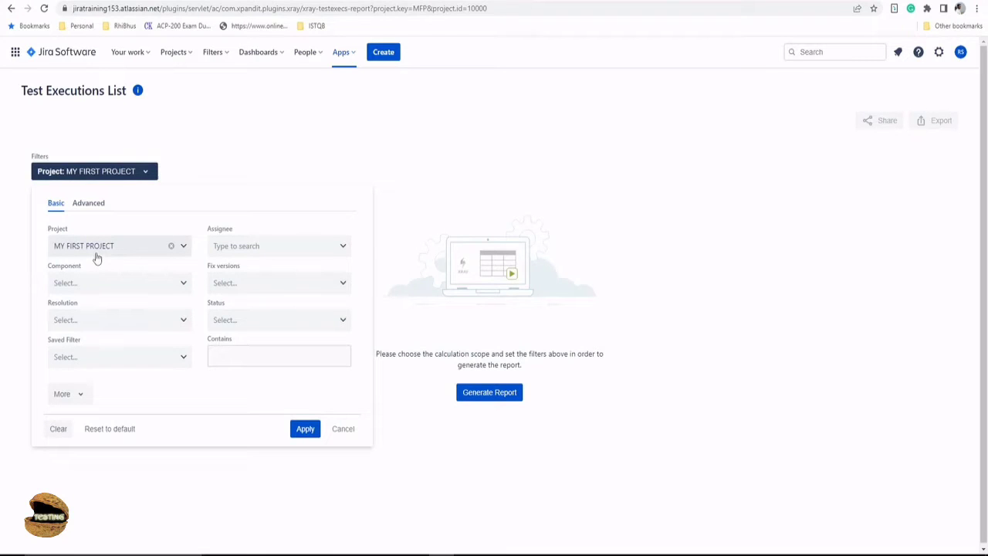
pyautogui.moveTo(111, 283)
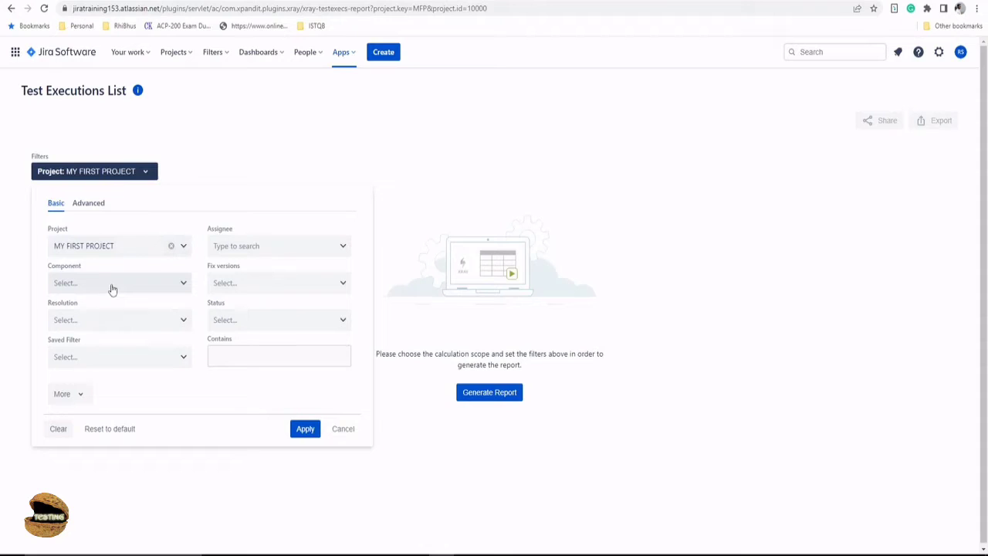
pyautogui.moveTo(173, 356)
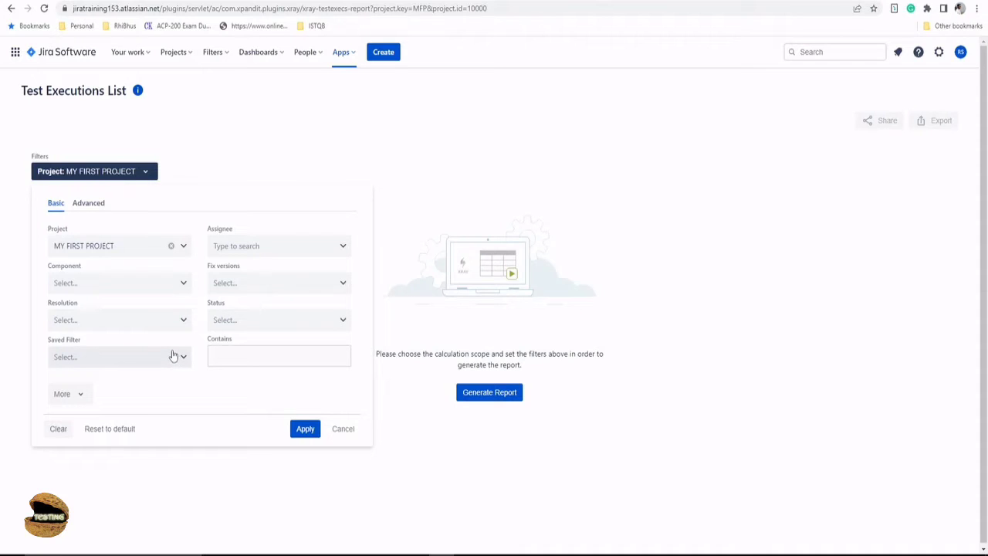
pyautogui.moveTo(170, 354)
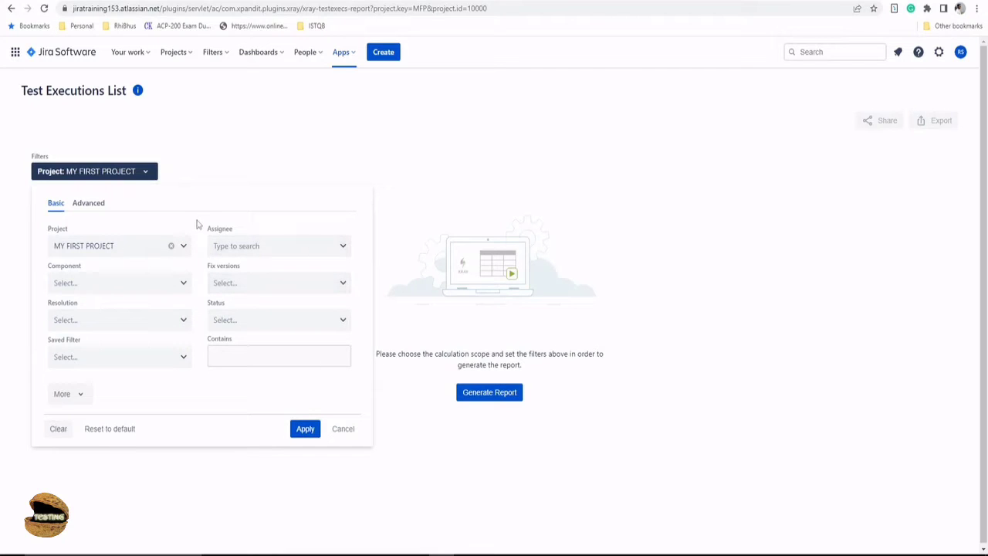
pyautogui.moveTo(201, 239)
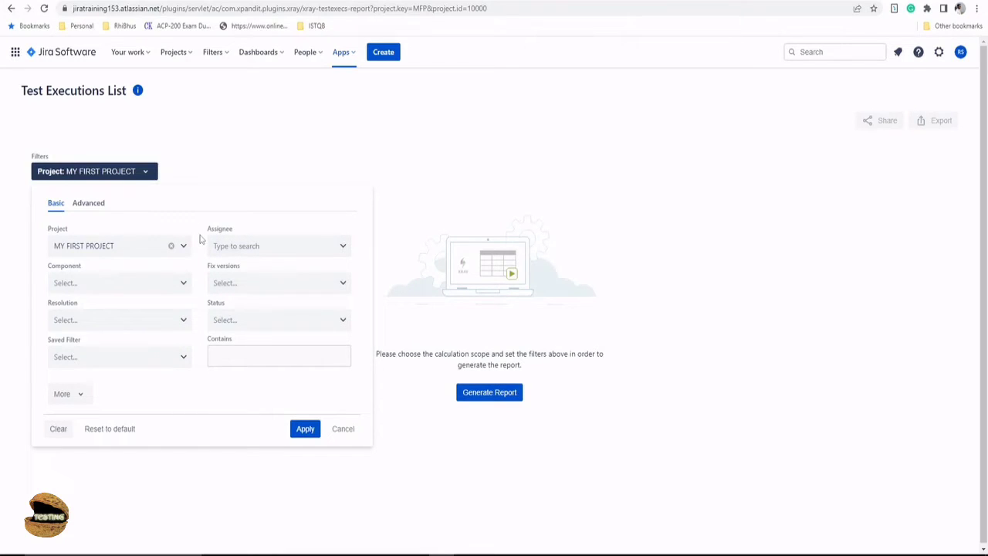
pyautogui.moveTo(224, 234)
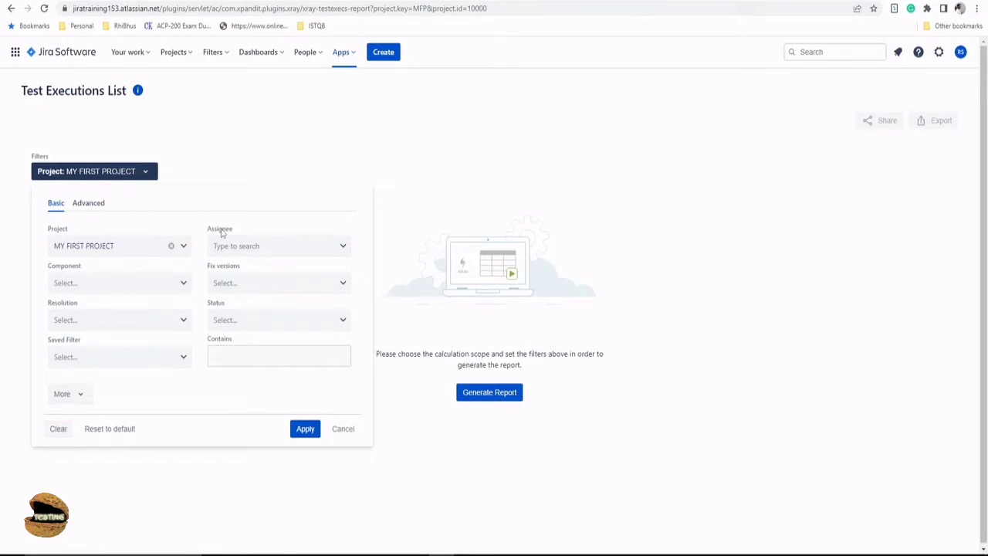
pyautogui.click(277, 245)
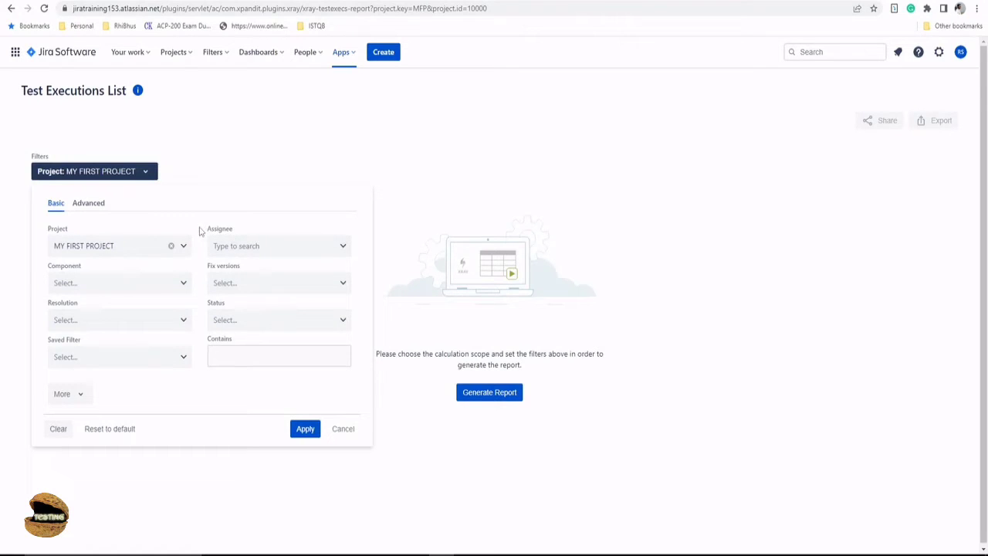
pyautogui.click(88, 202)
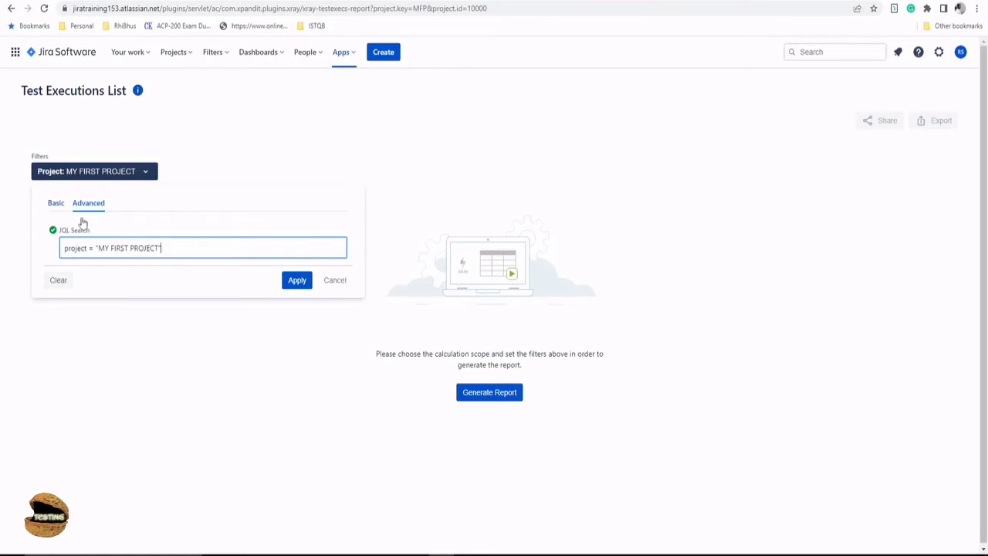
pyautogui.click(56, 202)
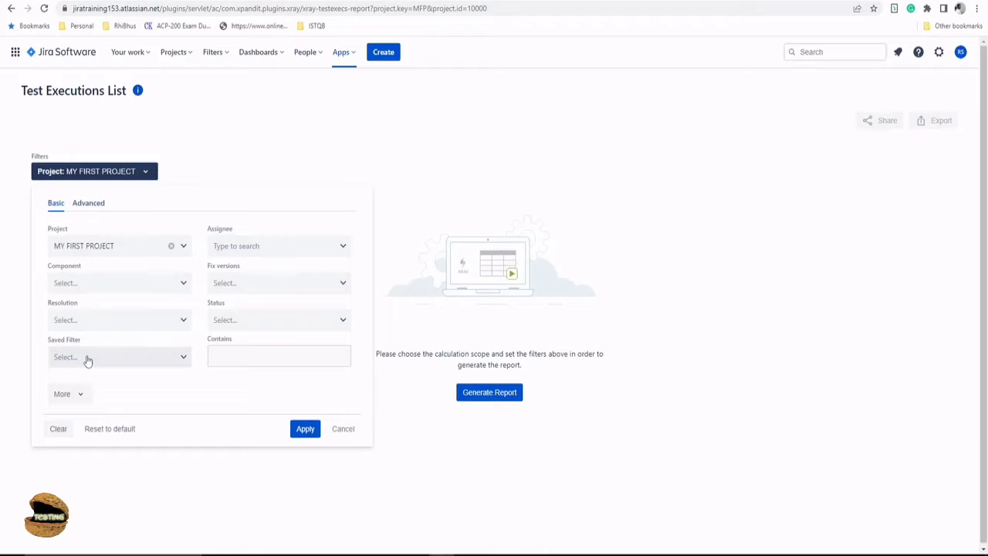
pyautogui.click(116, 357)
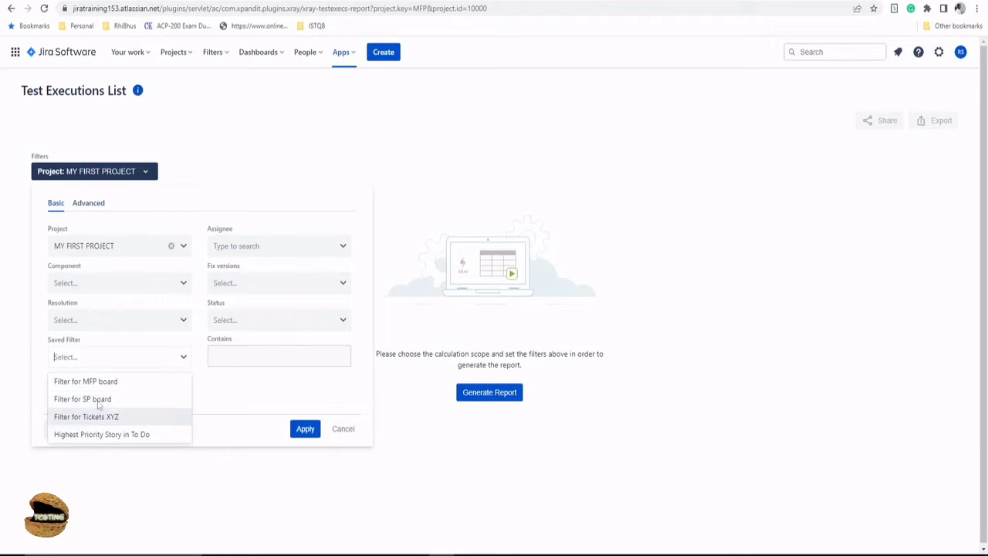
pyautogui.click(88, 202)
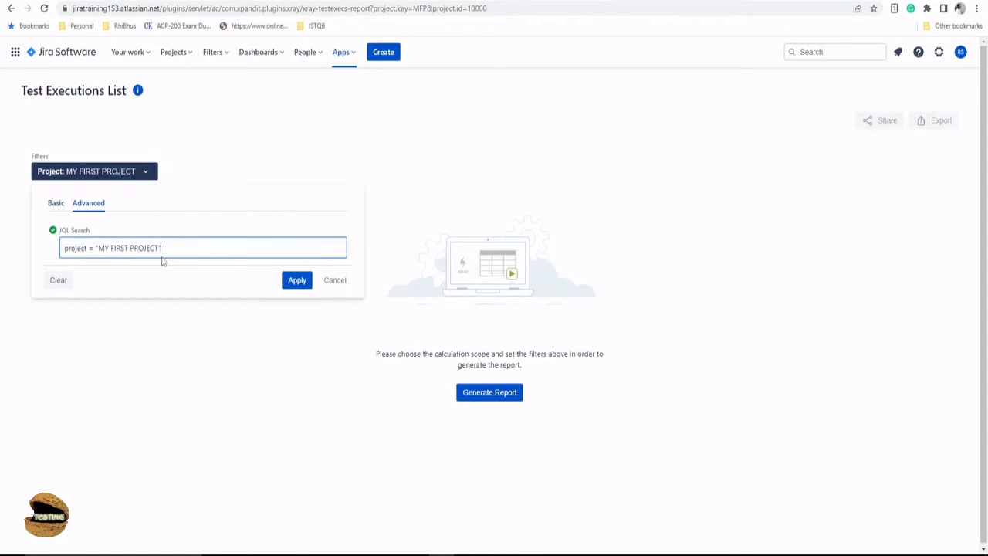
pyautogui.write('"')
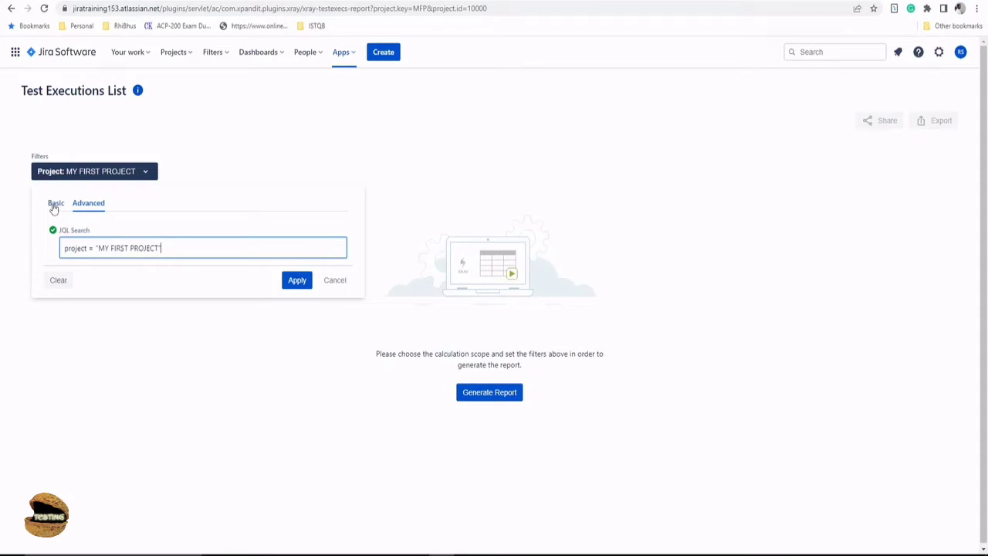
pyautogui.click(56, 202)
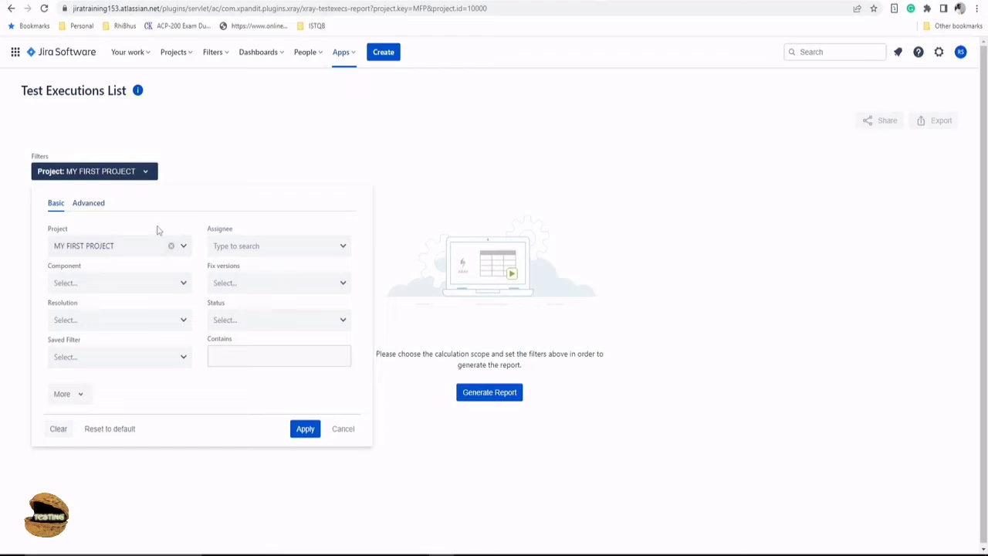
pyautogui.moveTo(198, 275)
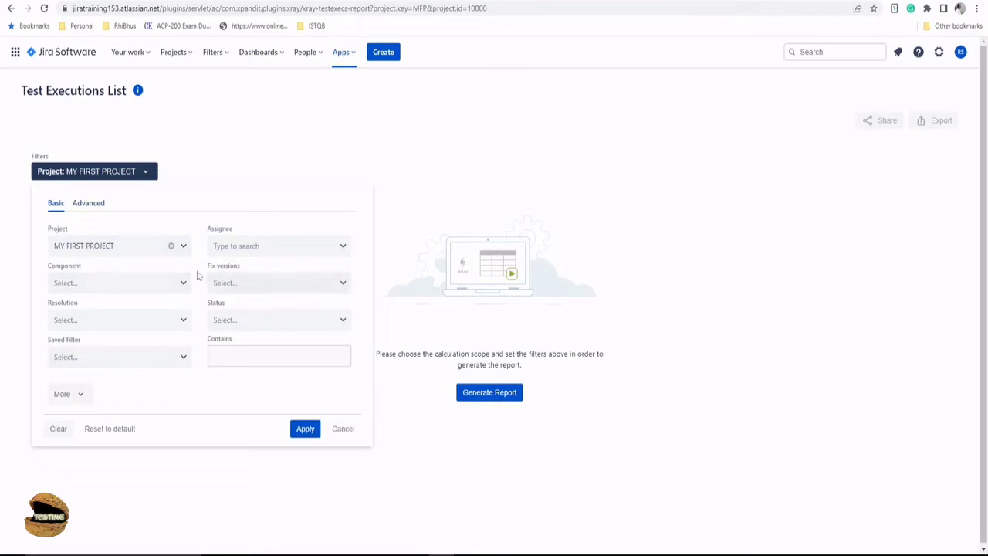
pyautogui.moveTo(195, 324)
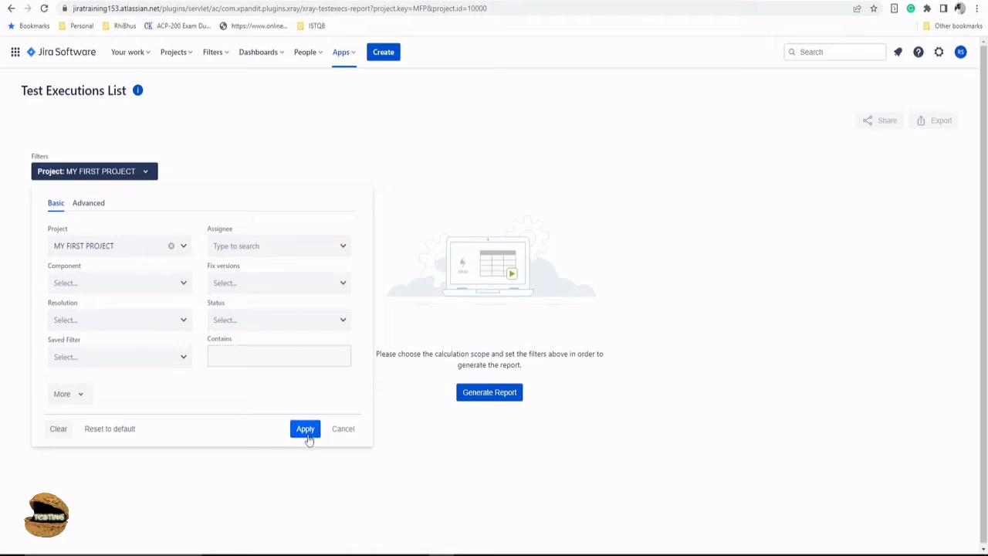
# - Apply the MY FIRST PROJECT filter and generate the Test Executions List report
pyautogui.click(305, 429)
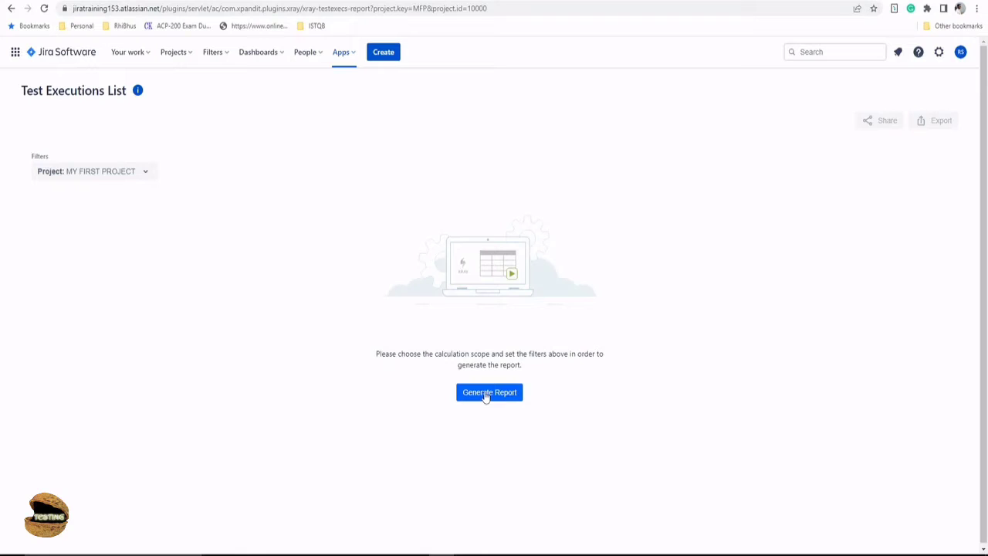
pyautogui.moveTo(86, 182)
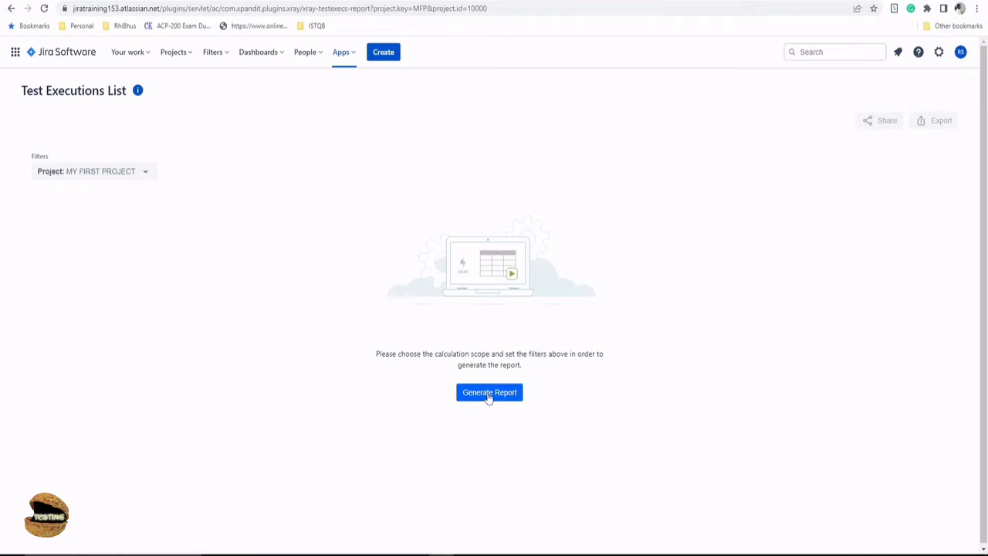
pyautogui.click(490, 392)
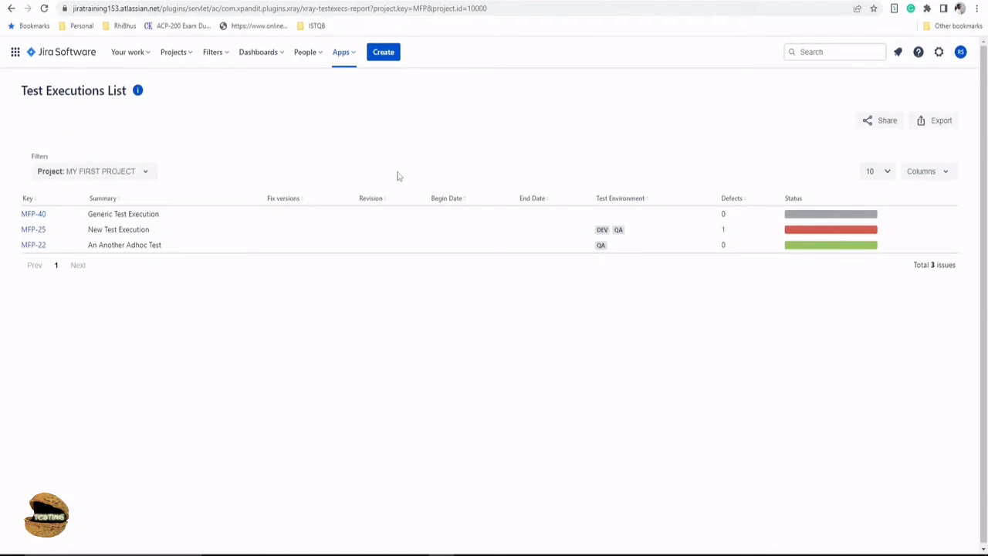
pyautogui.moveTo(389, 281)
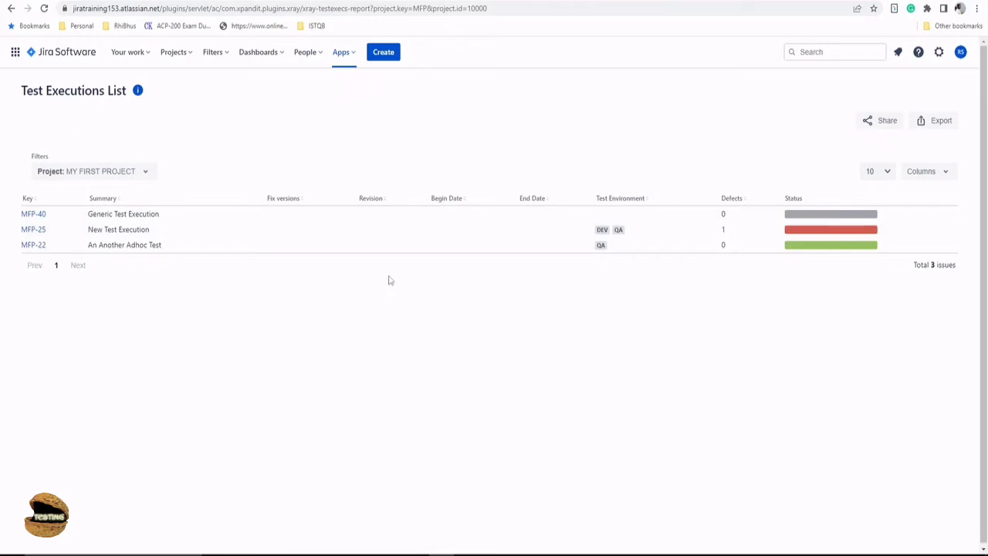
pyautogui.moveTo(34, 244)
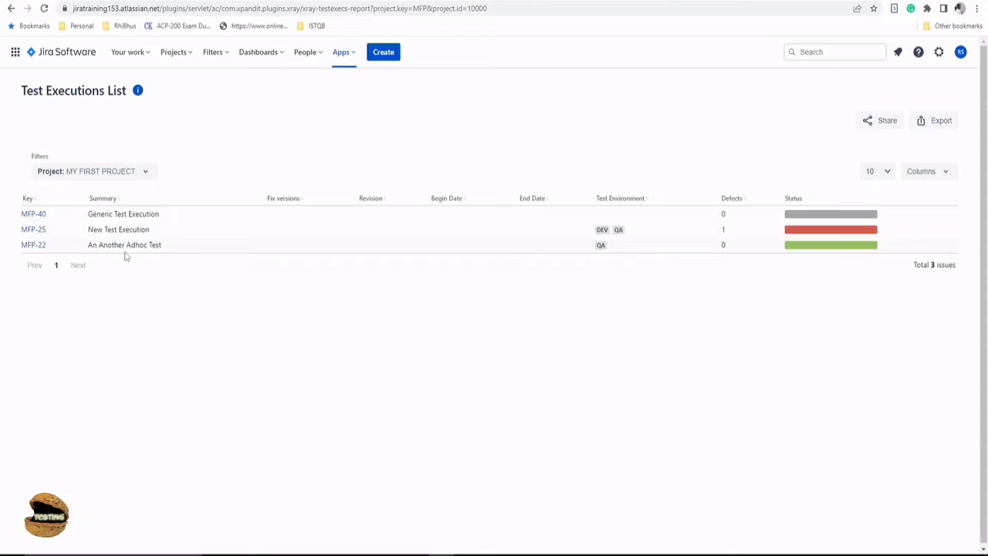
pyautogui.moveTo(89, 281)
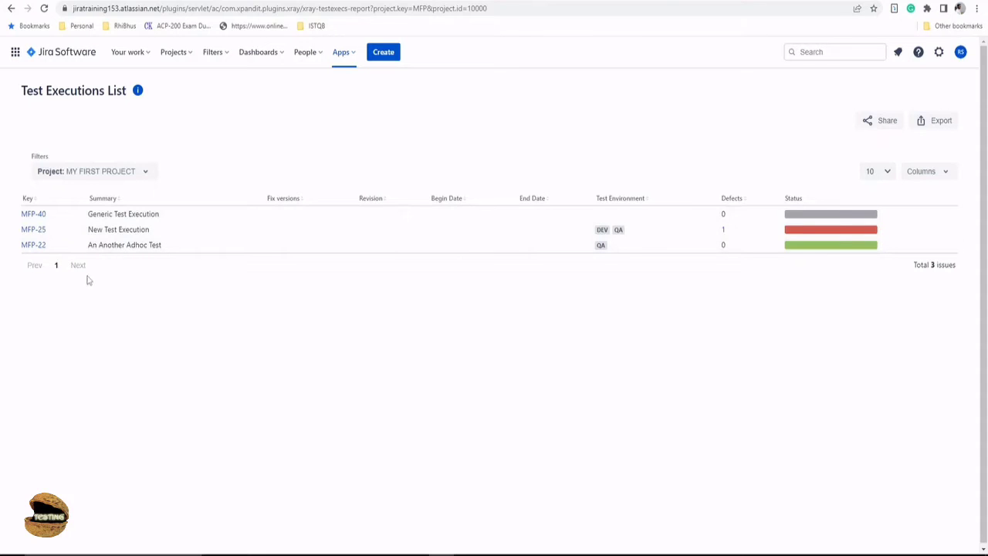
pyautogui.moveTo(278, 202)
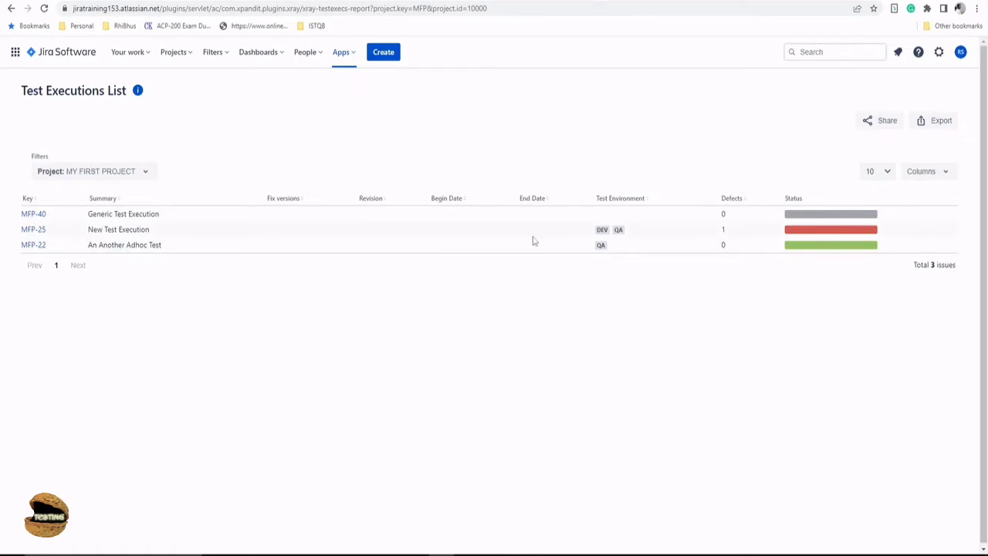
pyautogui.moveTo(610, 248)
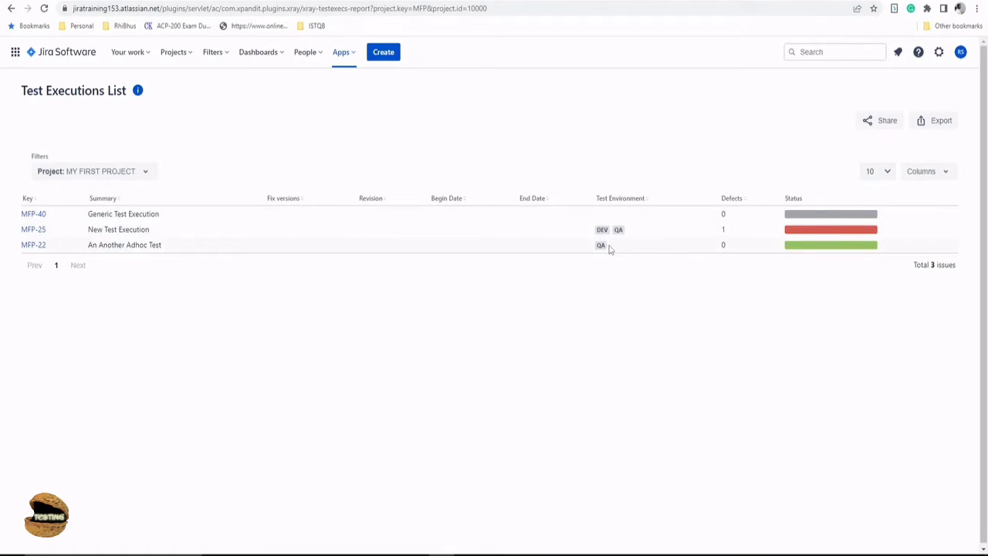
pyautogui.moveTo(724, 235)
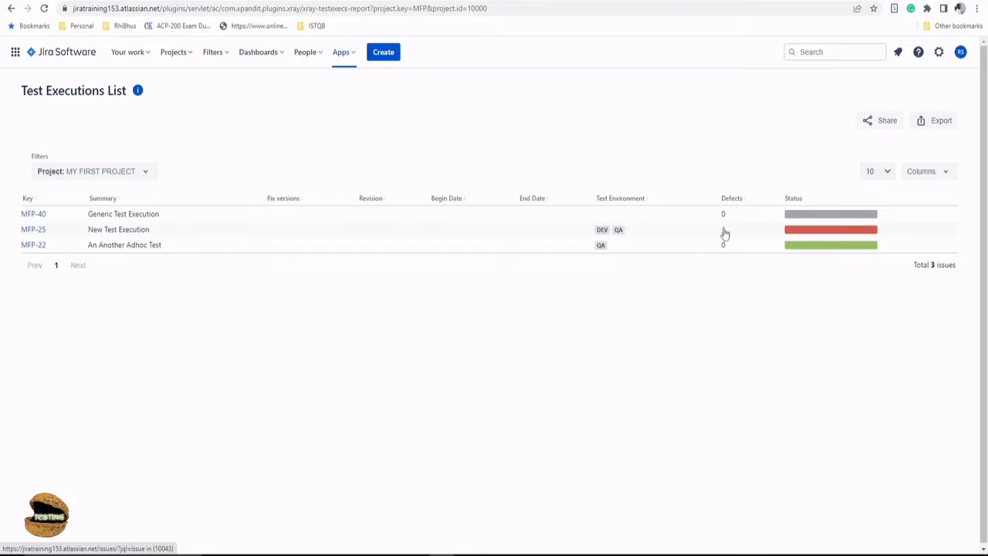
pyautogui.moveTo(724, 235)
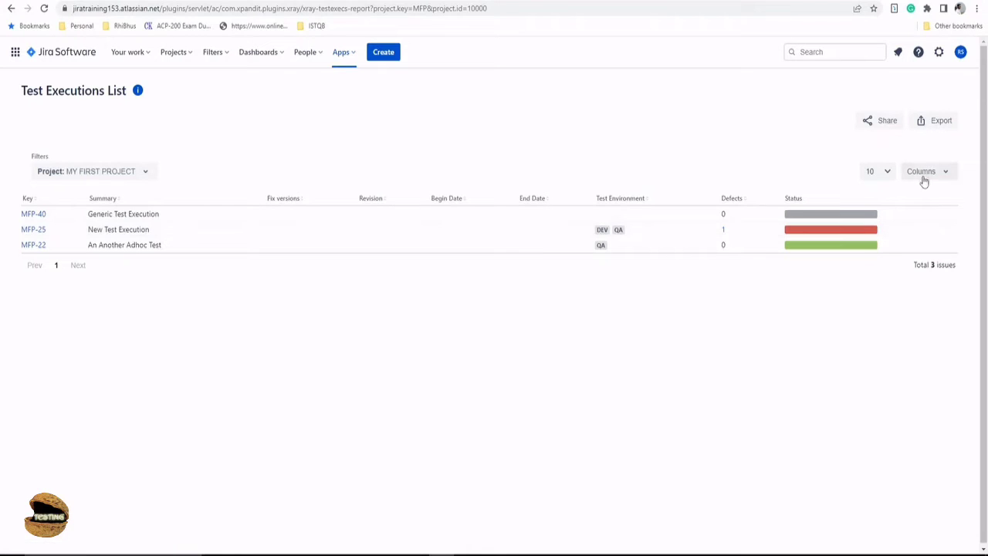
pyautogui.click(923, 170)
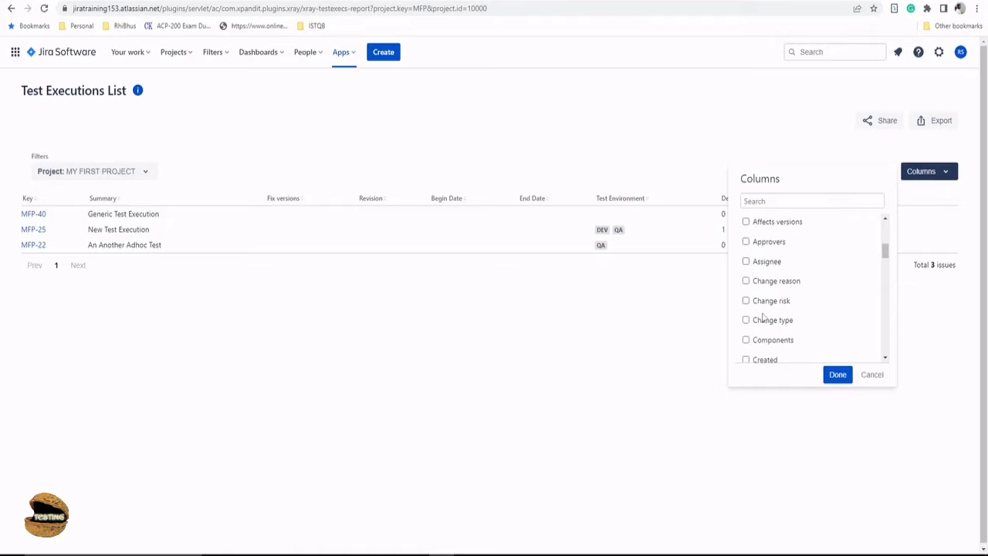
pyautogui.scroll(-3)
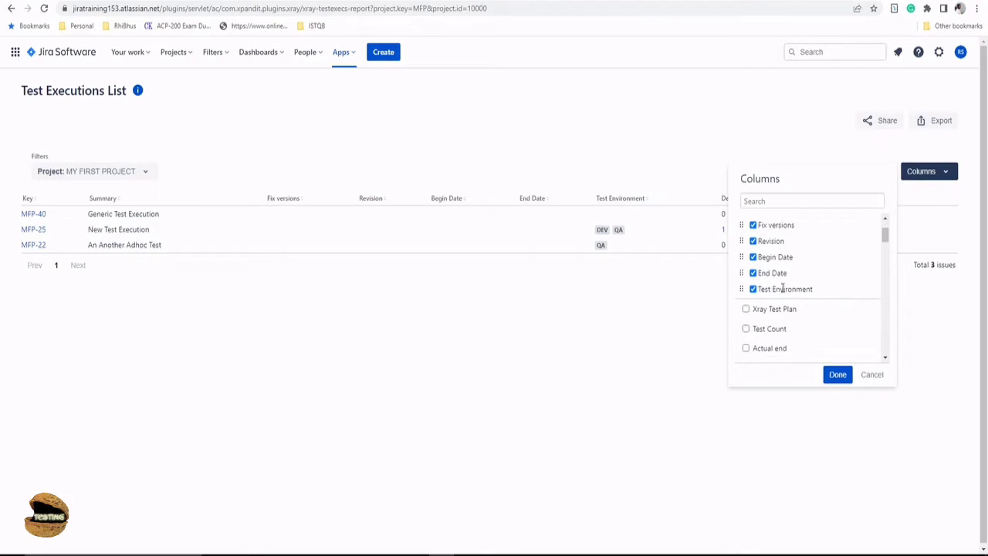
pyautogui.click(837, 375)
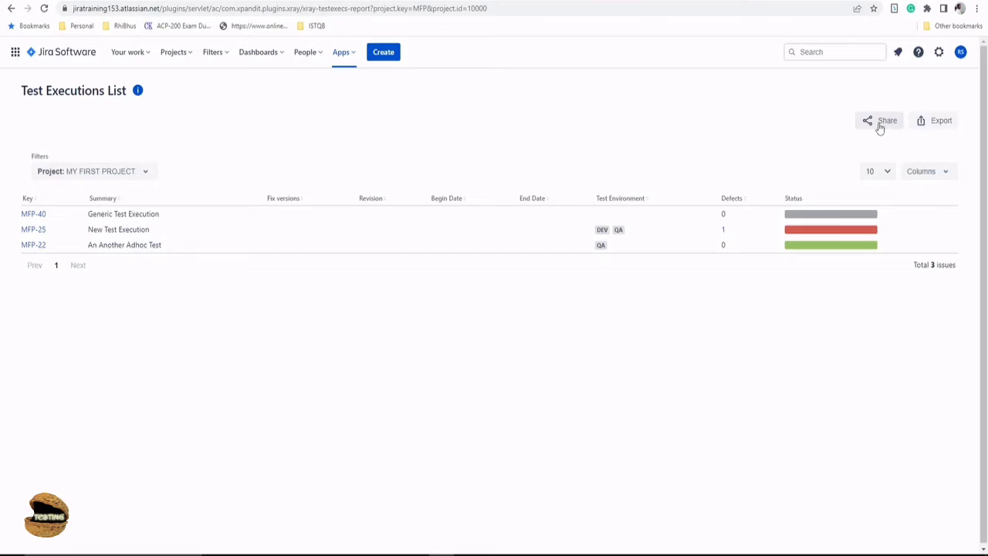
pyautogui.click(886, 121)
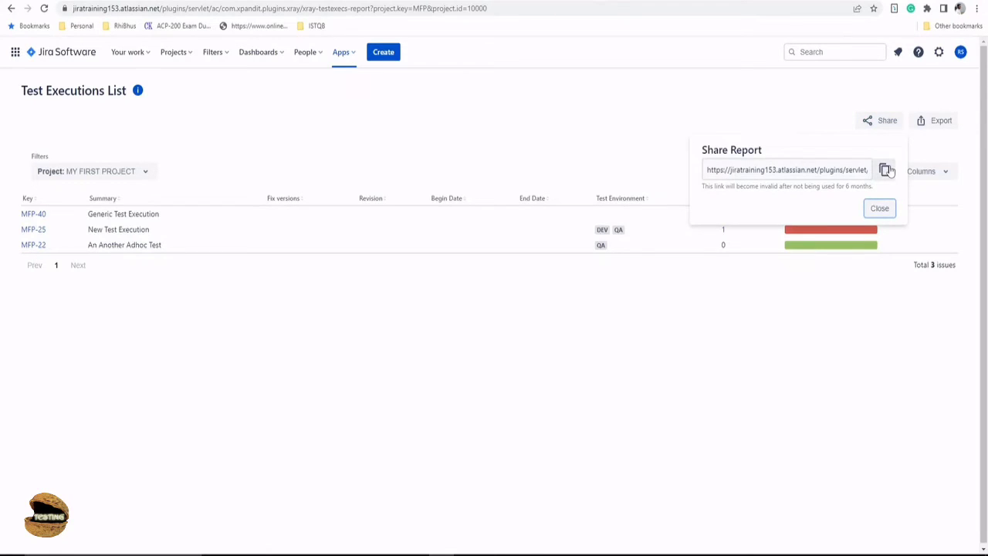
pyautogui.click(941, 120)
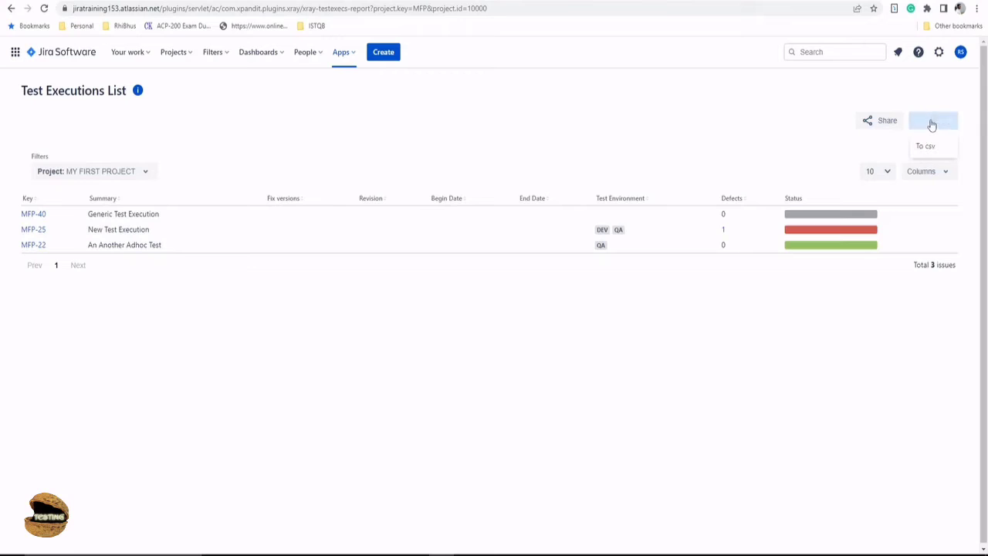
pyautogui.click(933, 121)
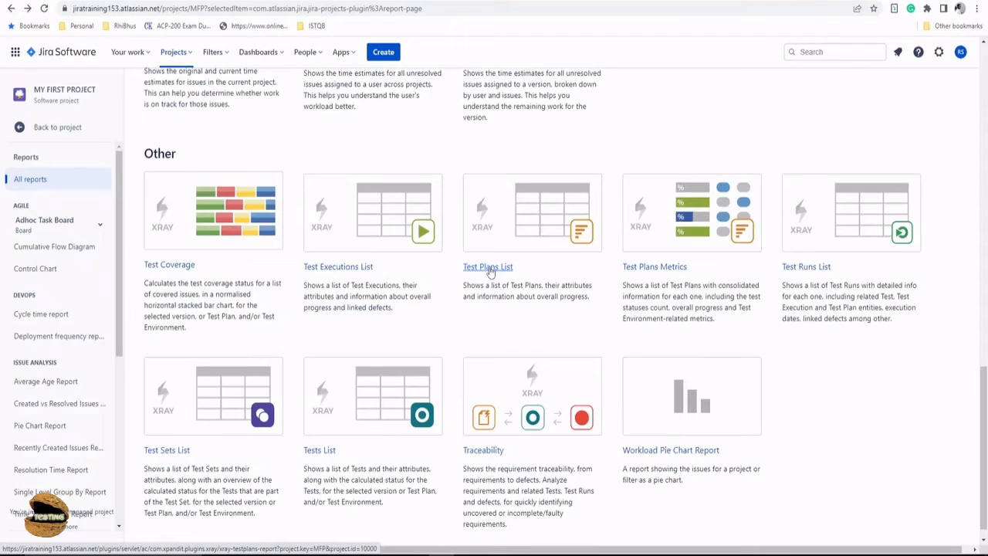
# - Launch the Test Plans List report from the Other section
pyautogui.click(488, 265)
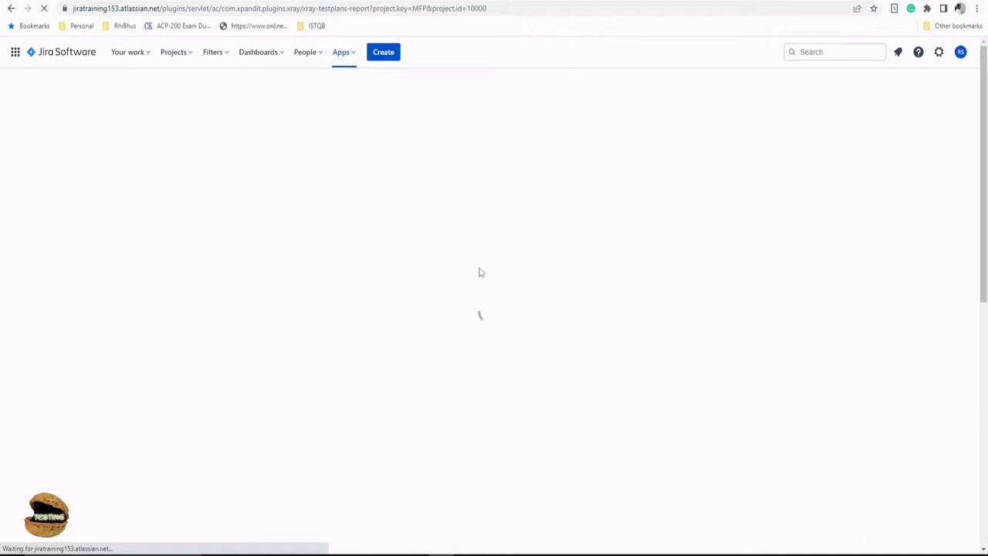
pyautogui.moveTo(455, 261)
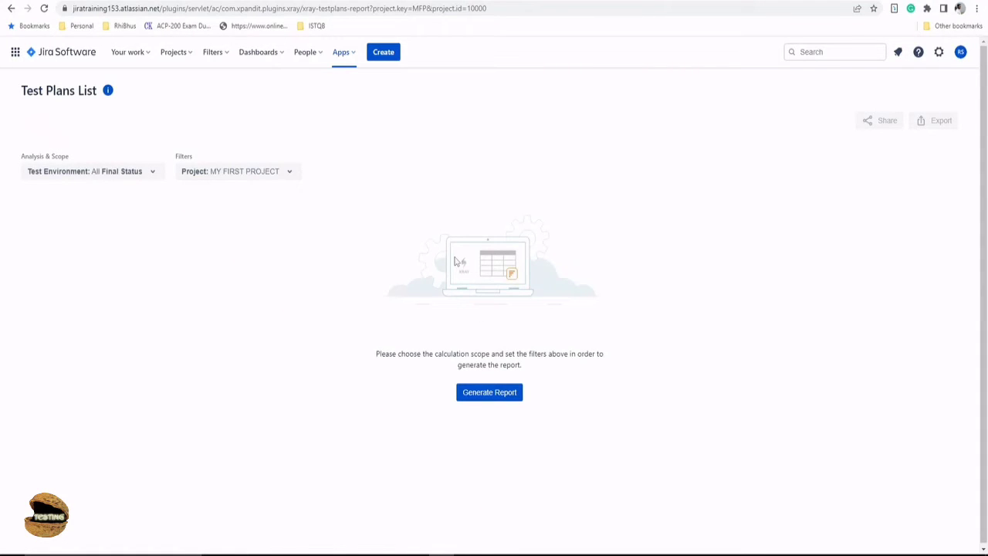
pyautogui.moveTo(170, 204)
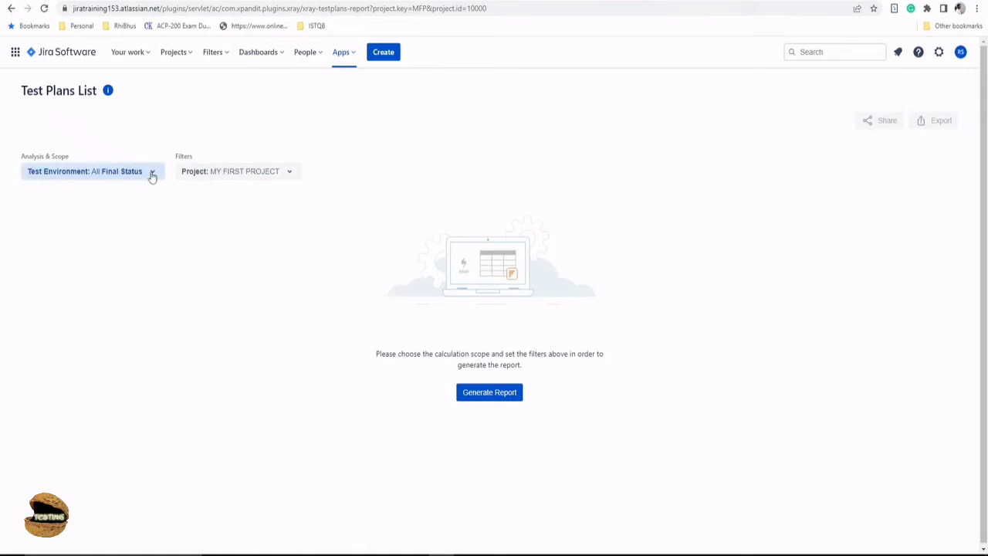
pyautogui.click(93, 170)
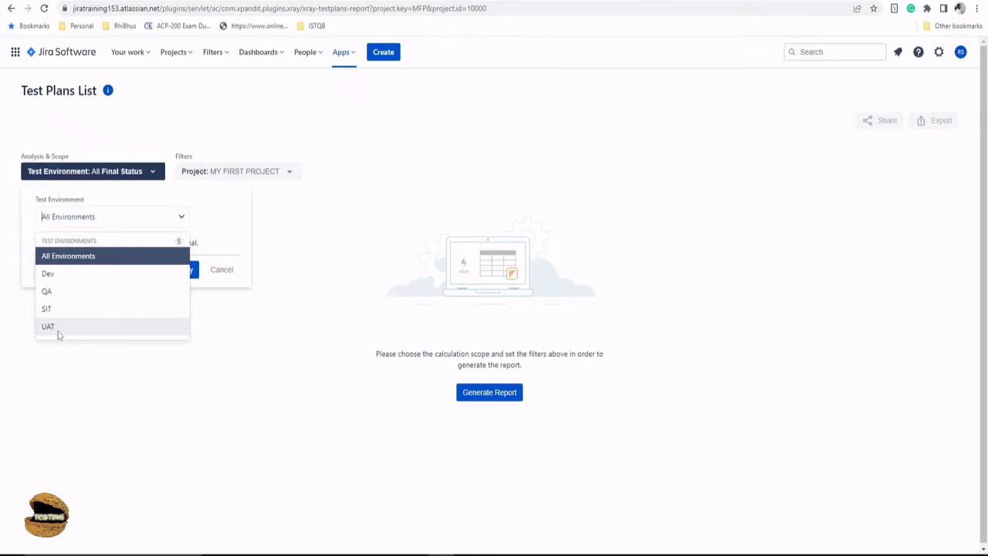
pyautogui.moveTo(265, 204)
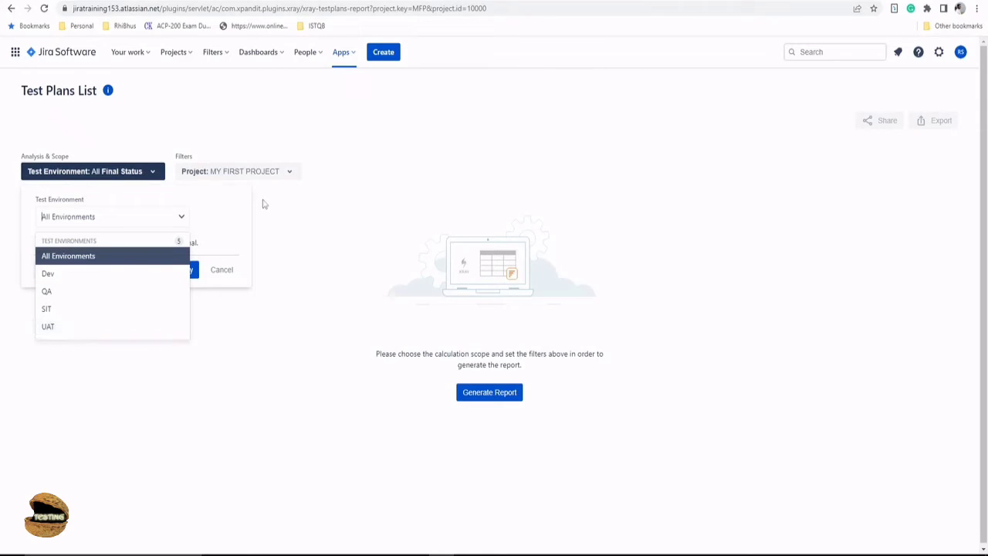
pyautogui.click(68, 257)
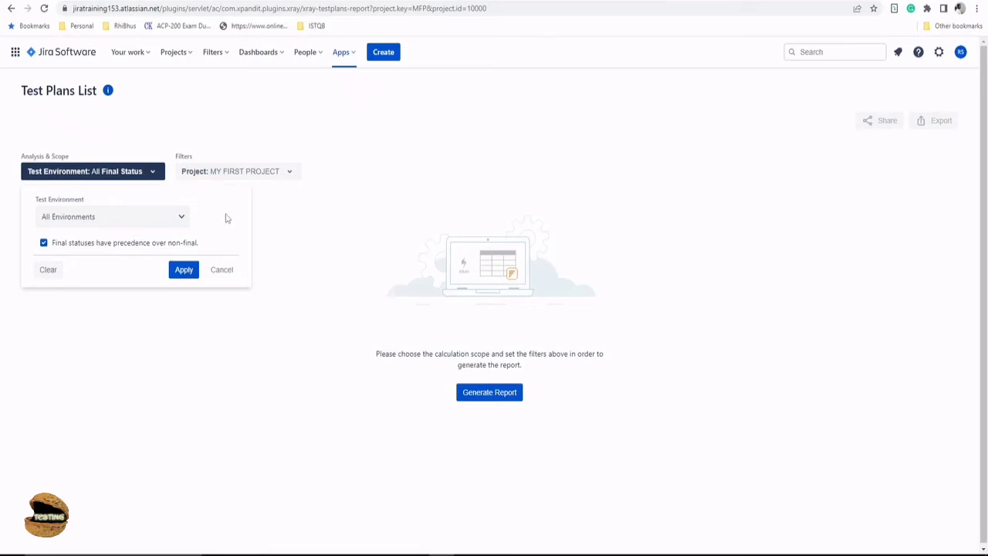
pyautogui.moveTo(220, 219)
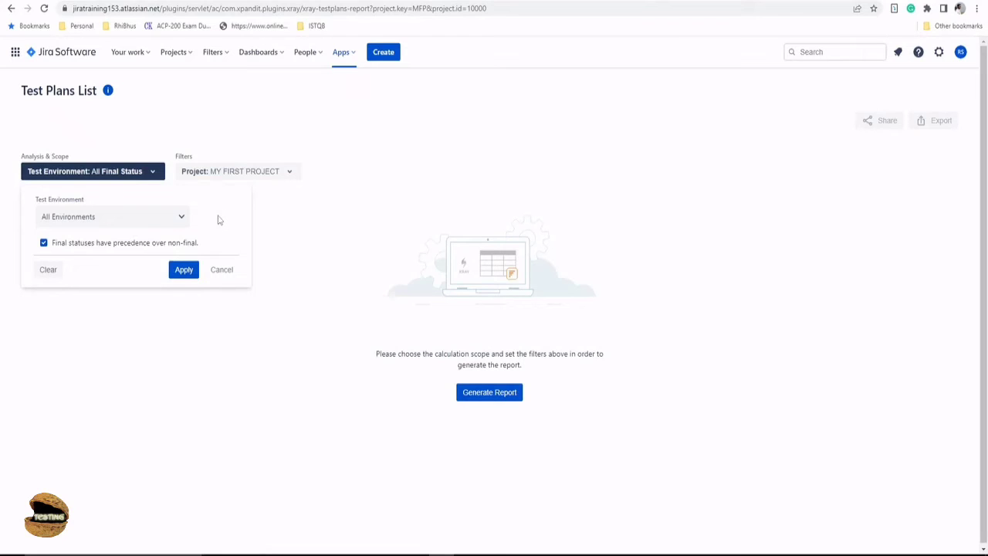
pyautogui.moveTo(197, 223)
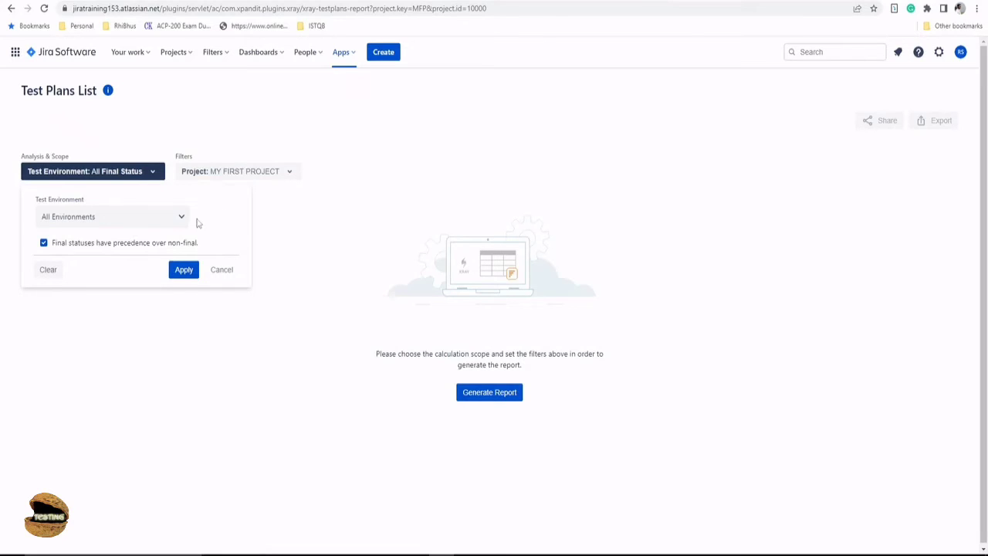
pyautogui.click(112, 217)
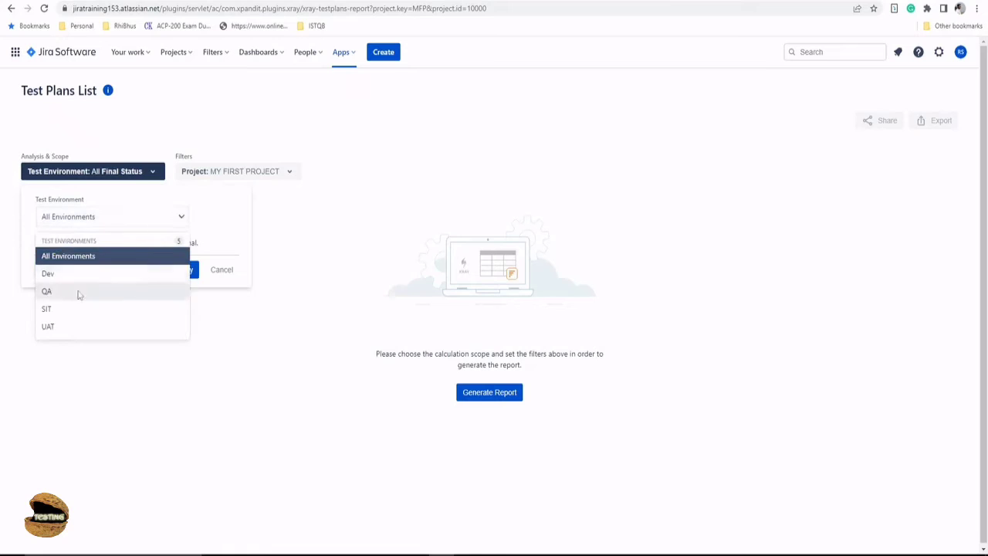
pyautogui.moveTo(70, 300)
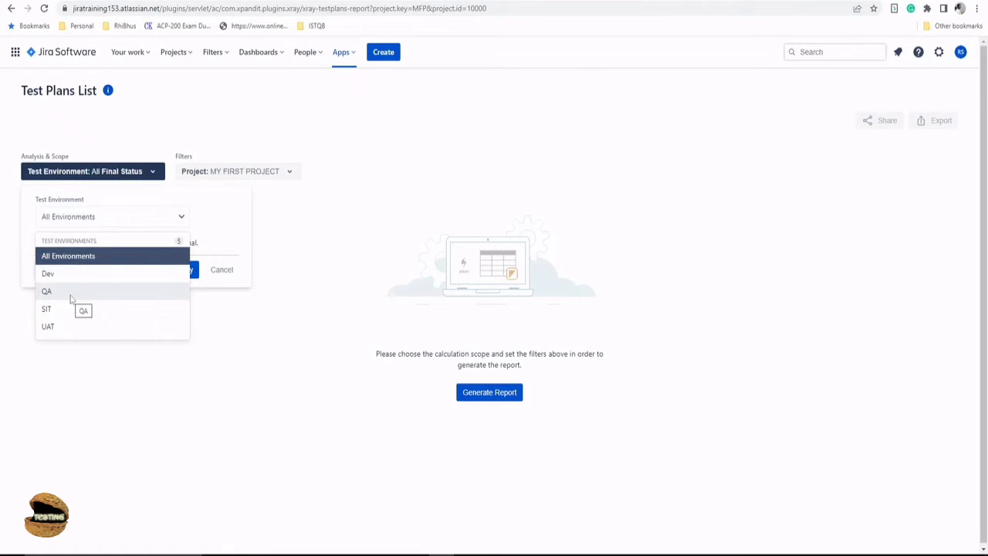
pyautogui.moveTo(46, 273)
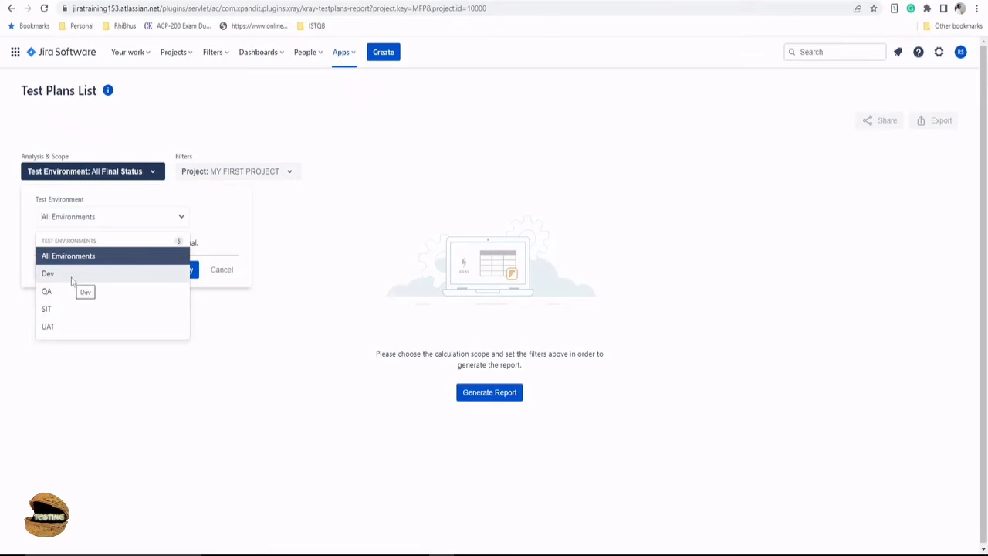
pyautogui.moveTo(65, 283)
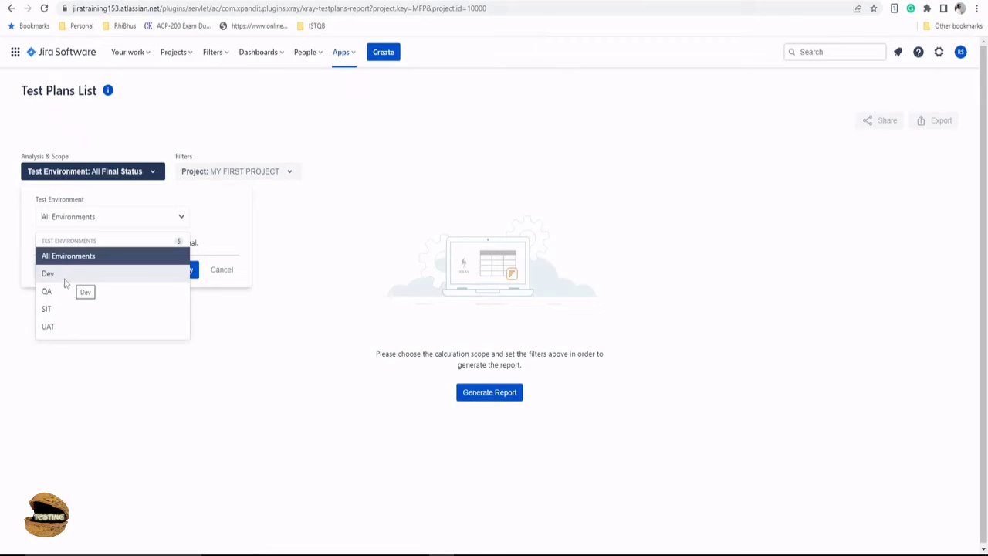
pyautogui.moveTo(62, 281)
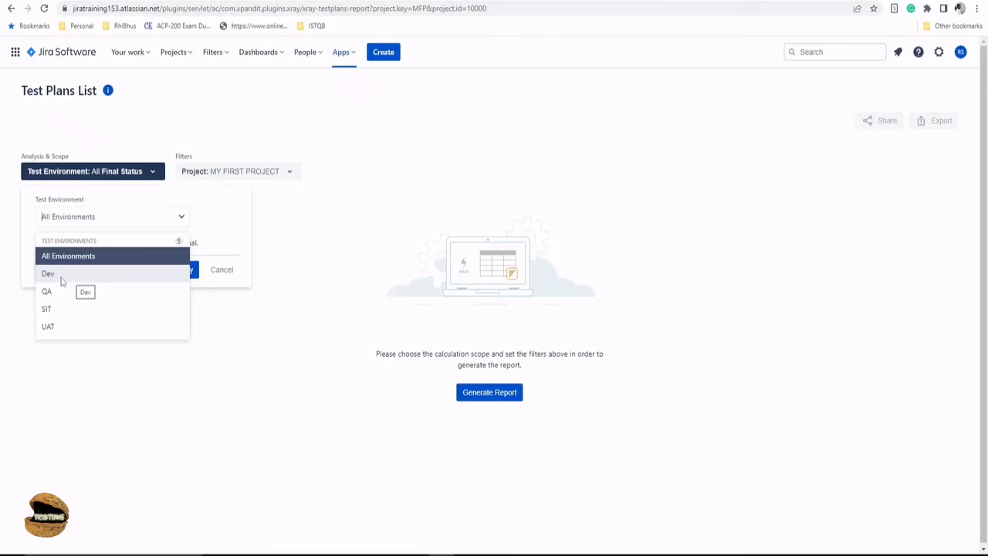
pyautogui.moveTo(48, 273)
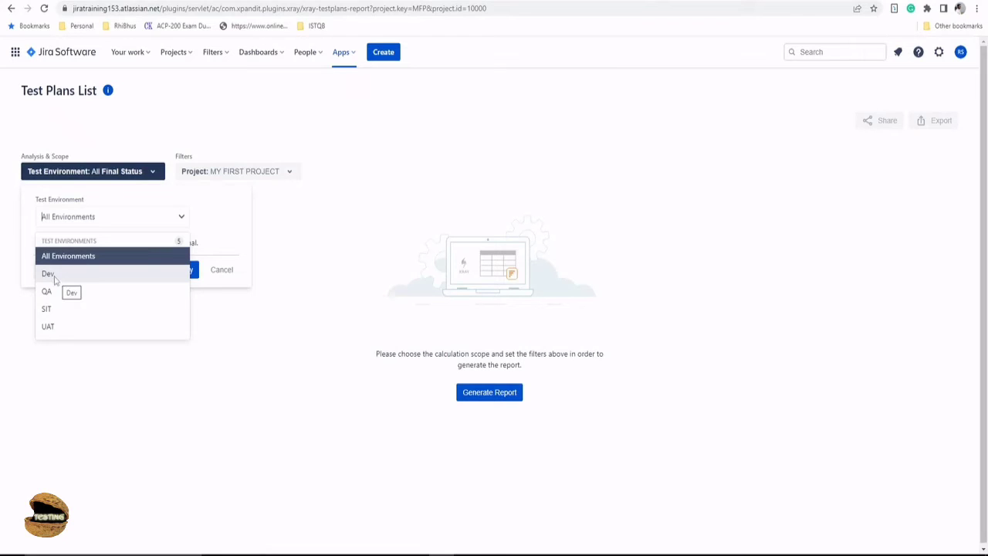
pyautogui.moveTo(48, 309)
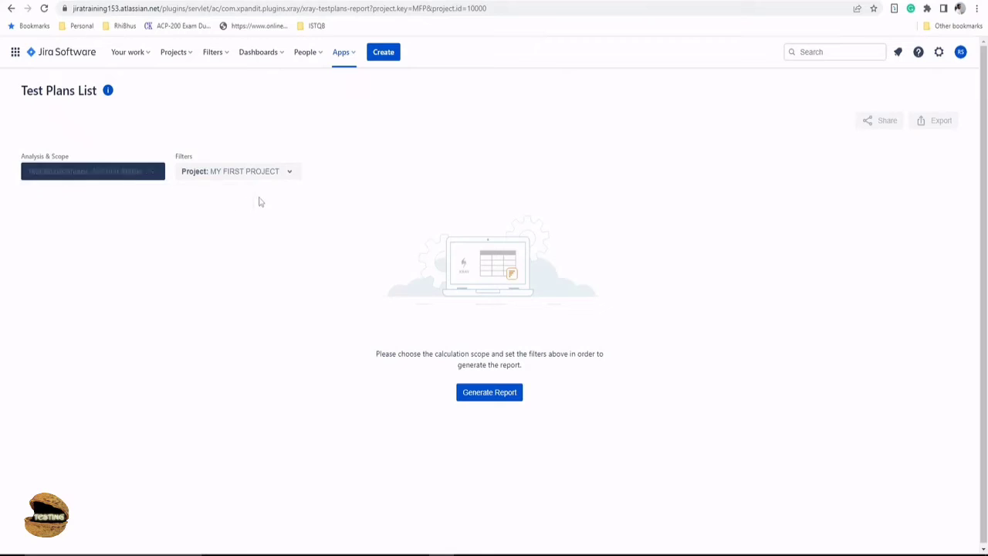
pyautogui.click(238, 170)
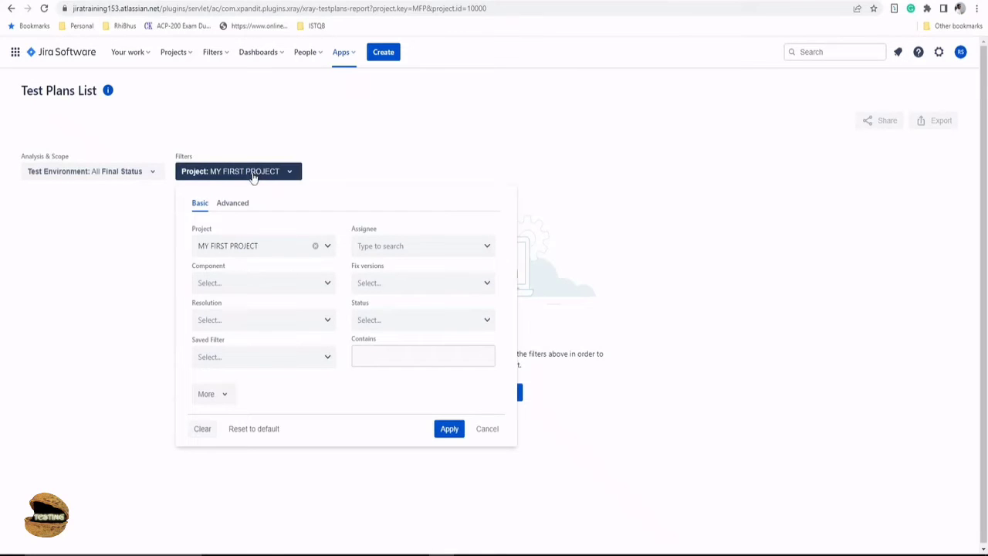
pyautogui.click(237, 170)
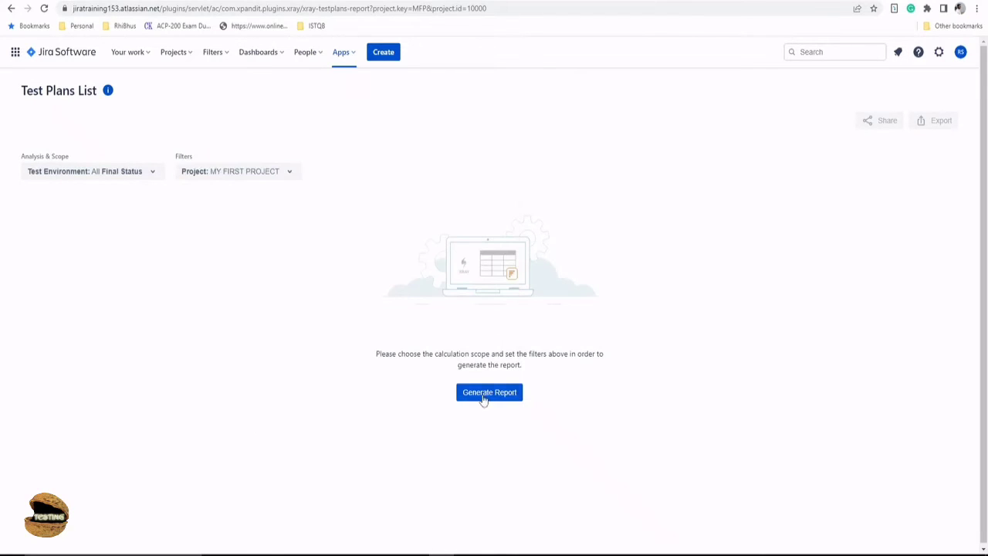
# - Generate the Test Plans List report showing two test plans with status bars
pyautogui.click(487, 392)
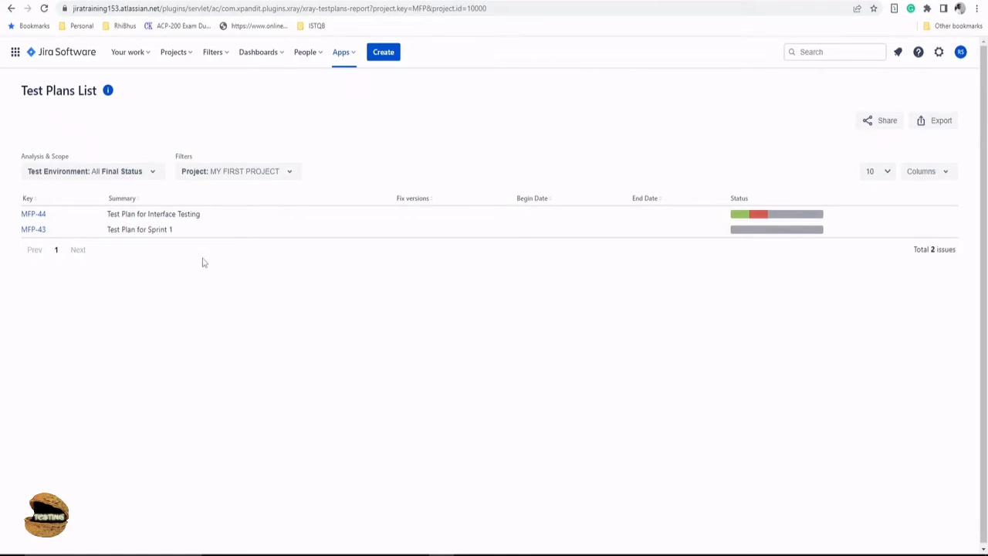
pyautogui.moveTo(147, 228)
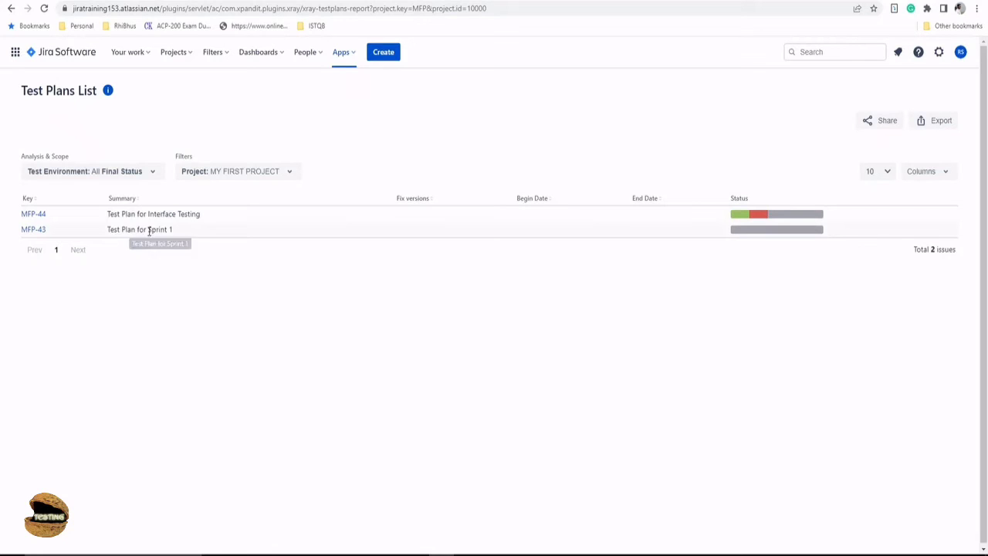
pyautogui.moveTo(148, 229)
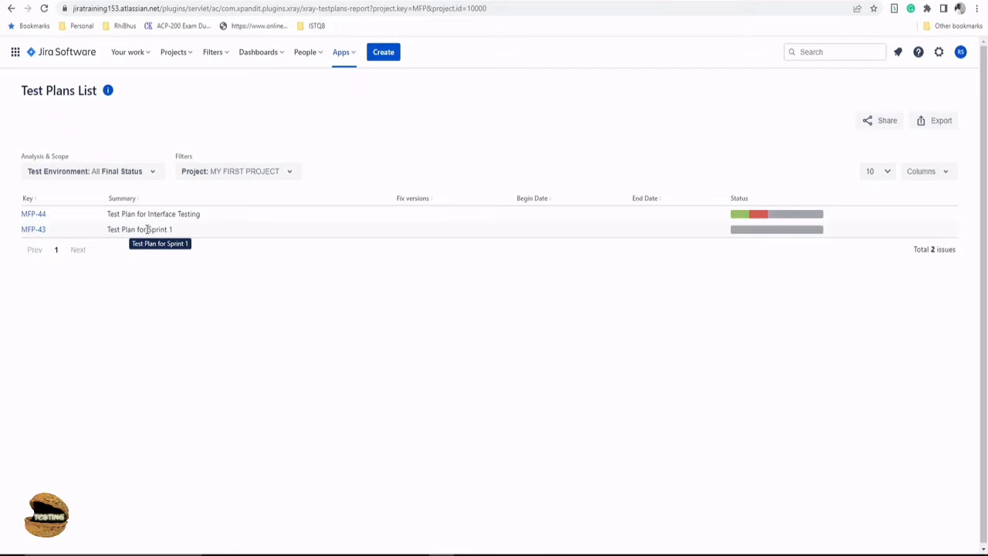
pyautogui.moveTo(164, 213)
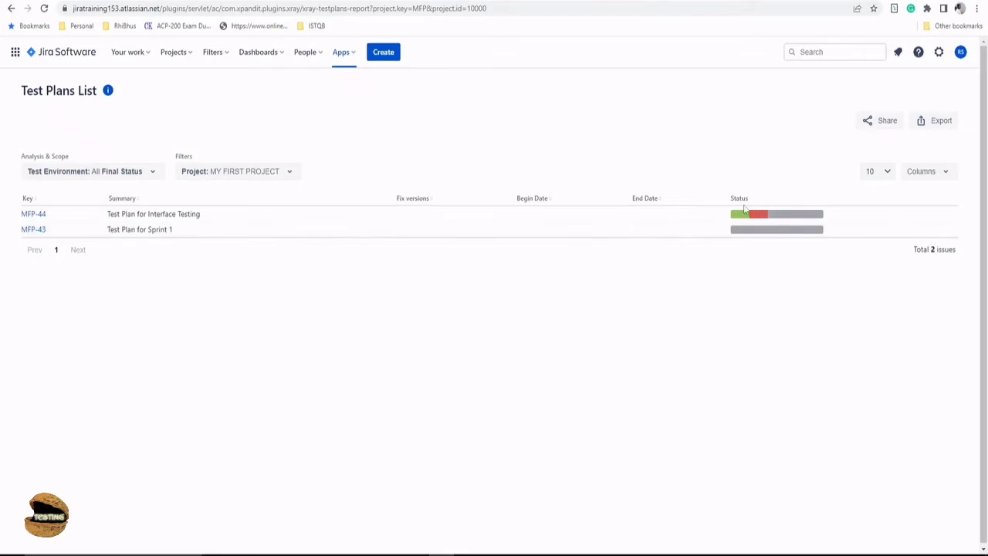
pyautogui.moveTo(741, 213)
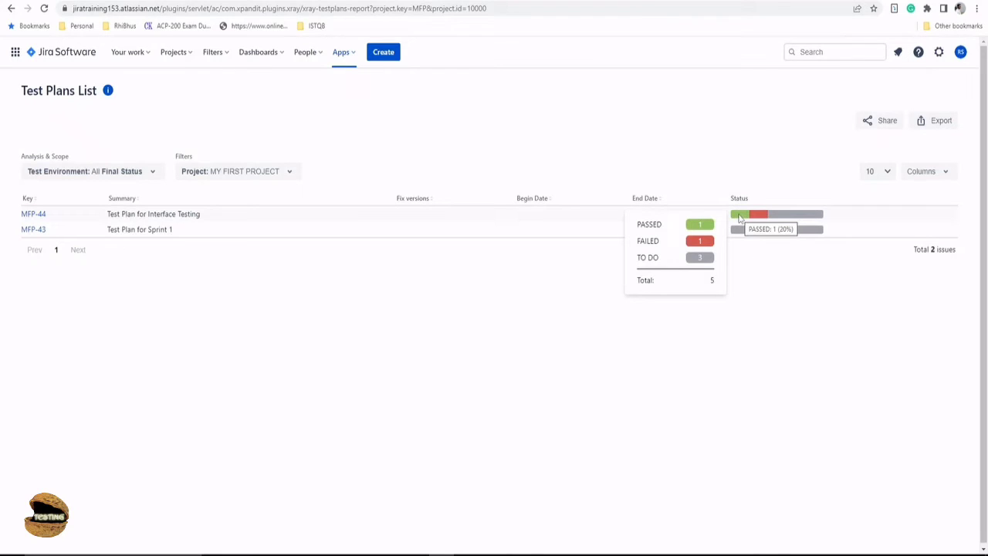
pyautogui.moveTo(776, 176)
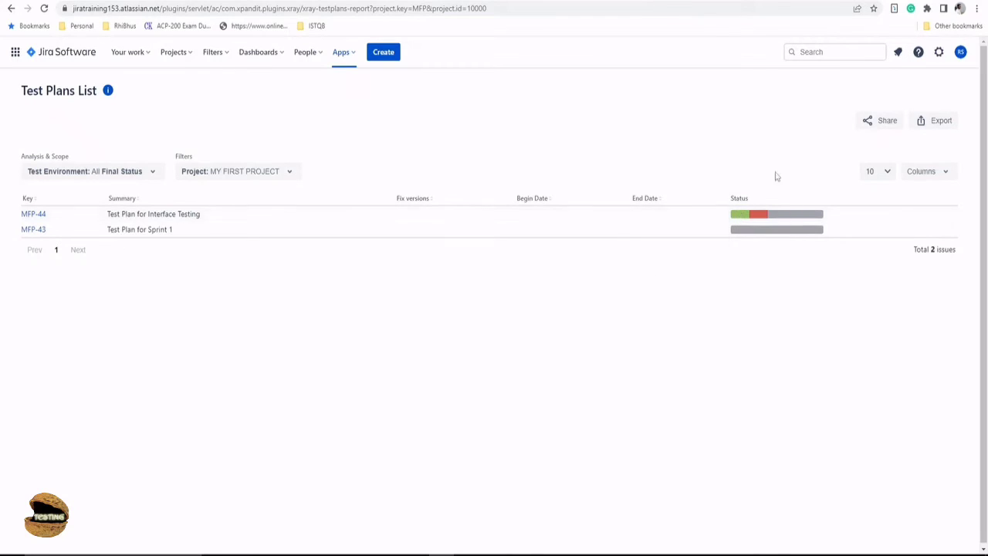
pyautogui.click(877, 170)
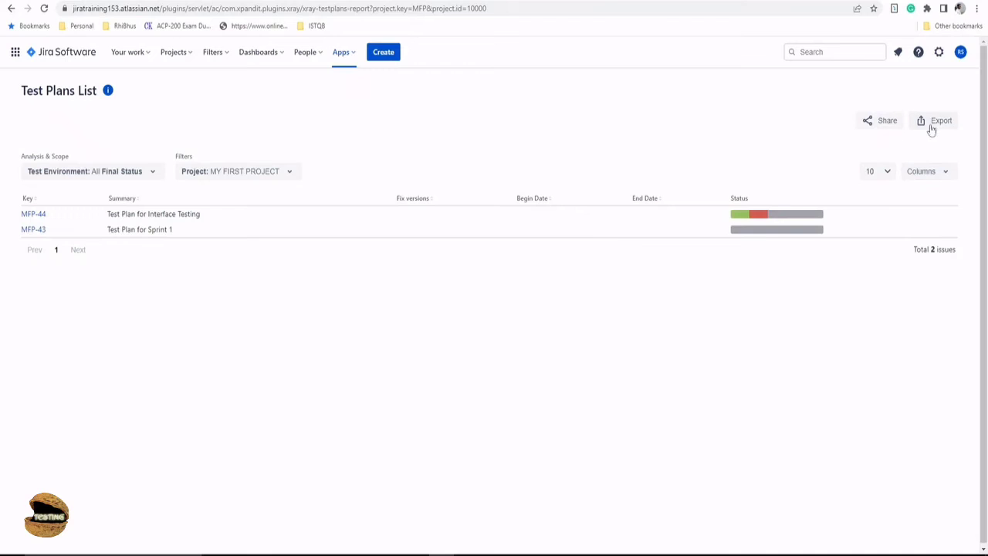
pyautogui.moveTo(868, 120)
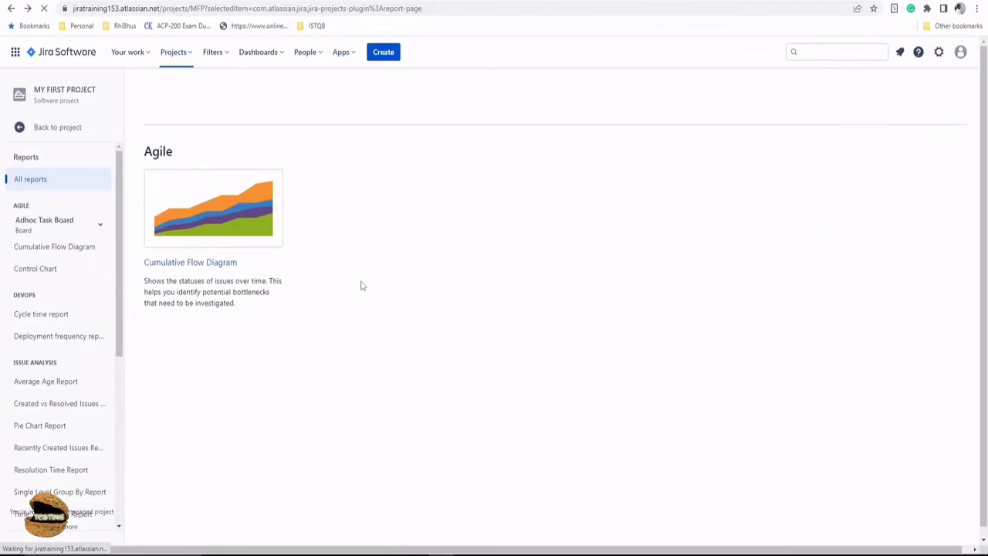
# - Launch the Test Runs List report for MY FIRST PROJECT from the Other section
pyautogui.scroll(-3)
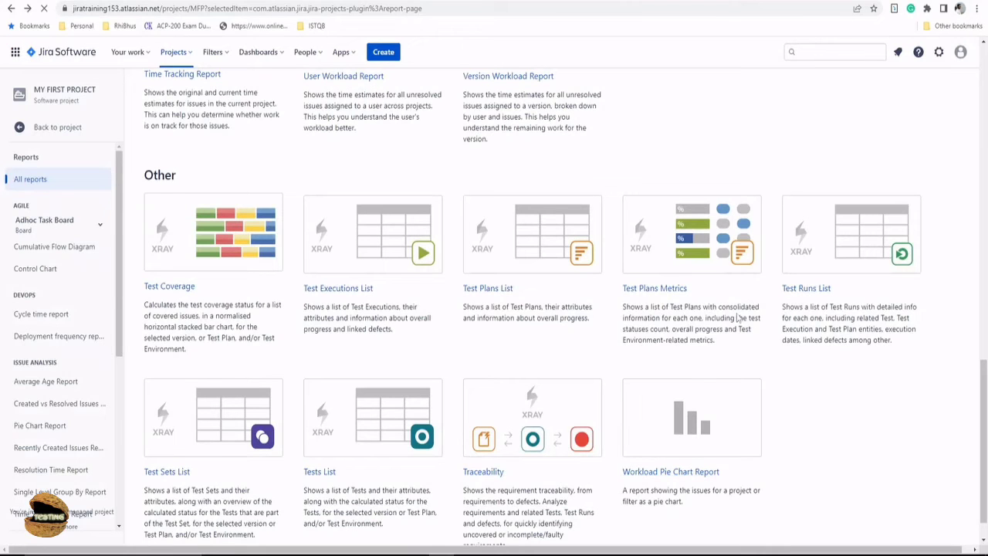
pyautogui.scroll(-3)
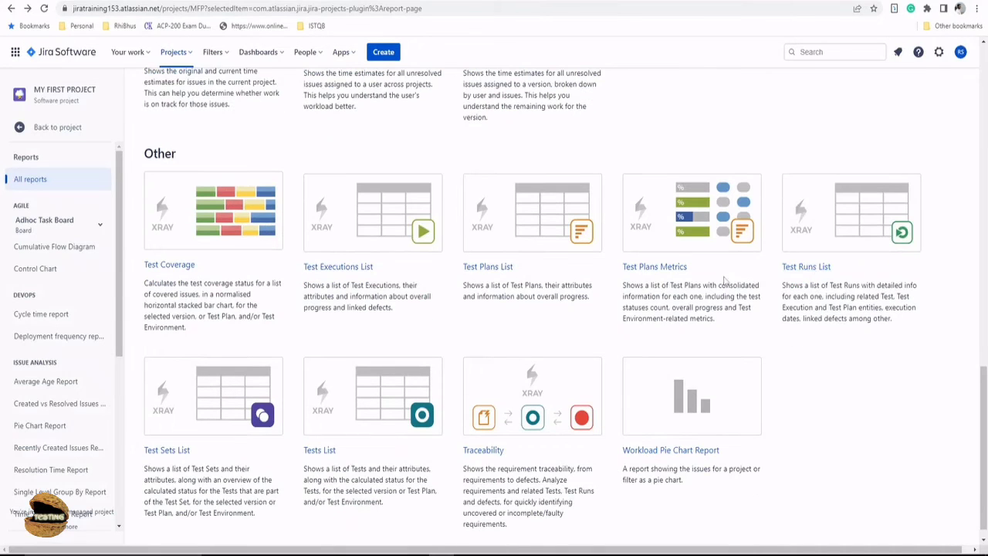
pyautogui.moveTo(655, 266)
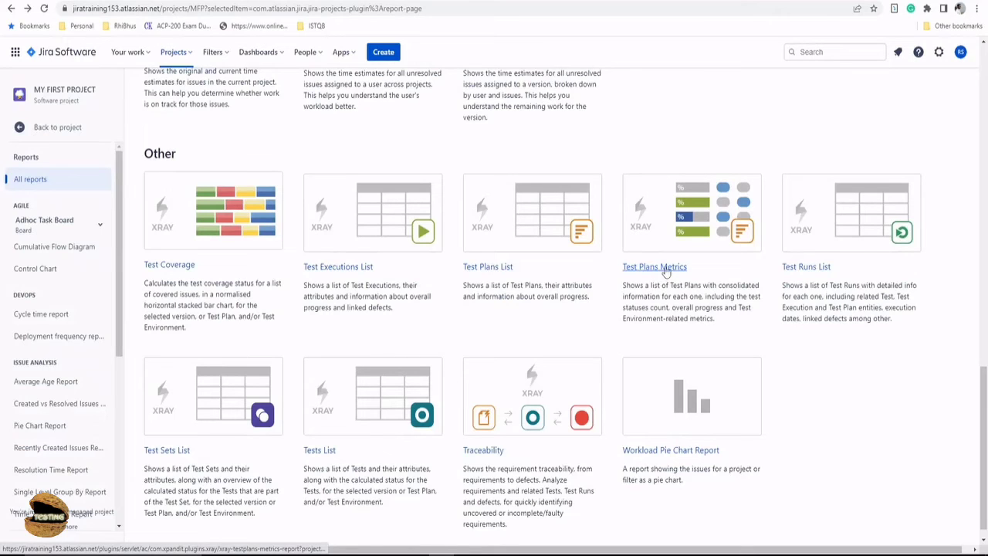
pyautogui.click(806, 266)
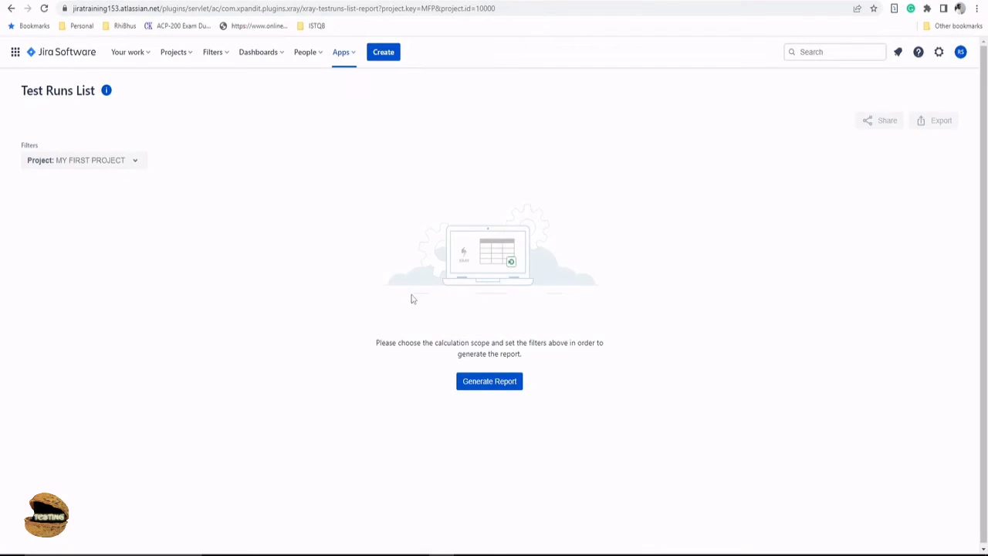
pyautogui.moveTo(408, 297)
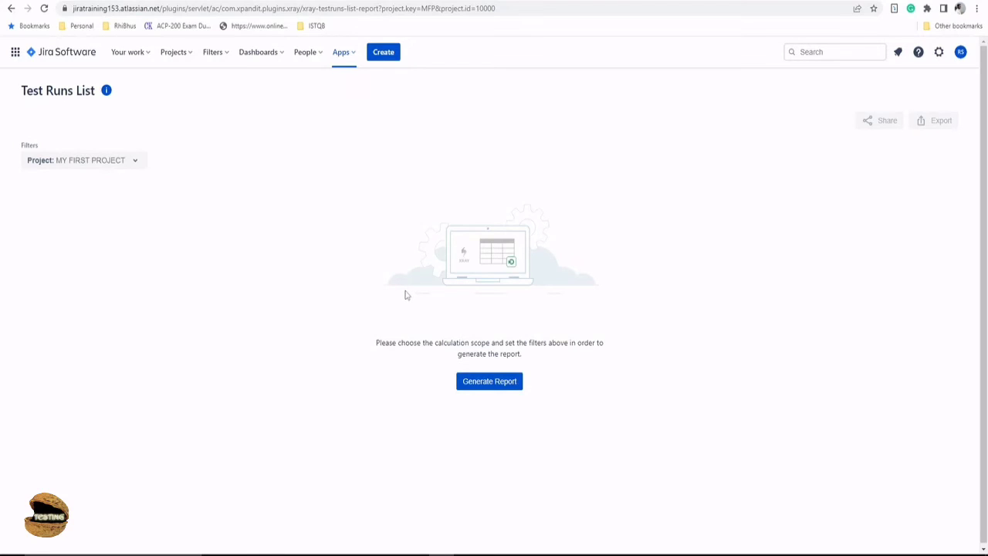
pyautogui.moveTo(411, 294)
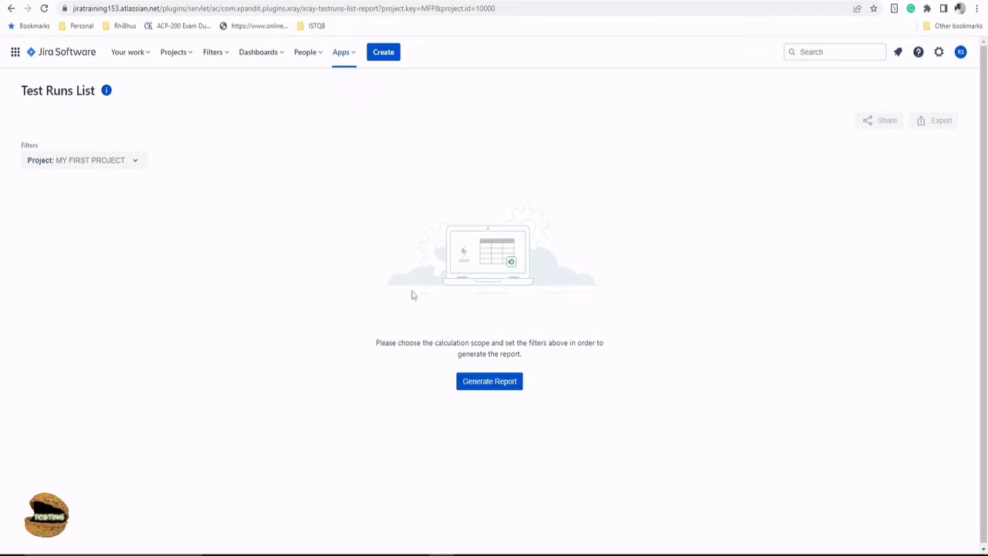
# - Generate the Test Runs List report and view details of the MFP-25 test run
pyautogui.click(490, 380)
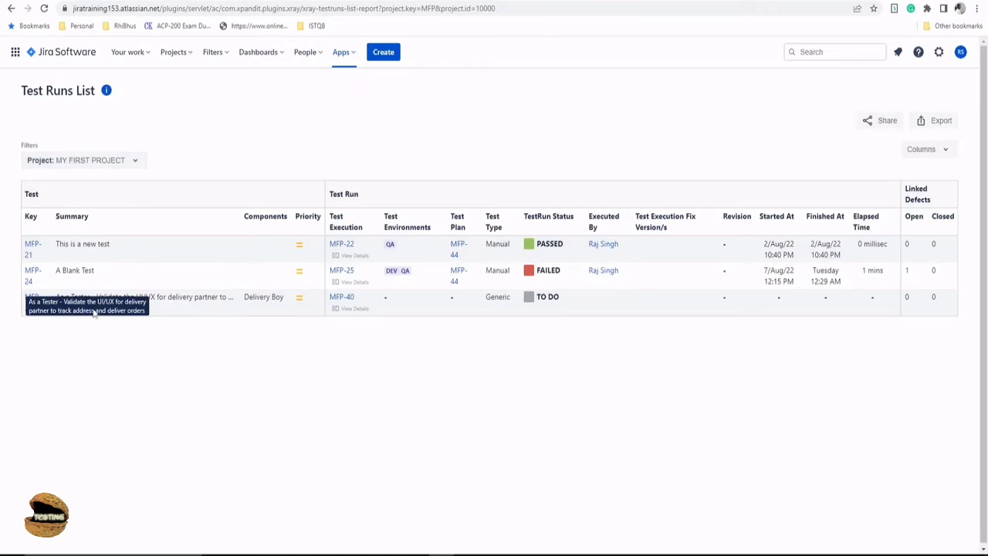
pyautogui.moveTo(250, 312)
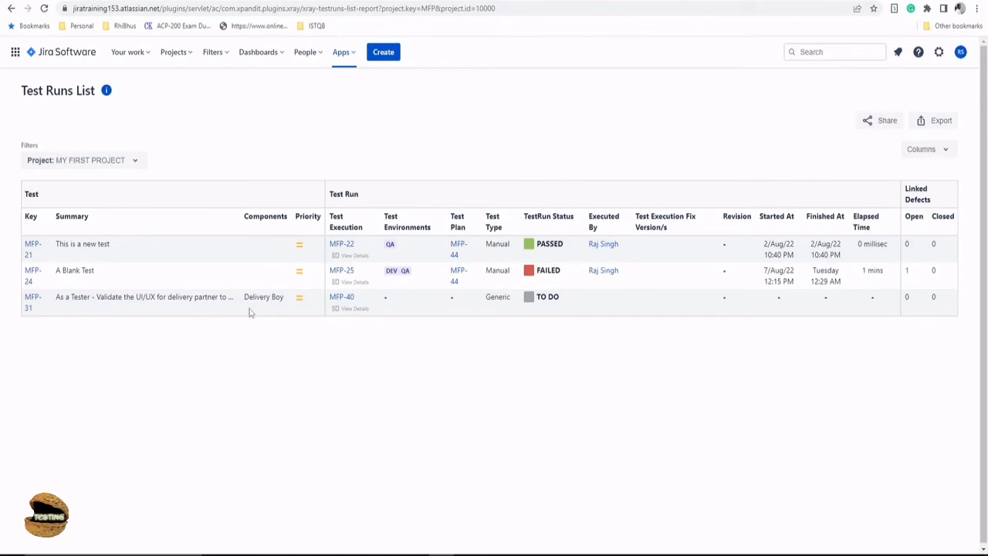
pyautogui.moveTo(108, 259)
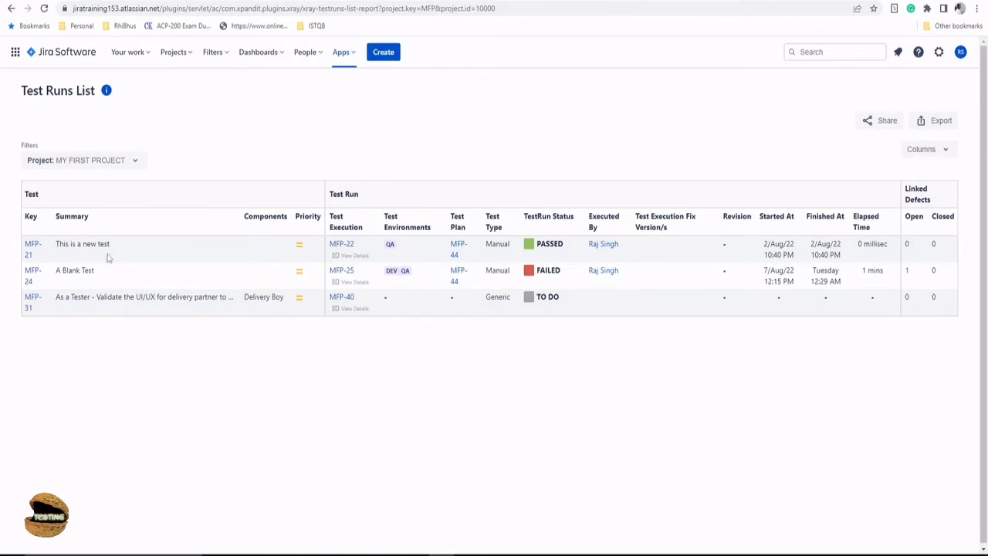
pyautogui.moveTo(376, 266)
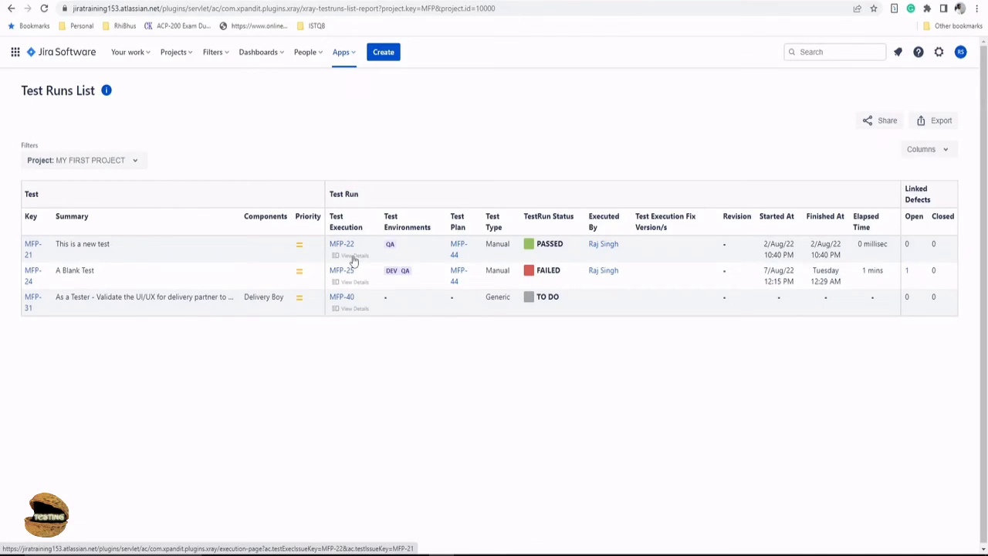
pyautogui.moveTo(466, 291)
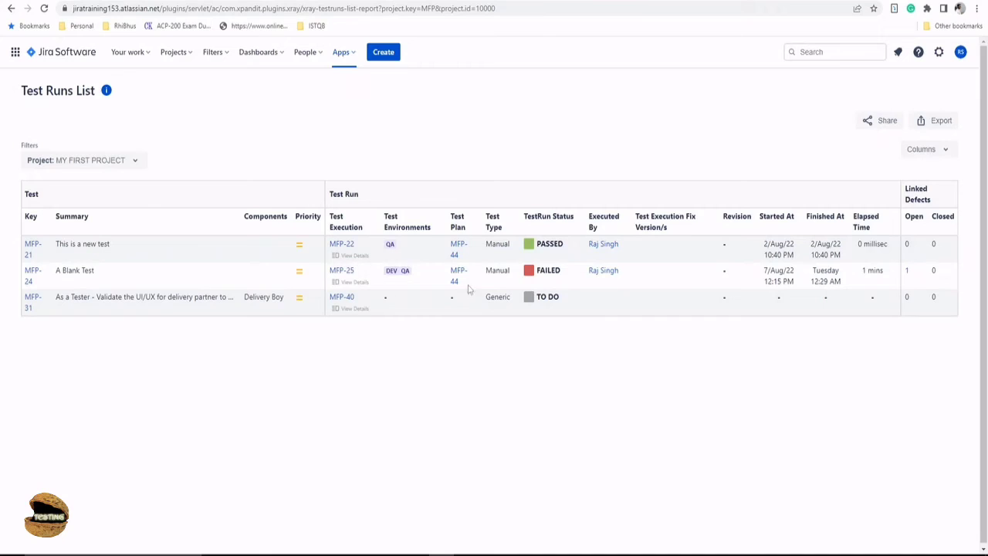
pyautogui.moveTo(389, 296)
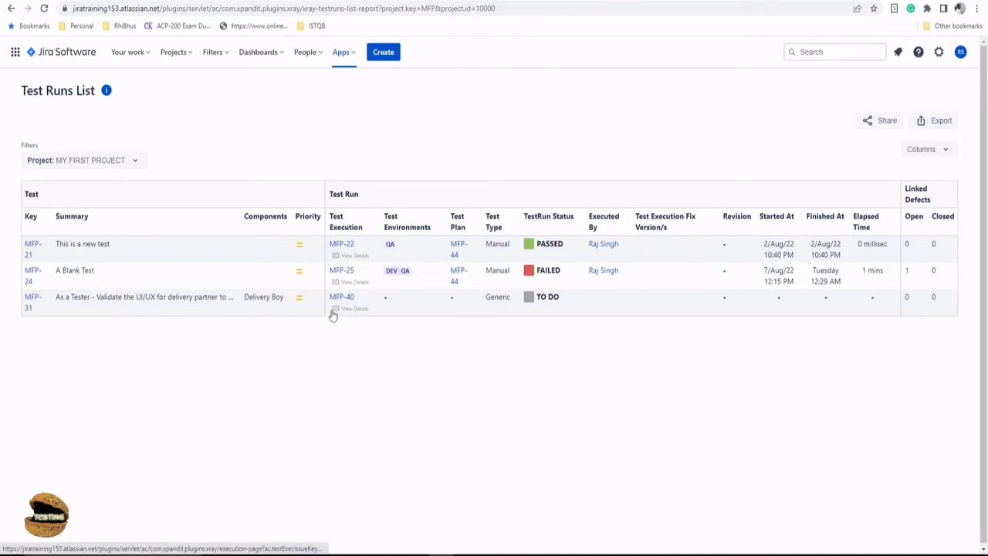
pyautogui.moveTo(364, 246)
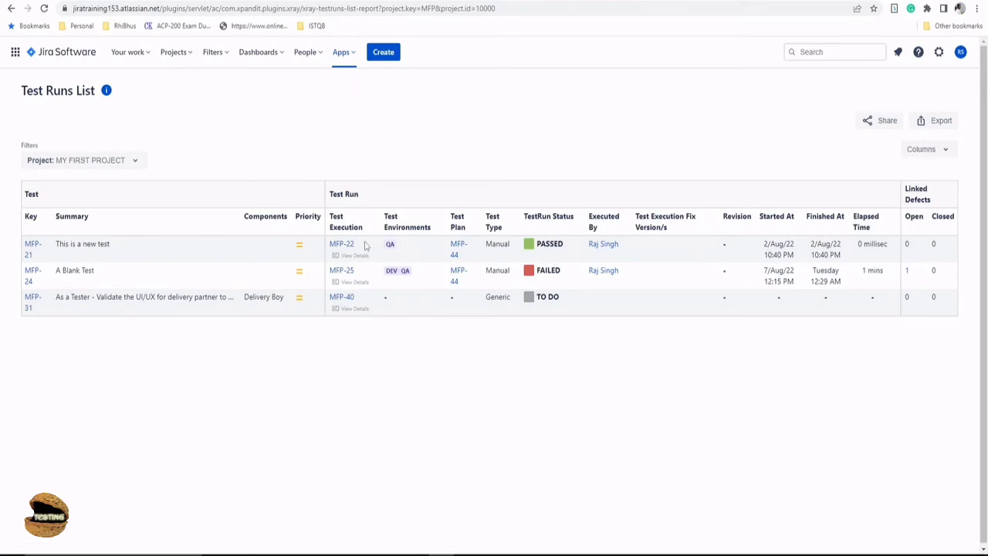
pyautogui.moveTo(342, 297)
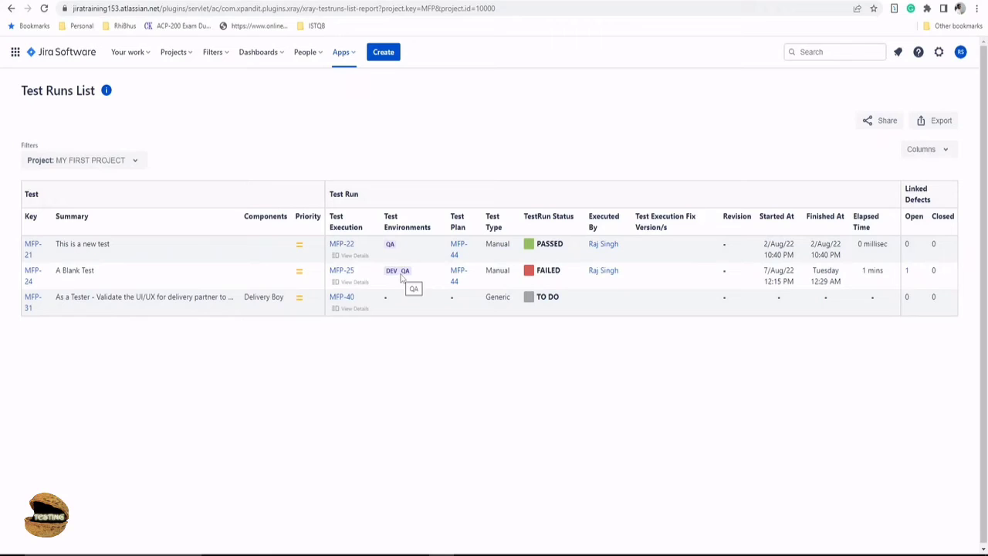
pyautogui.moveTo(454, 276)
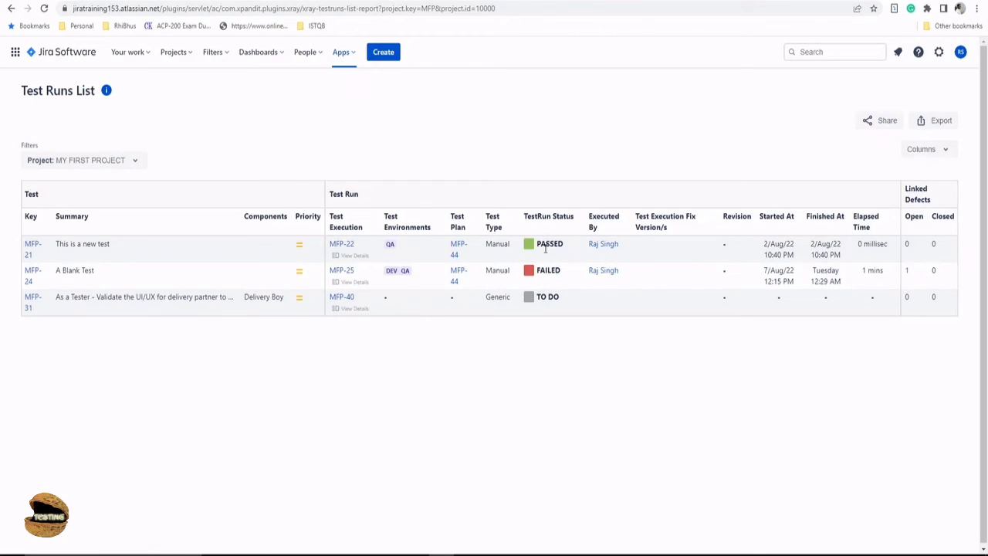
pyautogui.moveTo(679, 223)
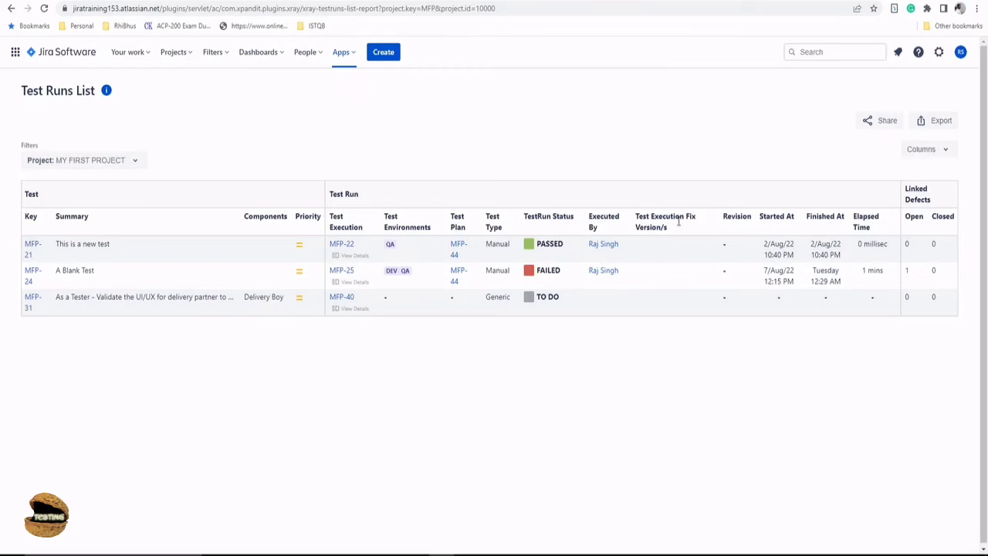
pyautogui.moveTo(830, 239)
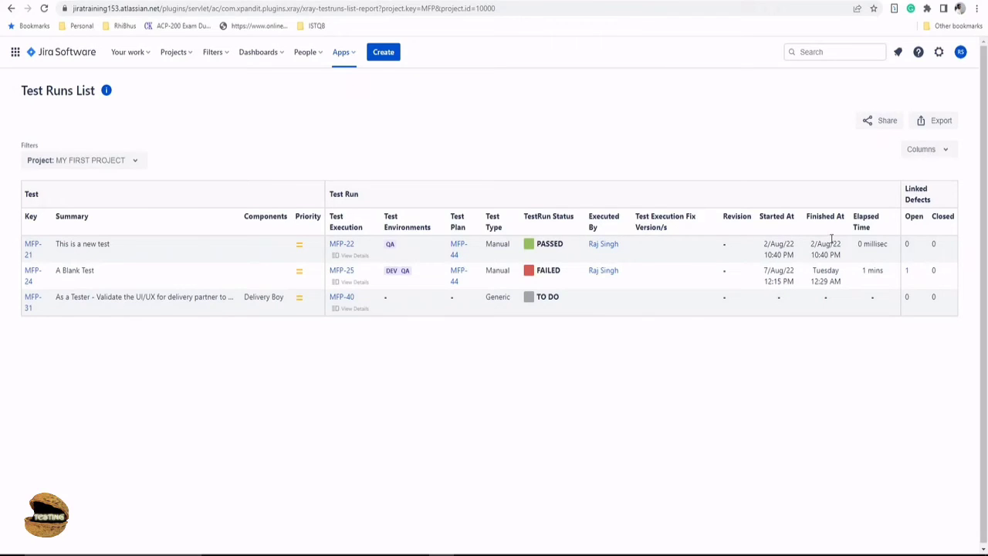
pyautogui.moveTo(877, 284)
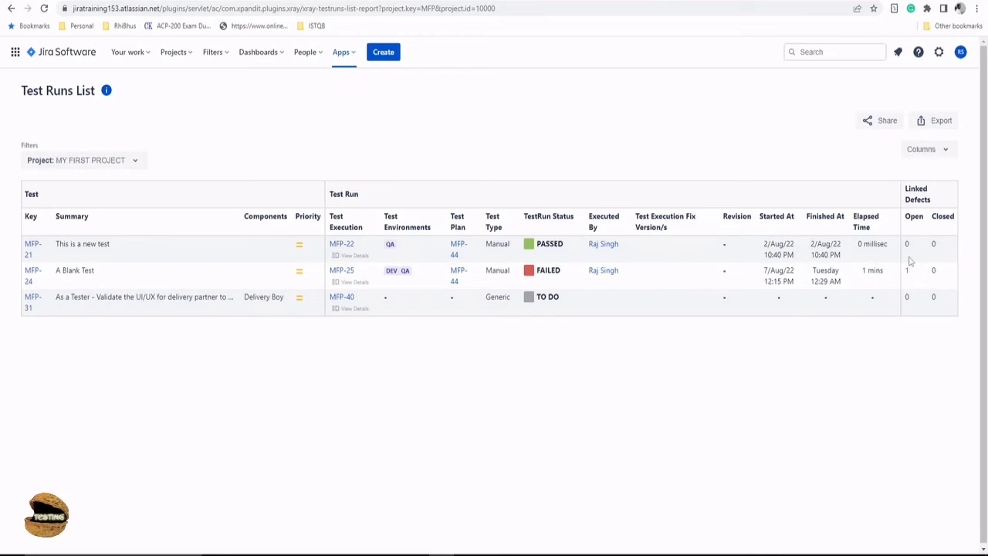
pyautogui.moveTo(908, 272)
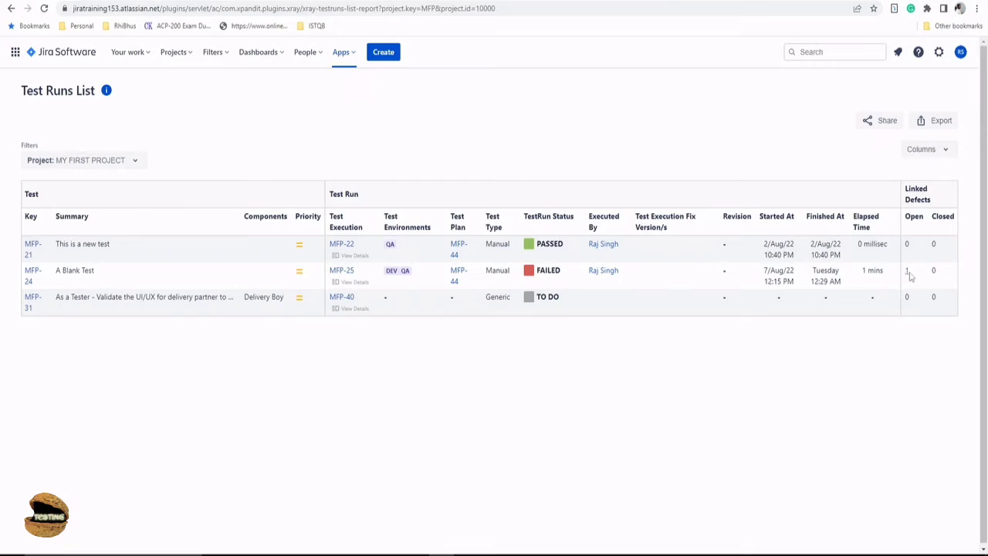
pyautogui.moveTo(942, 275)
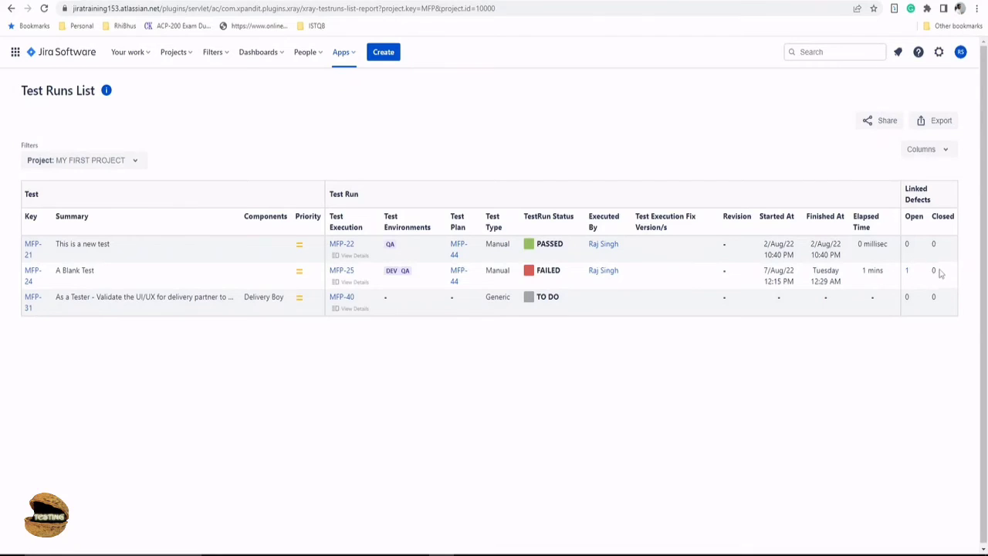
pyautogui.moveTo(933, 271)
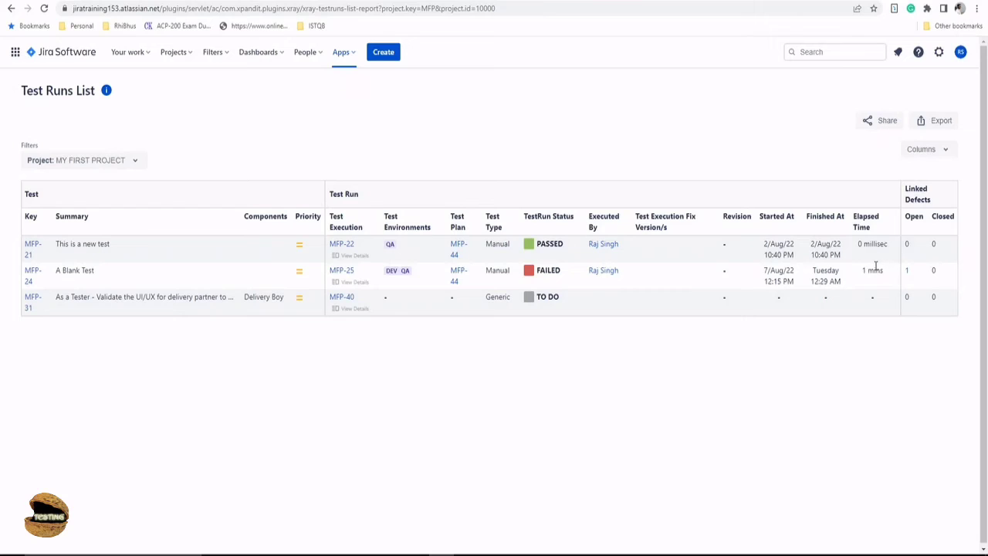
pyautogui.moveTo(874, 265)
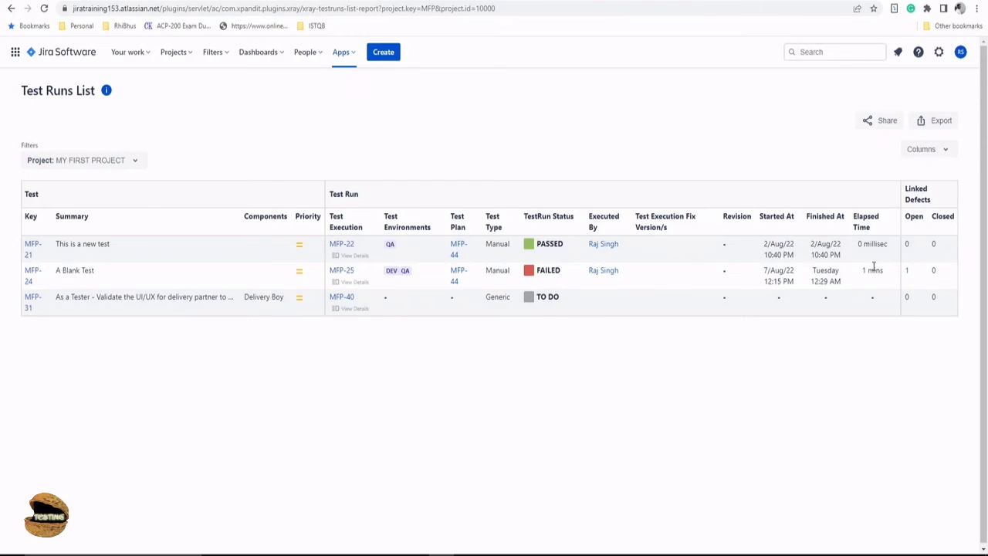
pyautogui.moveTo(738, 313)
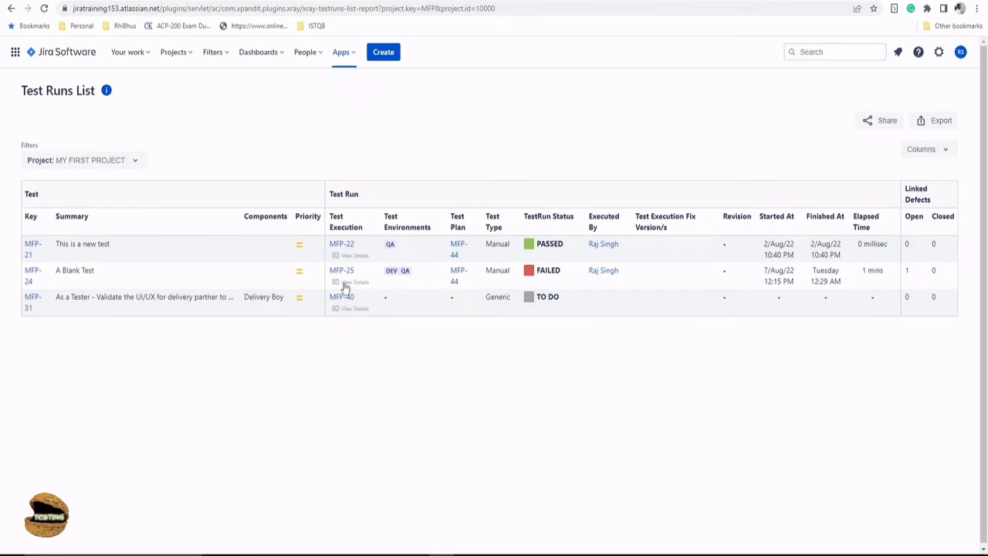
pyautogui.click(352, 281)
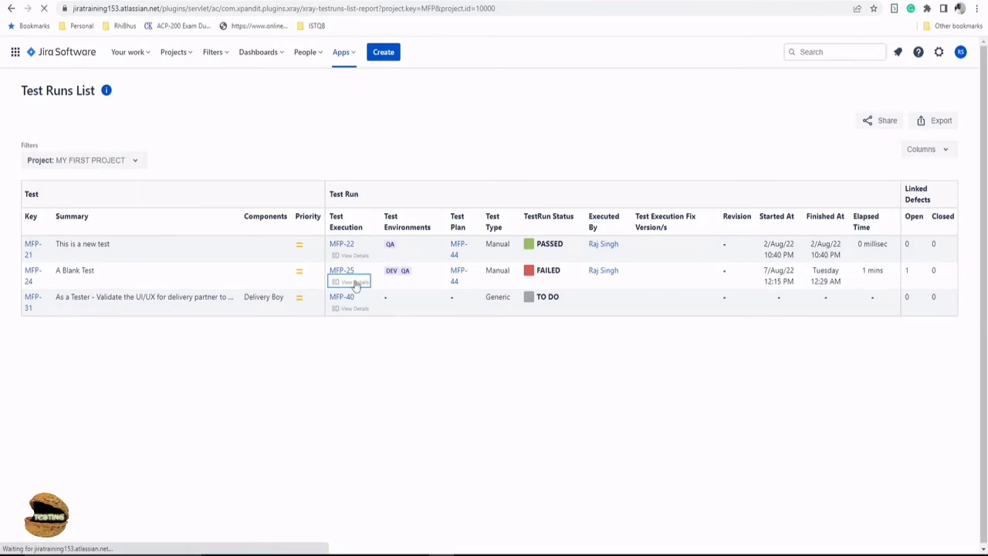
# - Review the failed MFP-25 execution's defects and steps
pyautogui.click(353, 281)
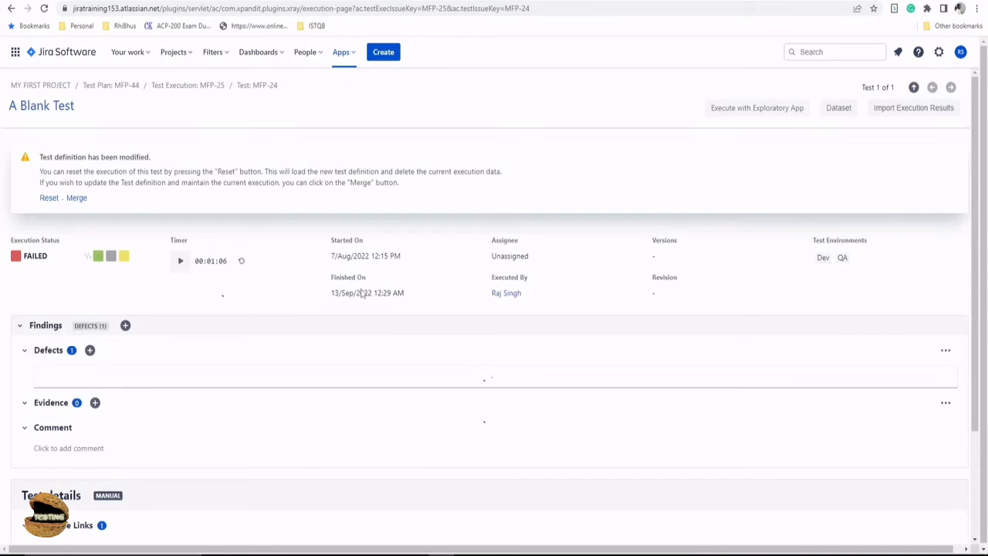
pyautogui.scroll(-3)
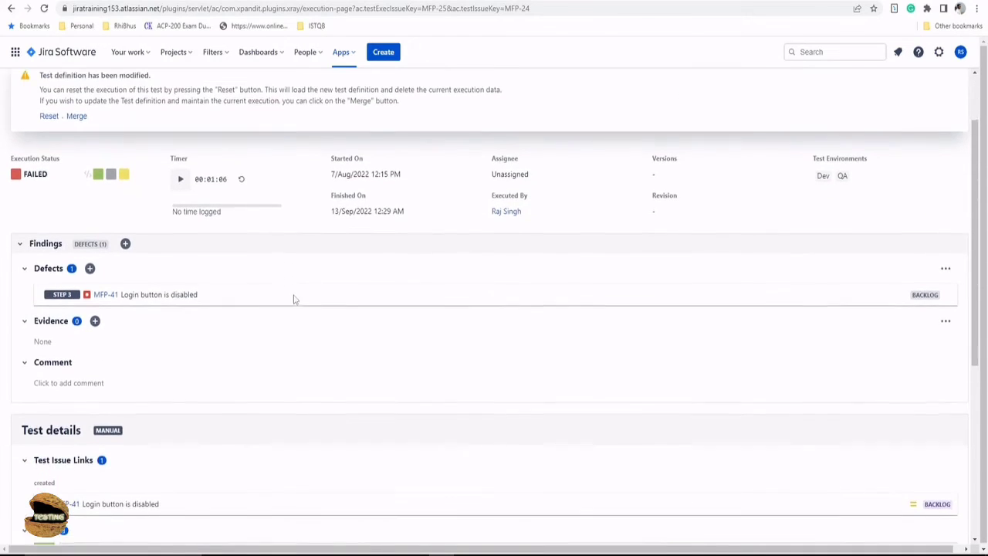
pyautogui.scroll(-3)
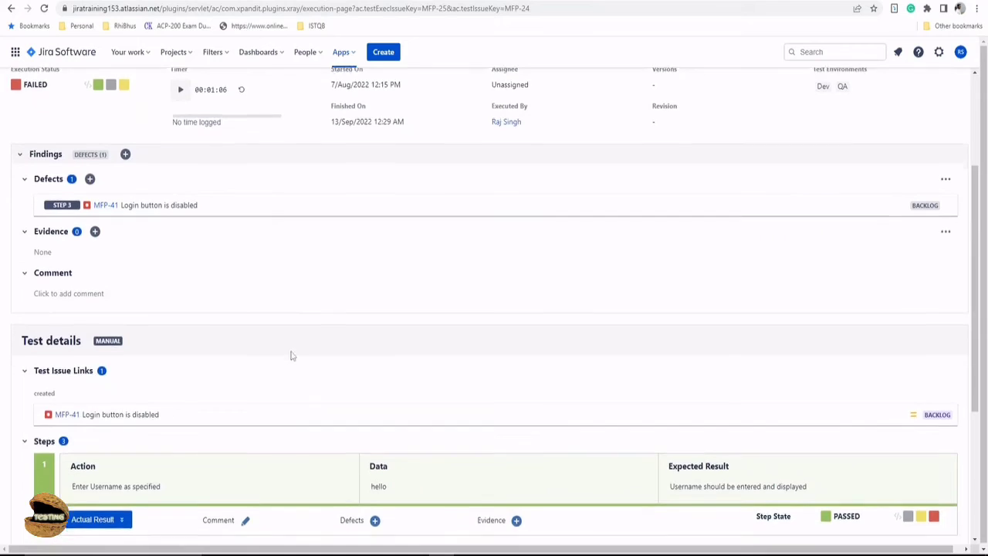
pyautogui.scroll(-3)
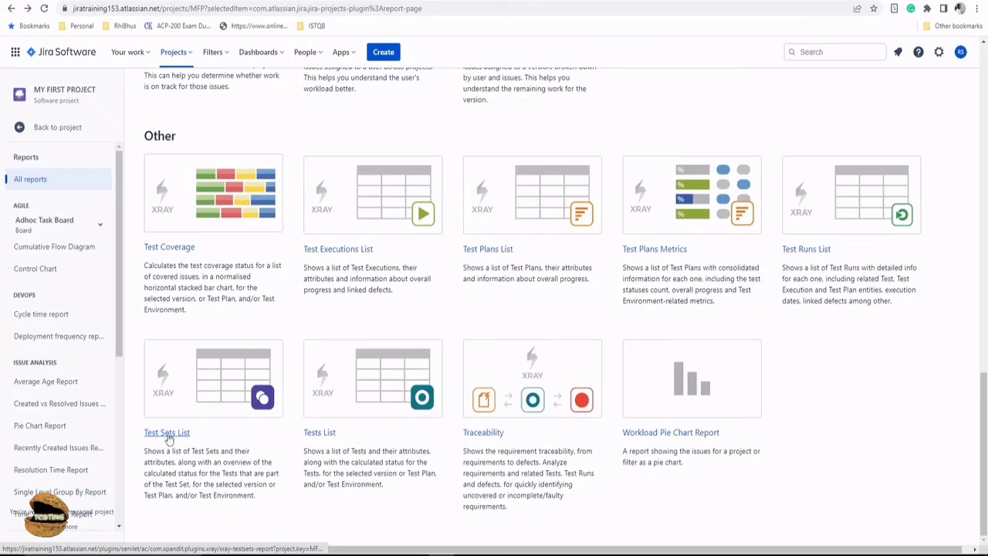
# - Generate the Test Sets List report after reviewing the Version and Test Plan scope options, keeping Latest
pyautogui.click(166, 432)
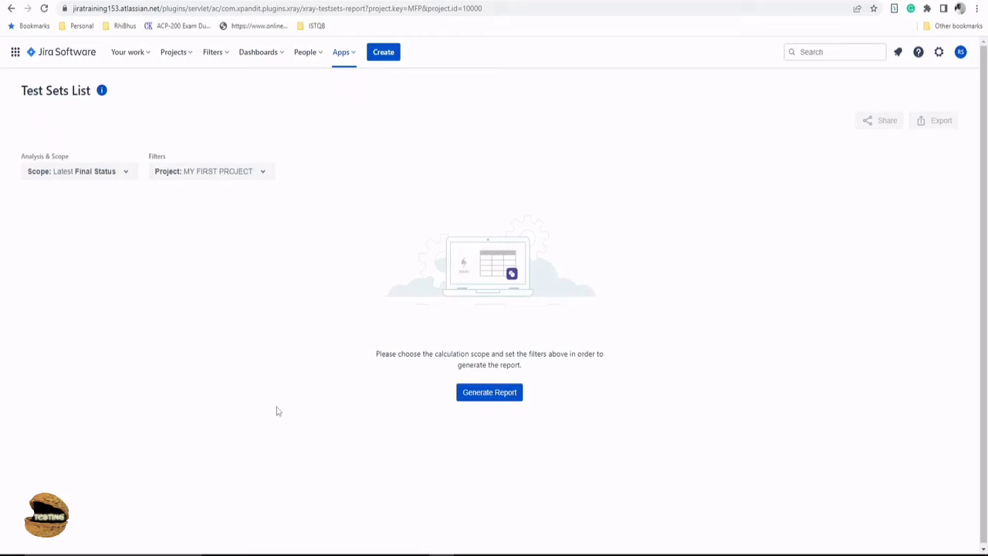
pyautogui.moveTo(80, 170)
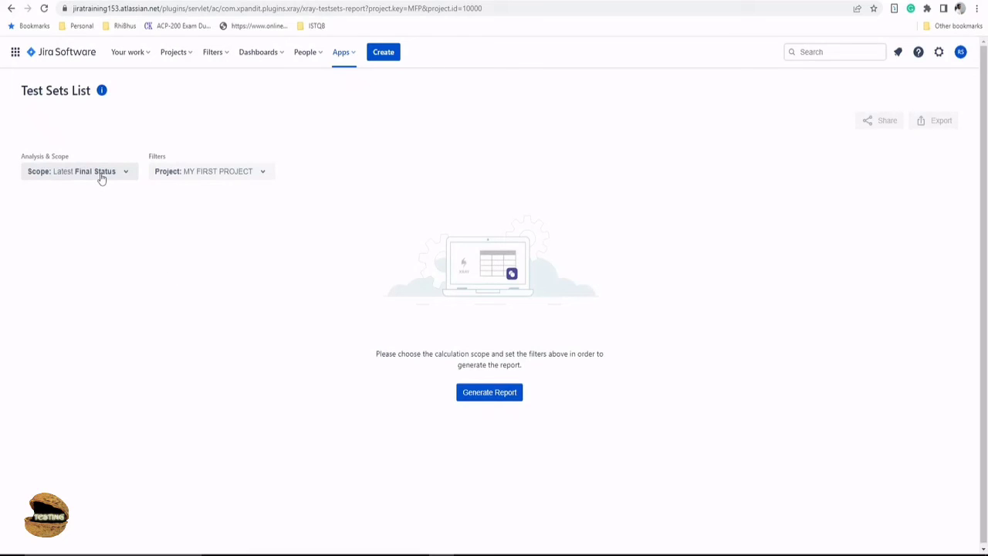
pyautogui.click(78, 170)
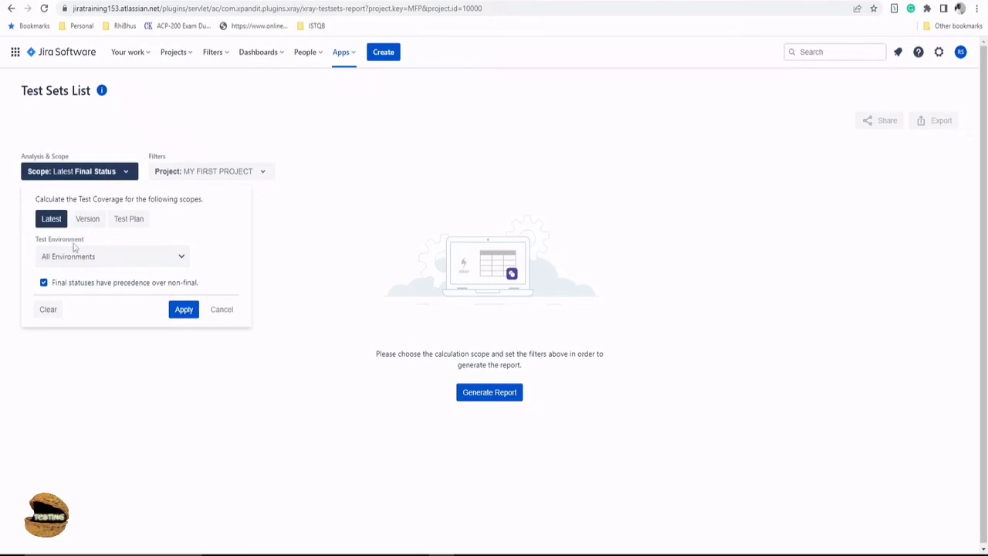
pyautogui.moveTo(80, 256)
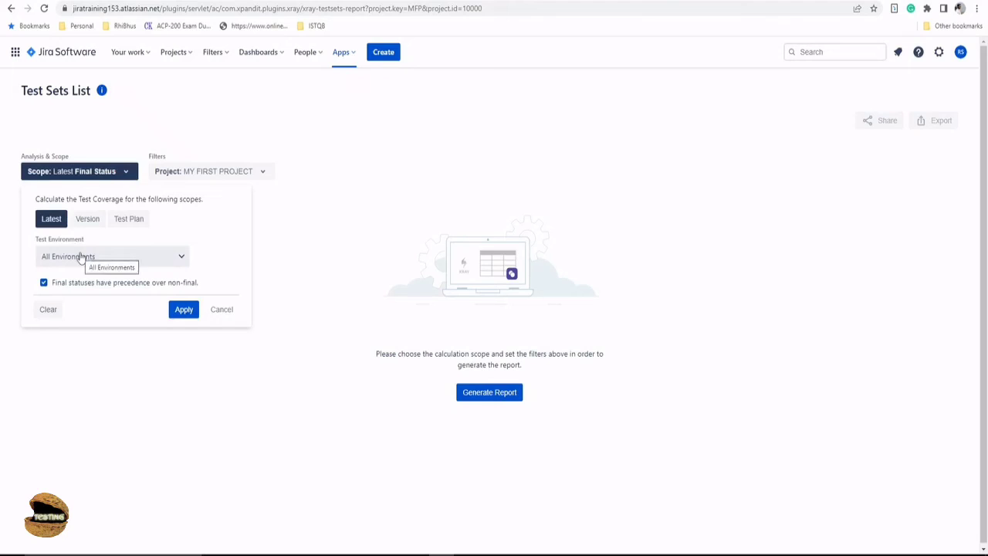
pyautogui.moveTo(108, 261)
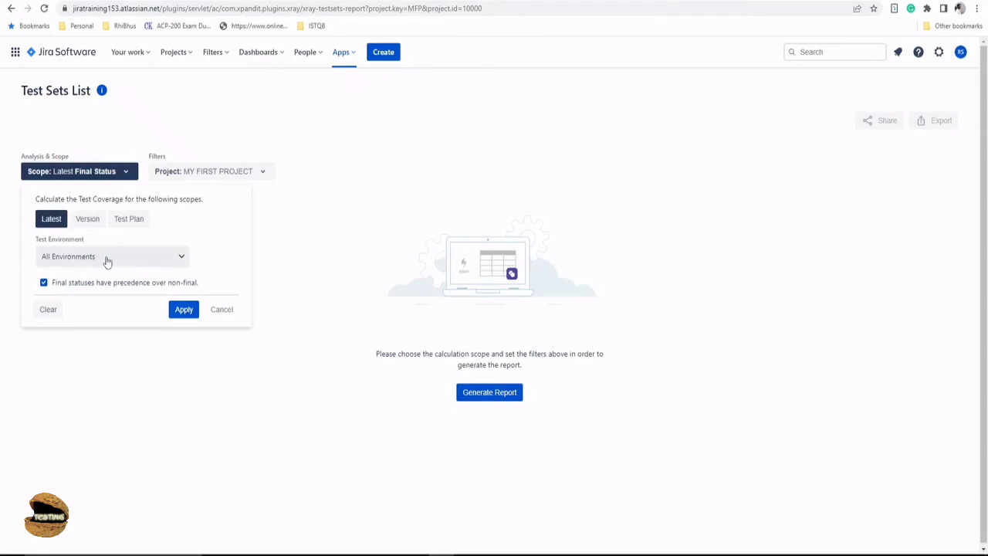
pyautogui.click(86, 220)
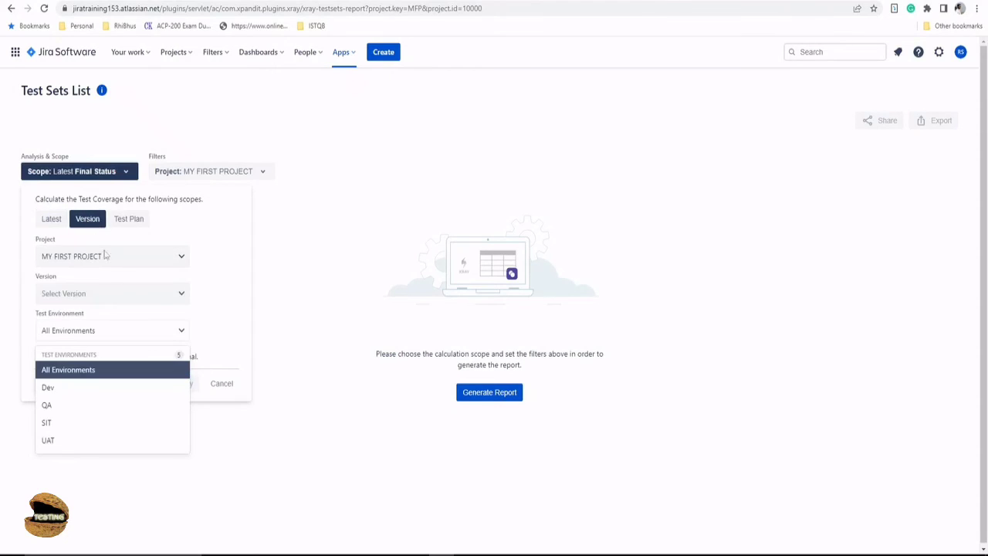
pyautogui.click(130, 220)
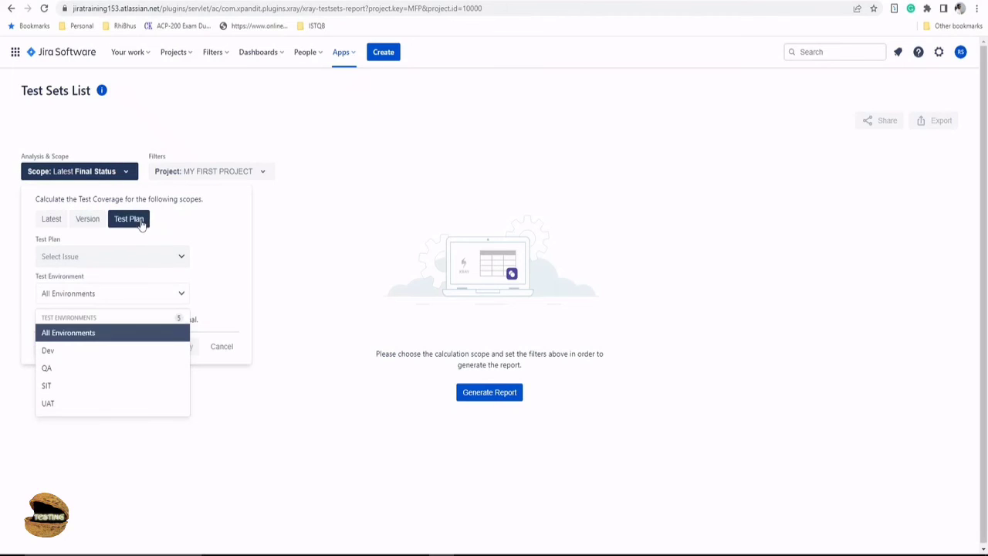
pyautogui.moveTo(241, 226)
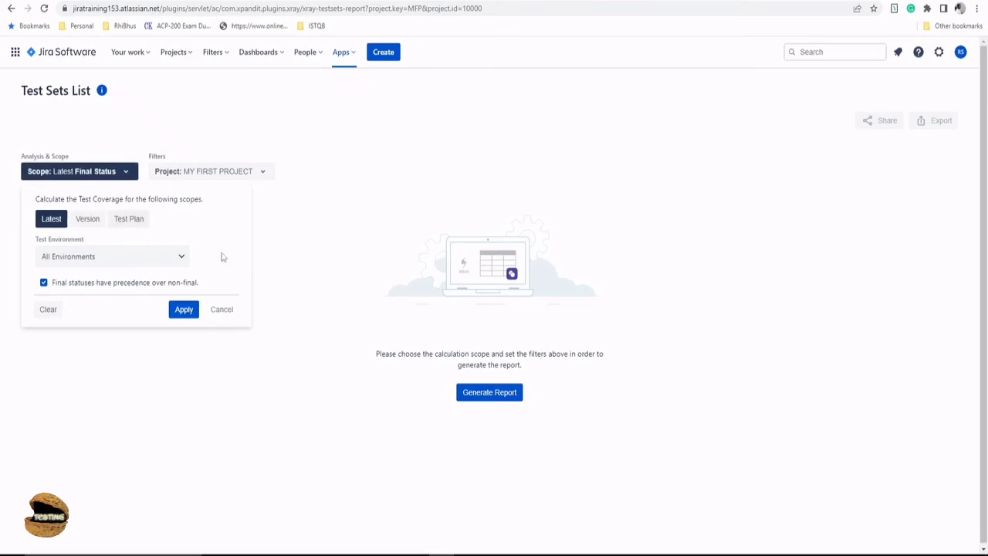
pyautogui.click(184, 308)
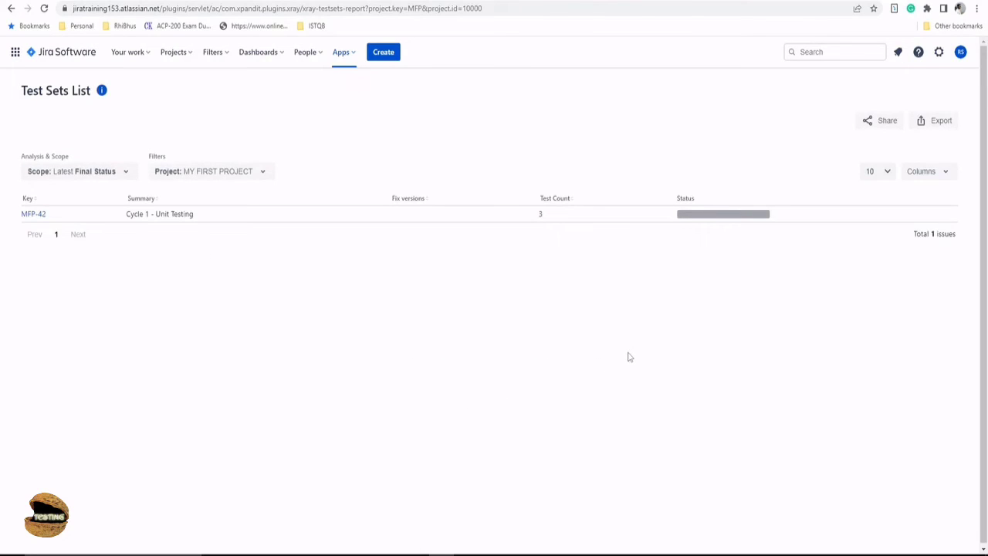
pyautogui.moveTo(85, 225)
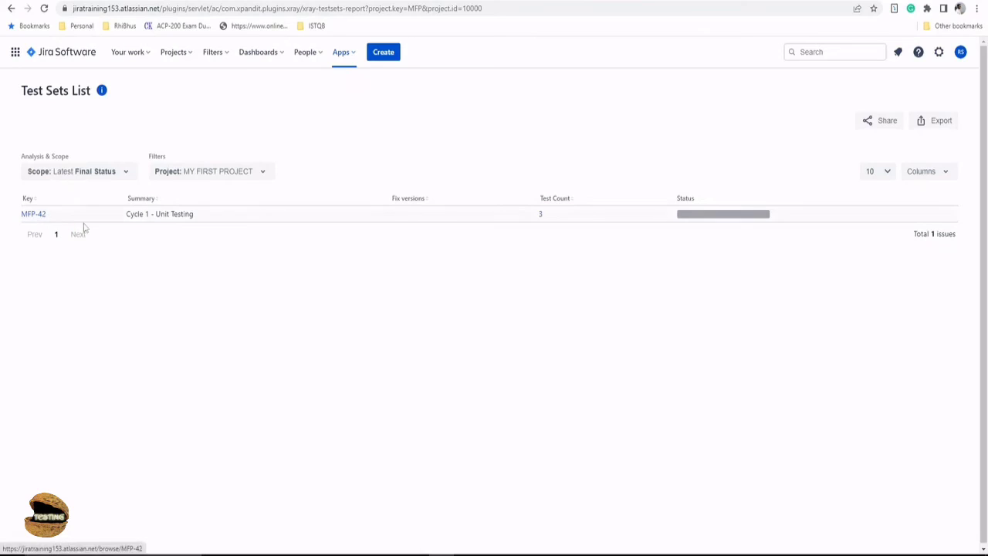
pyautogui.moveTo(159, 213)
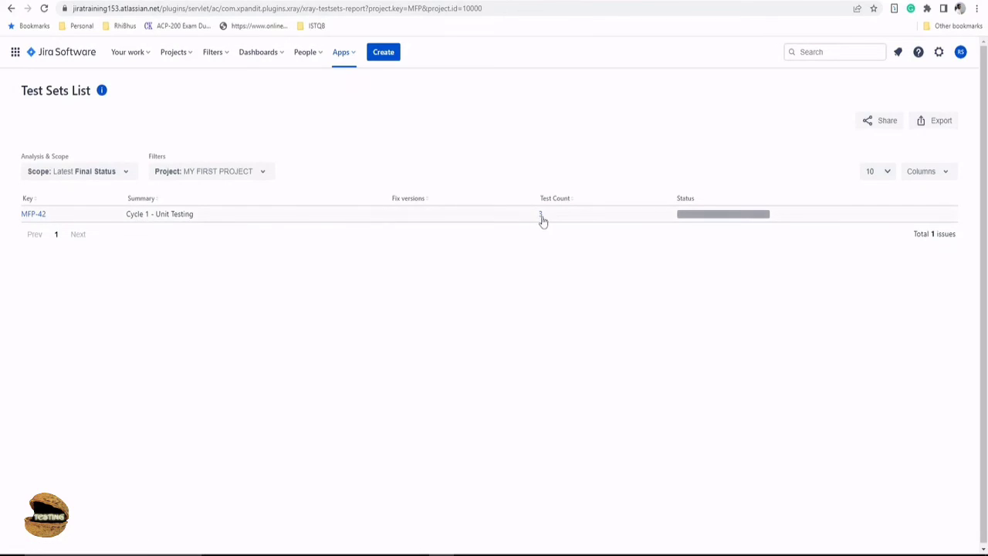
pyautogui.moveTo(695, 216)
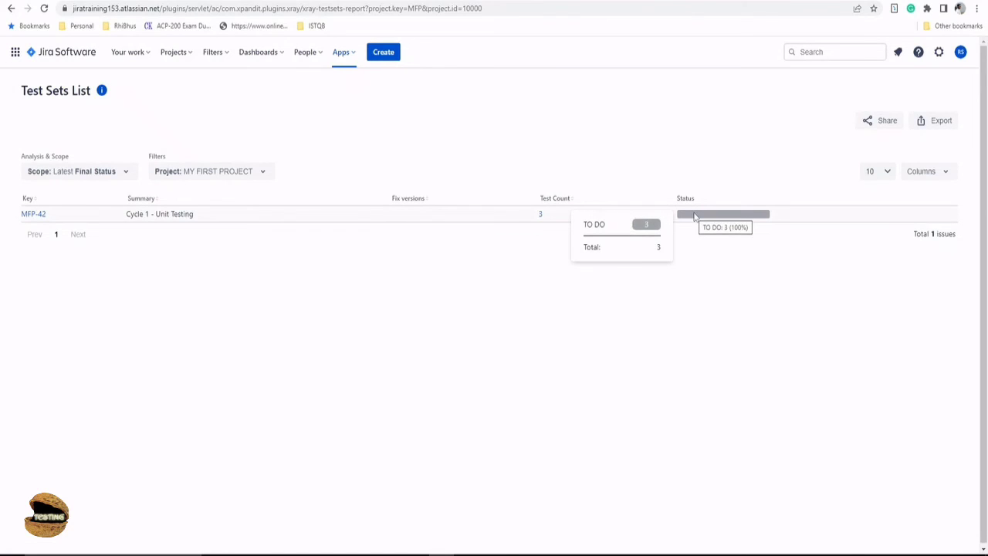
pyautogui.moveTo(571, 244)
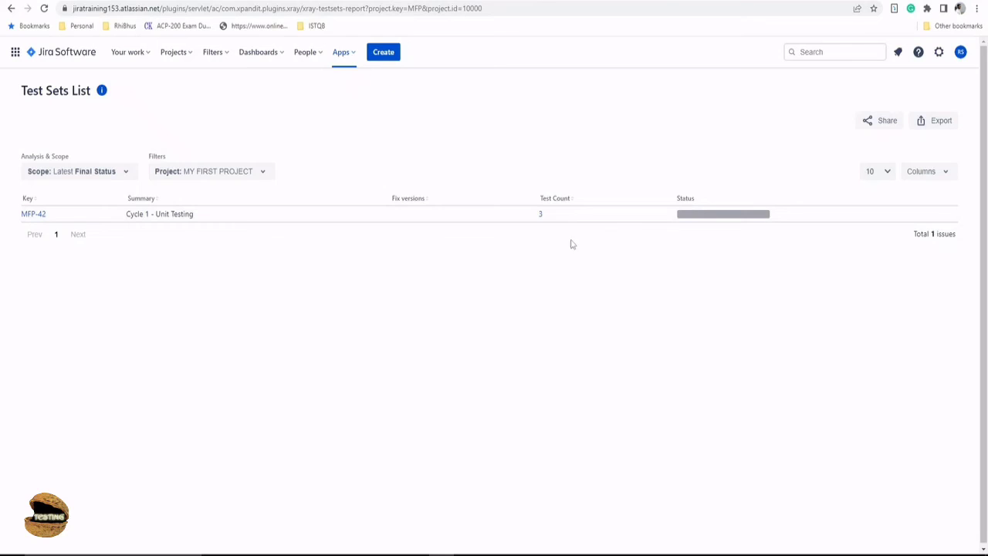
pyautogui.moveTo(528, 224)
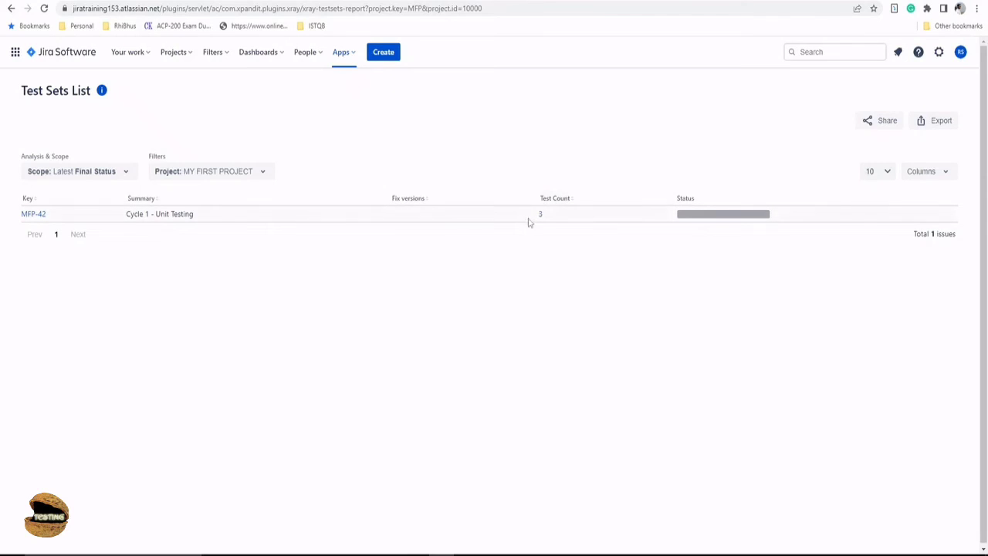
pyautogui.moveTo(562, 219)
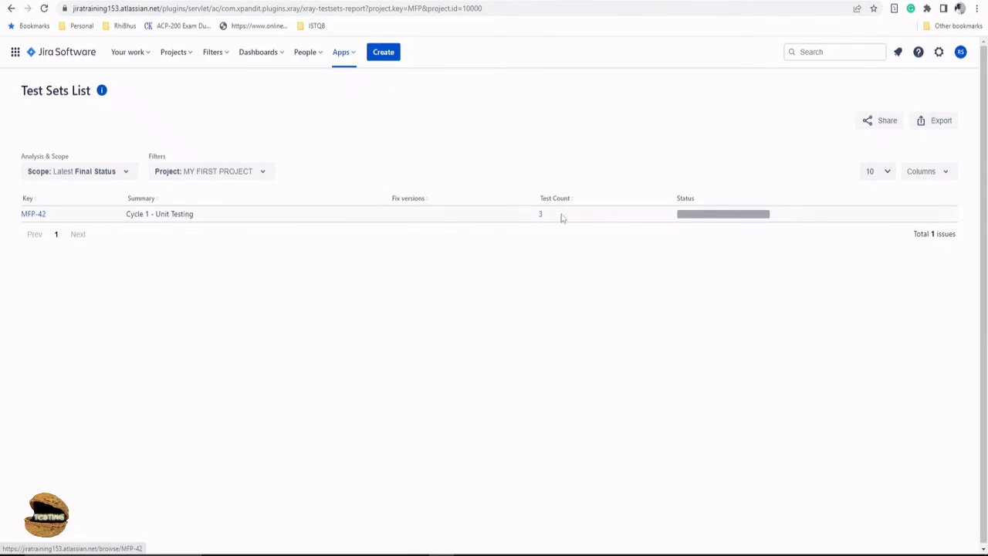
pyautogui.moveTo(528, 232)
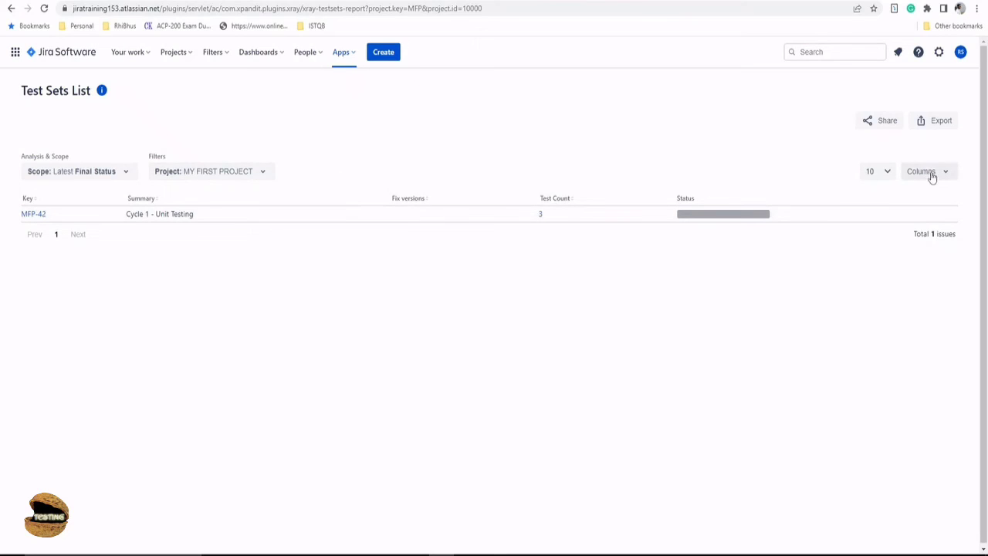
# - Return to MY FIRST PROJECT's All reports page from the Test Sets List report
pyautogui.click(43, 9)
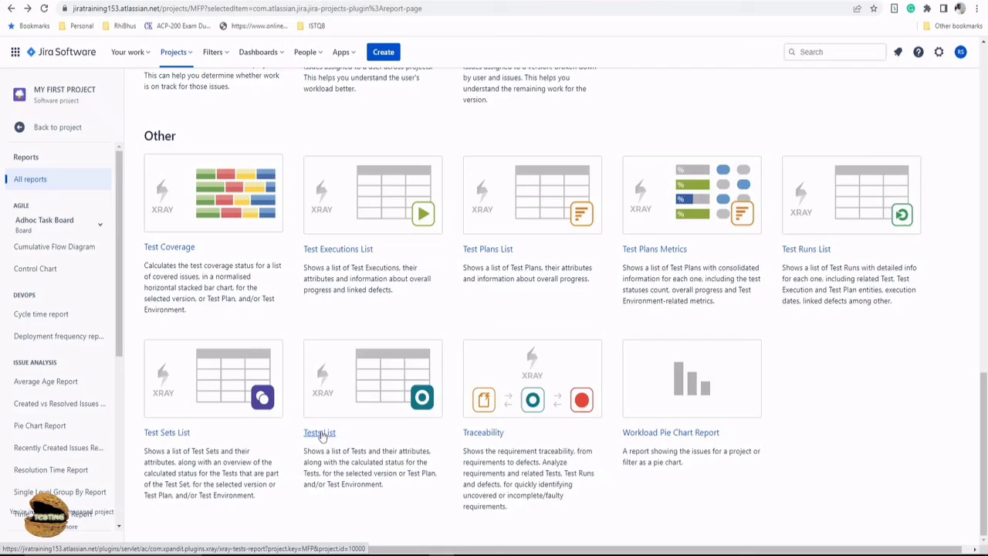
# - Review the Tests List report's Version and Test Plan scope options without choosing a version
pyautogui.click(319, 433)
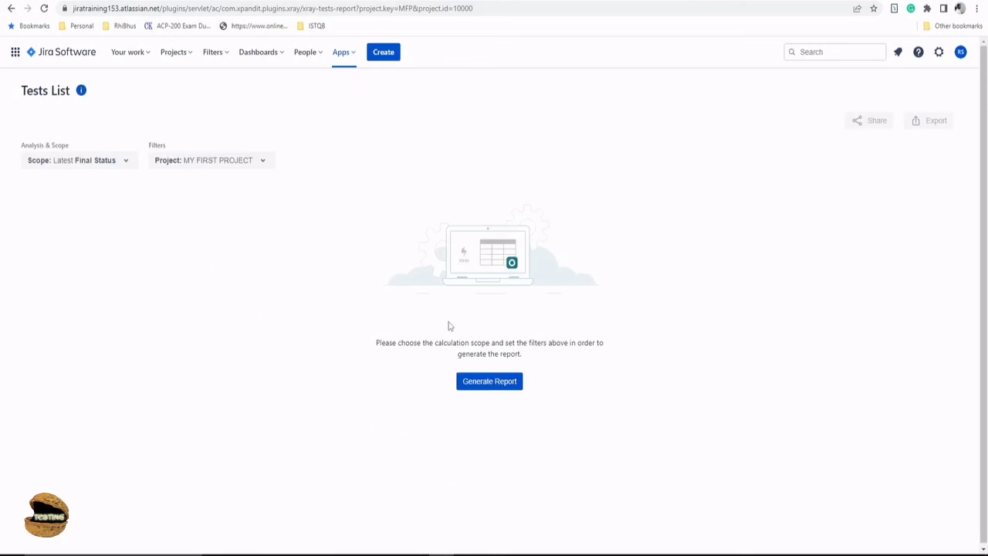
pyautogui.moveTo(129, 169)
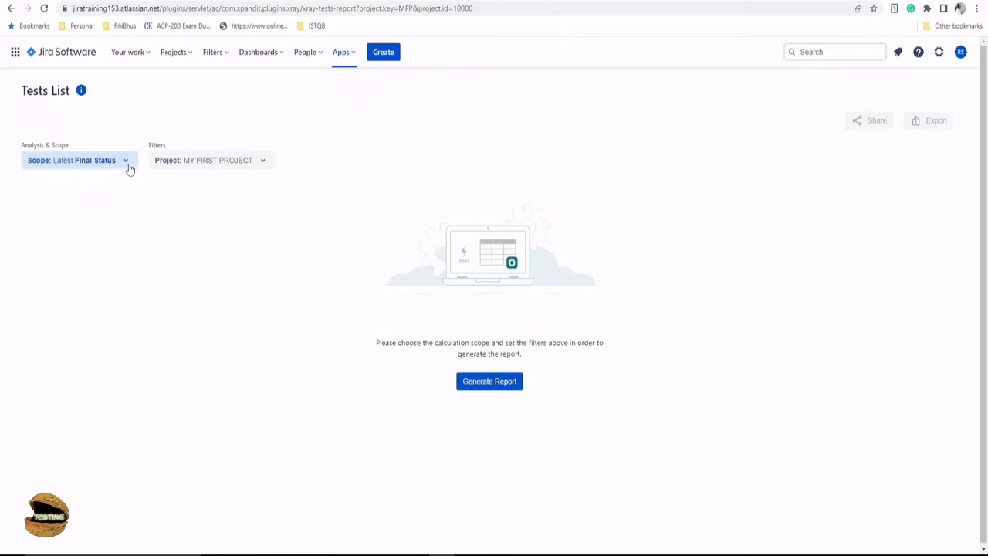
pyautogui.click(77, 159)
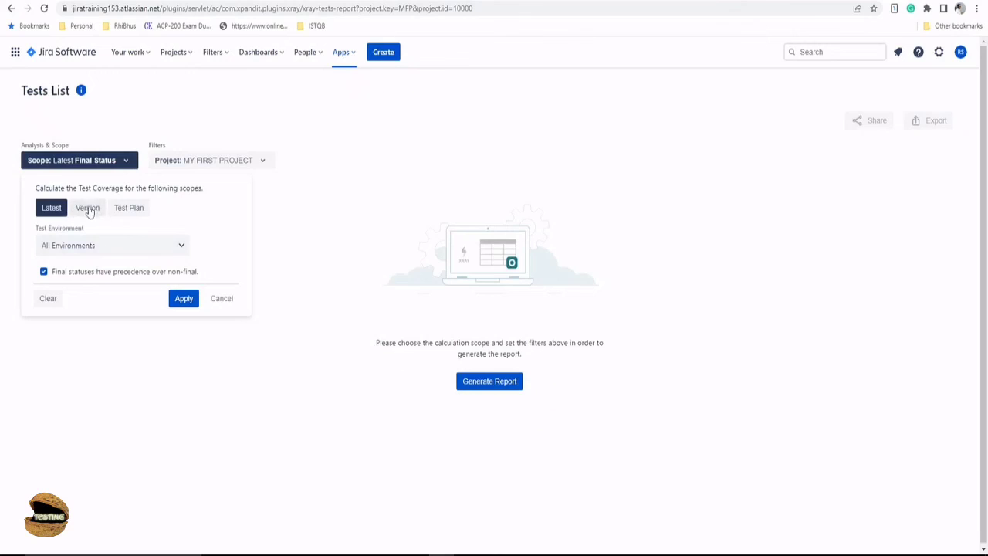
pyautogui.click(111, 246)
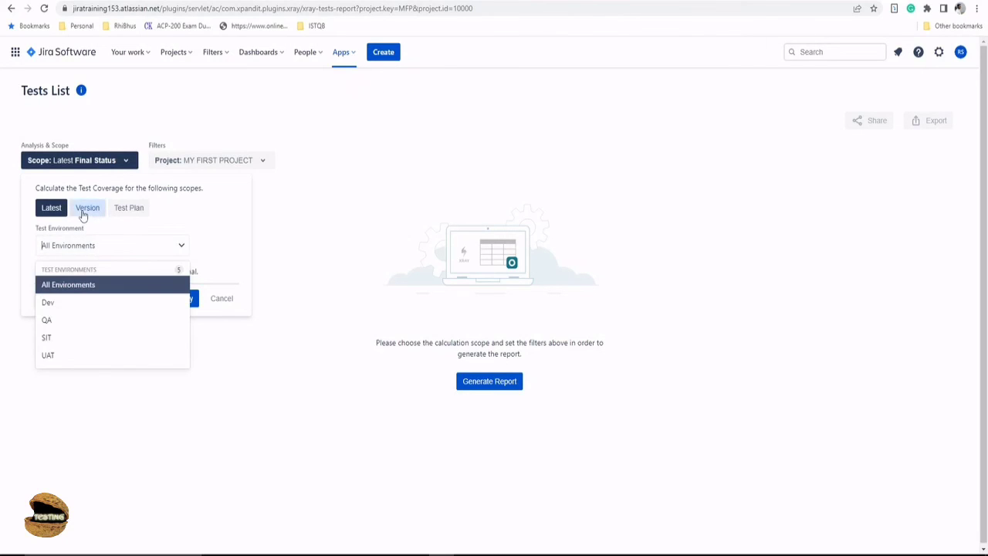
pyautogui.click(87, 207)
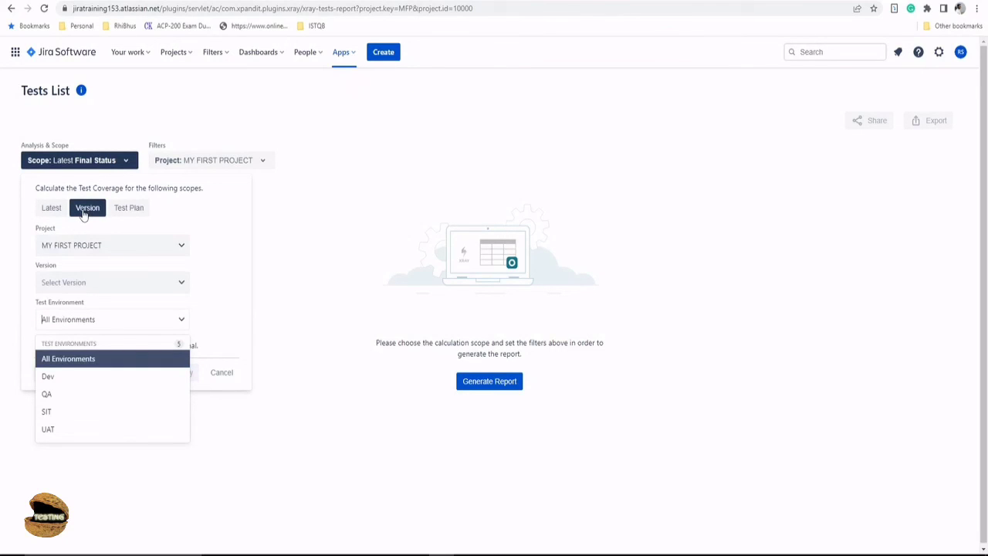
pyautogui.click(111, 281)
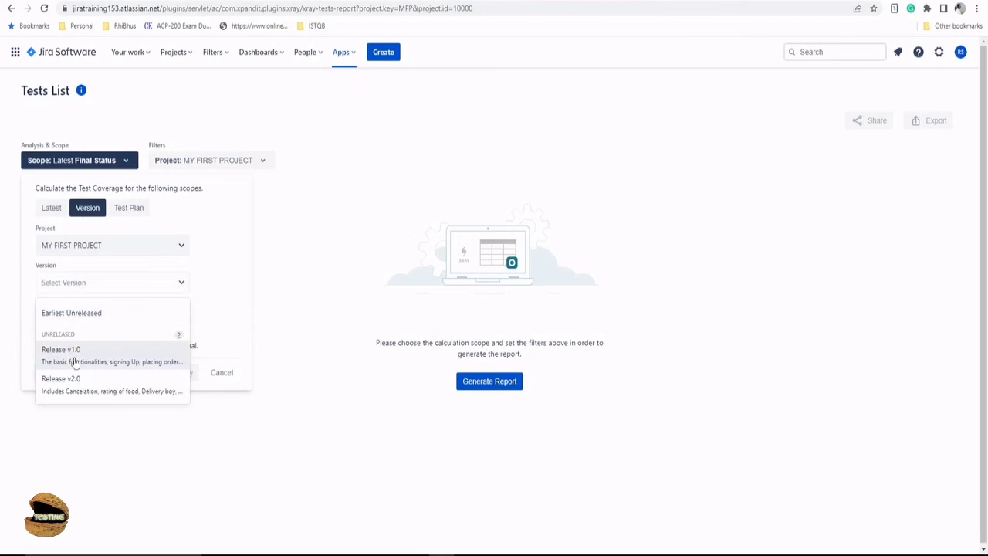
pyautogui.moveTo(89, 368)
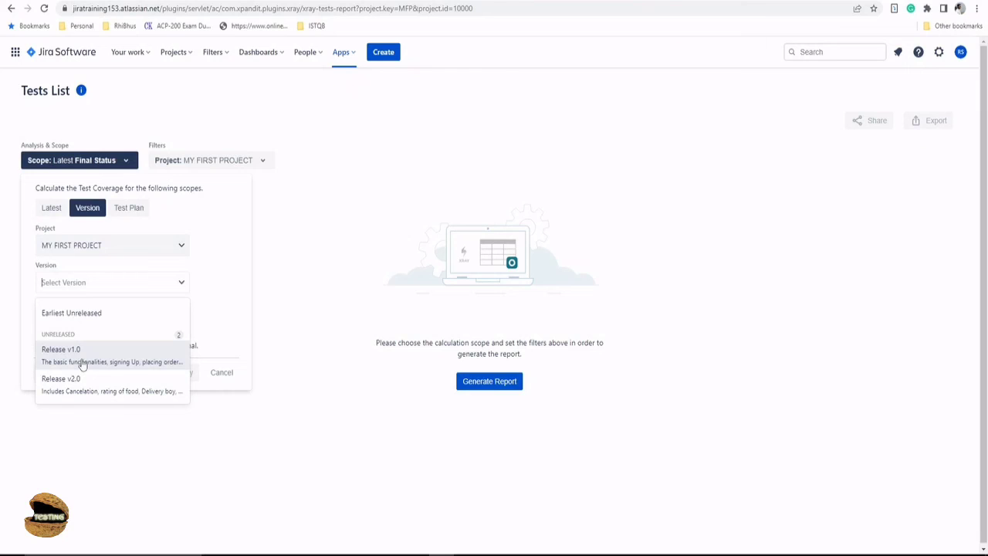
pyautogui.click(204, 289)
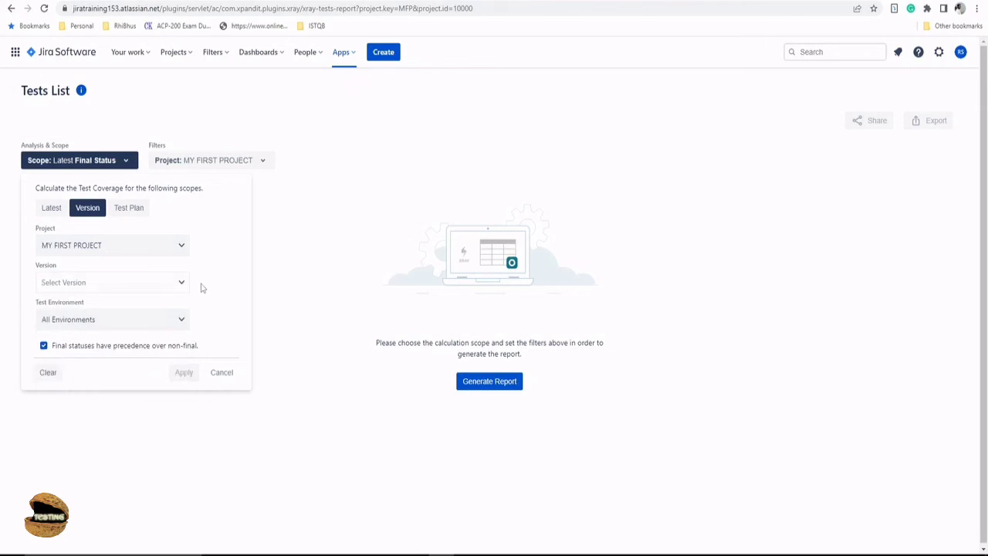
pyautogui.click(129, 207)
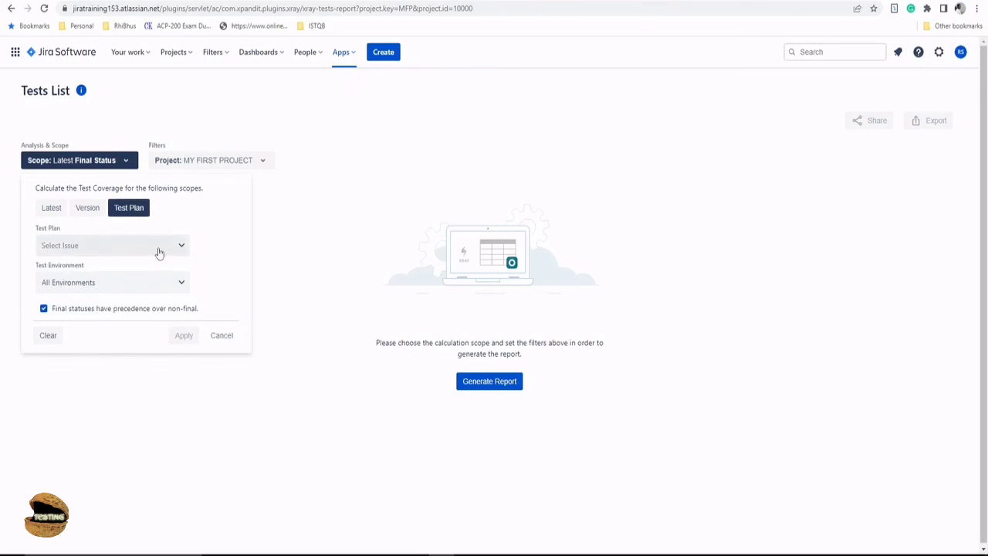
pyautogui.moveTo(367, 406)
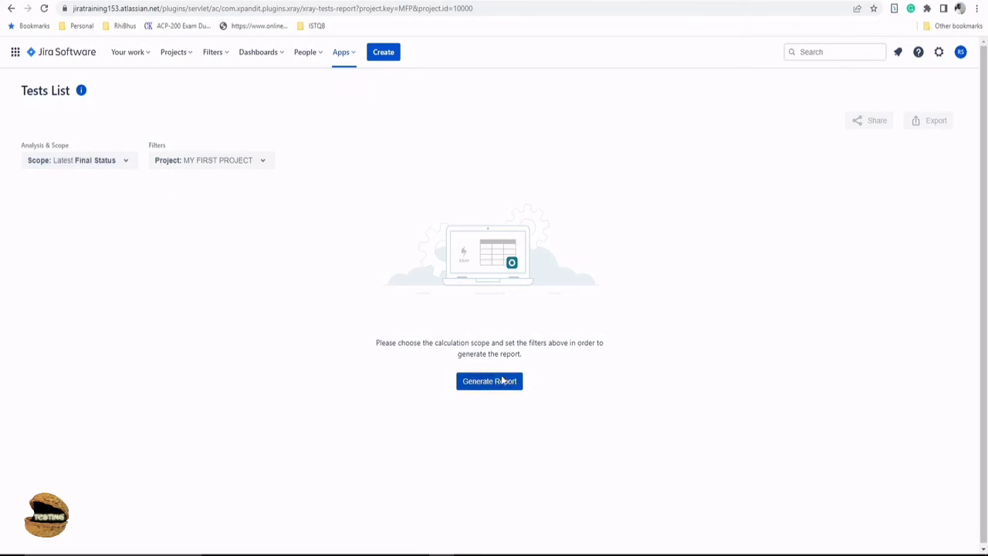
# - Generate the Tests List report for MY FIRST PROJECT with Latest Final Status scope
pyautogui.click(490, 379)
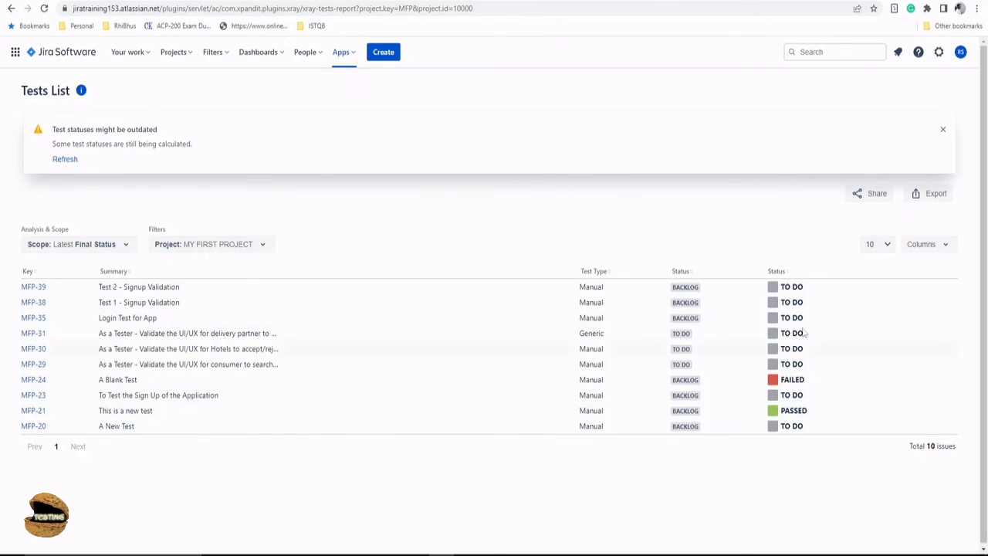
pyautogui.moveTo(3, 432)
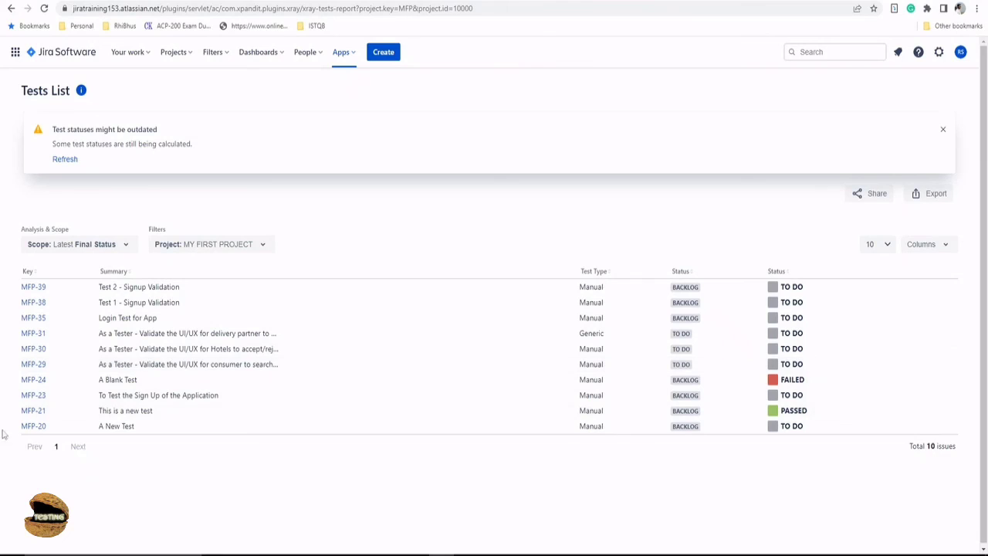
pyautogui.moveTo(881, 244)
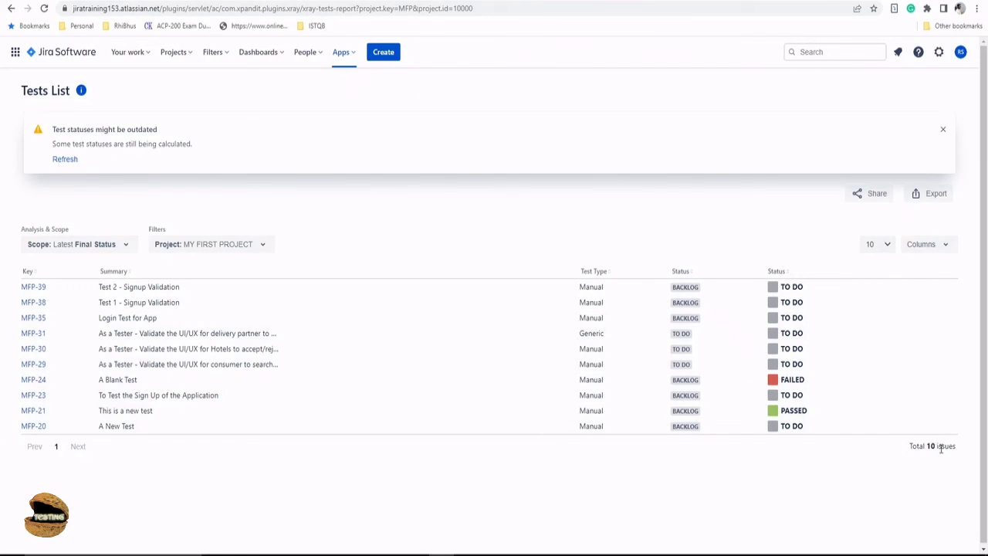
# - Show the rows-per-page choices (10, 50, 100) for the Tests List report
pyautogui.click(877, 244)
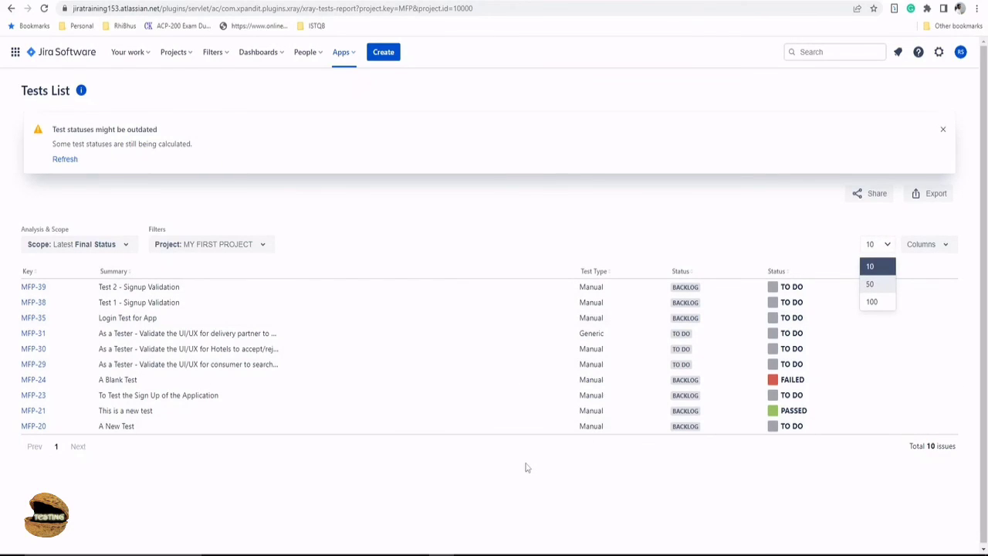
pyautogui.moveTo(613, 237)
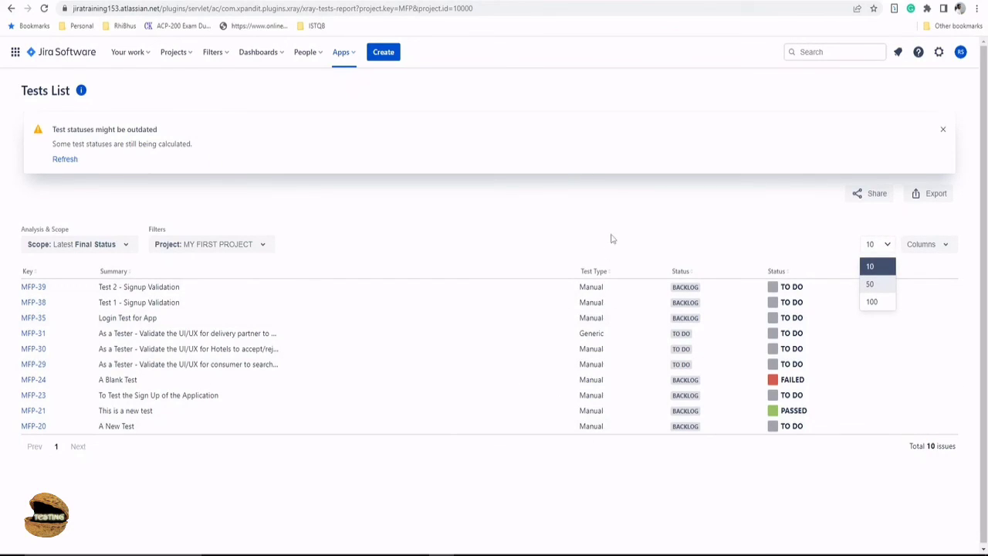